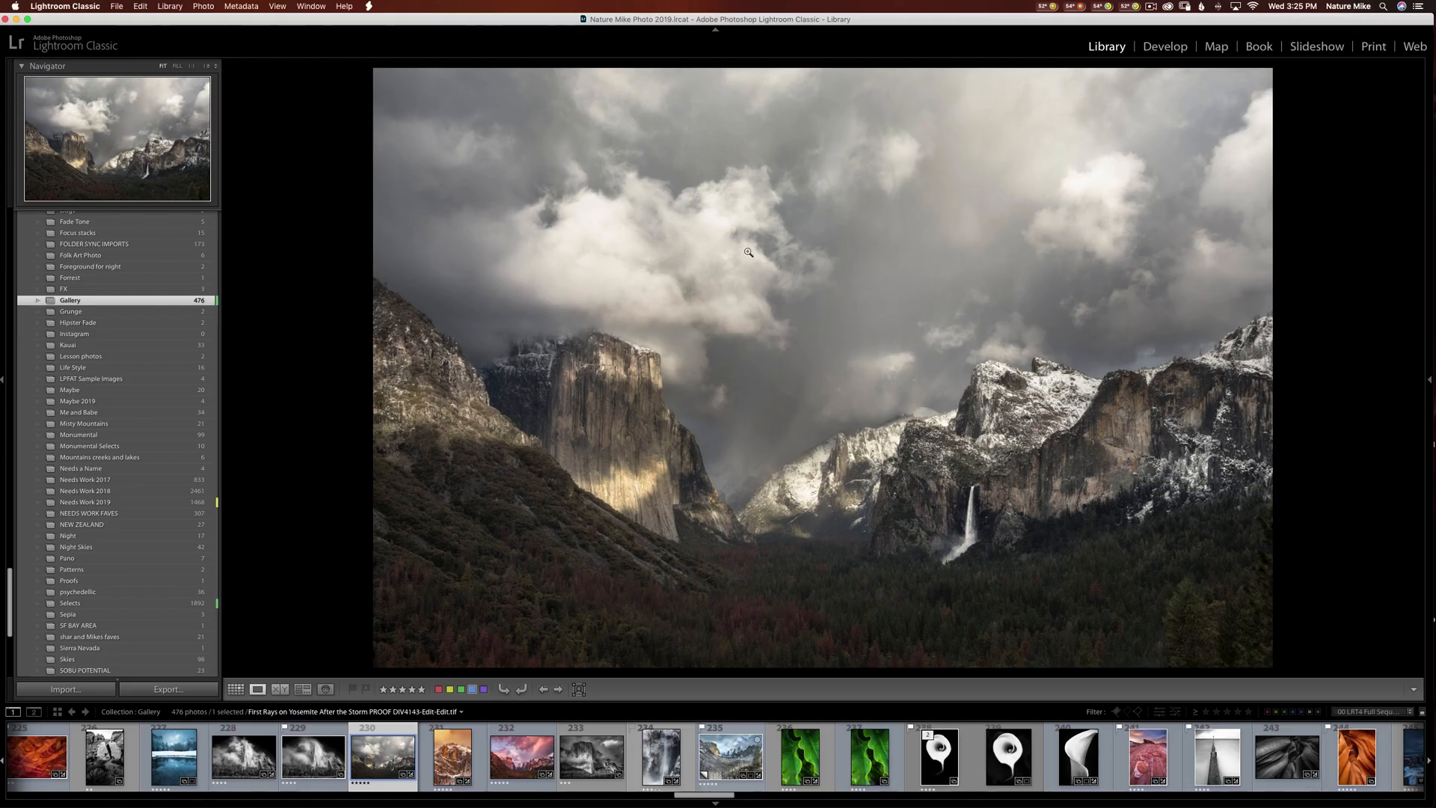
mouse_move(763, 248)
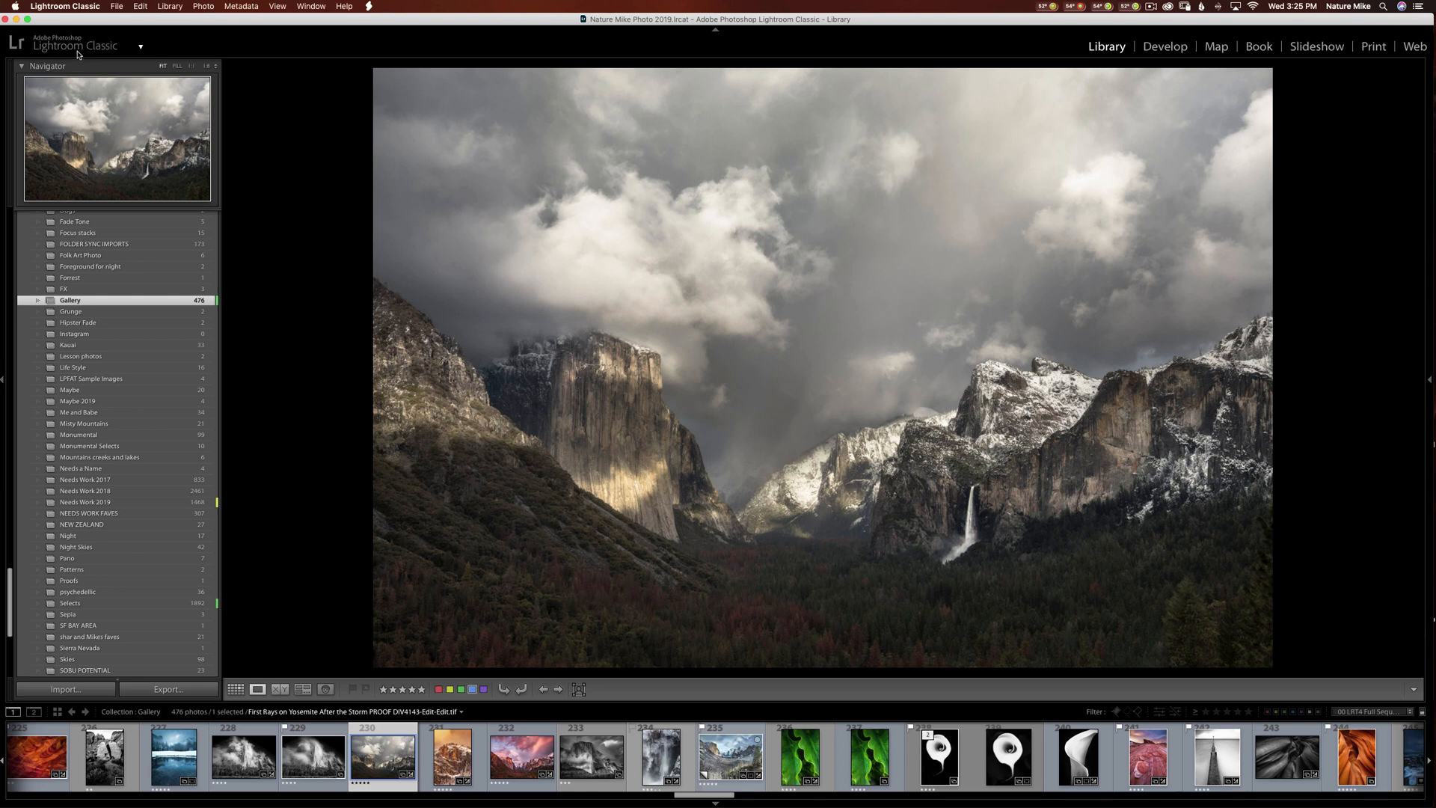
mouse_move(124, 45)
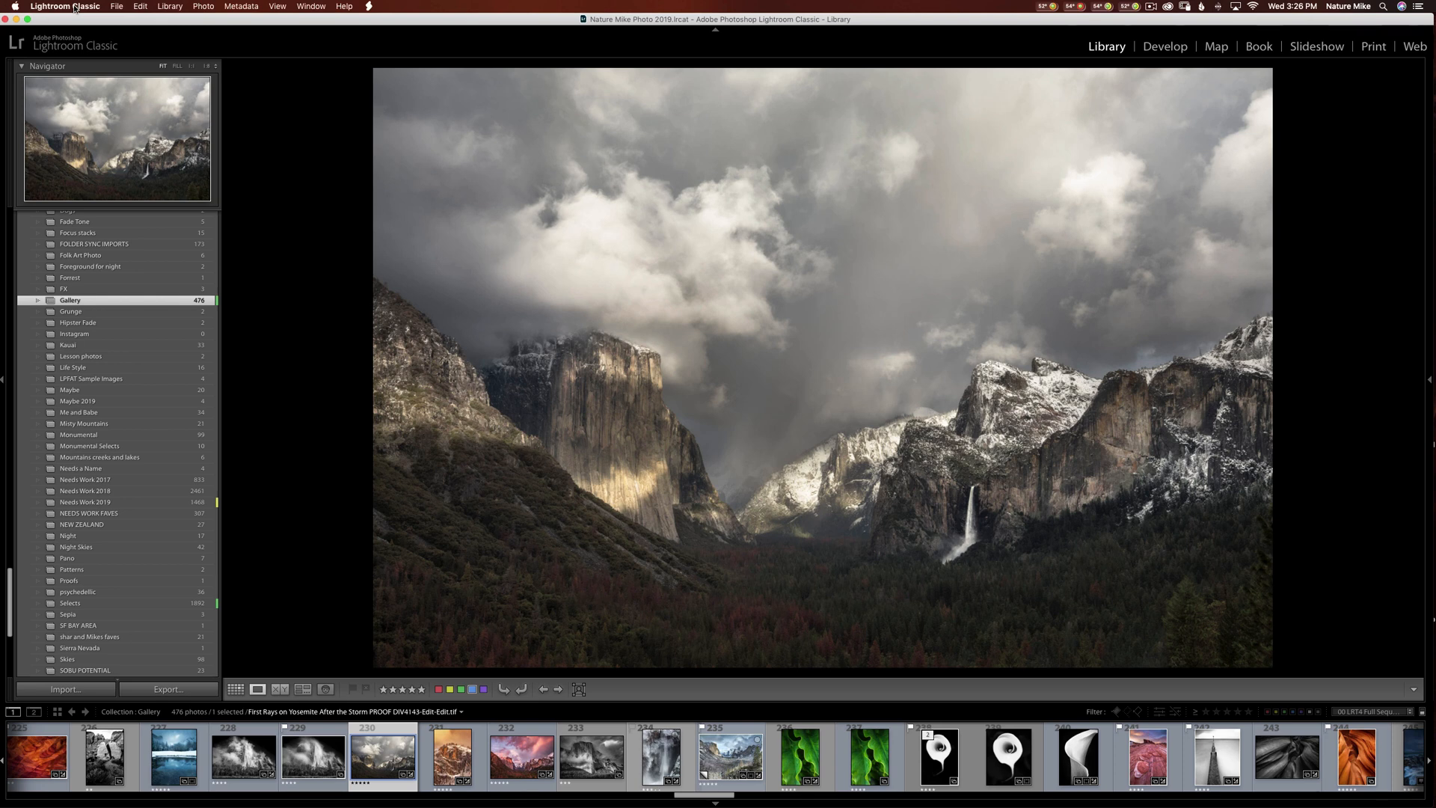
Set a personalized identity plate reading NATUREMIKE.COM at 24 pt, using the saved website preset.
click(65, 6)
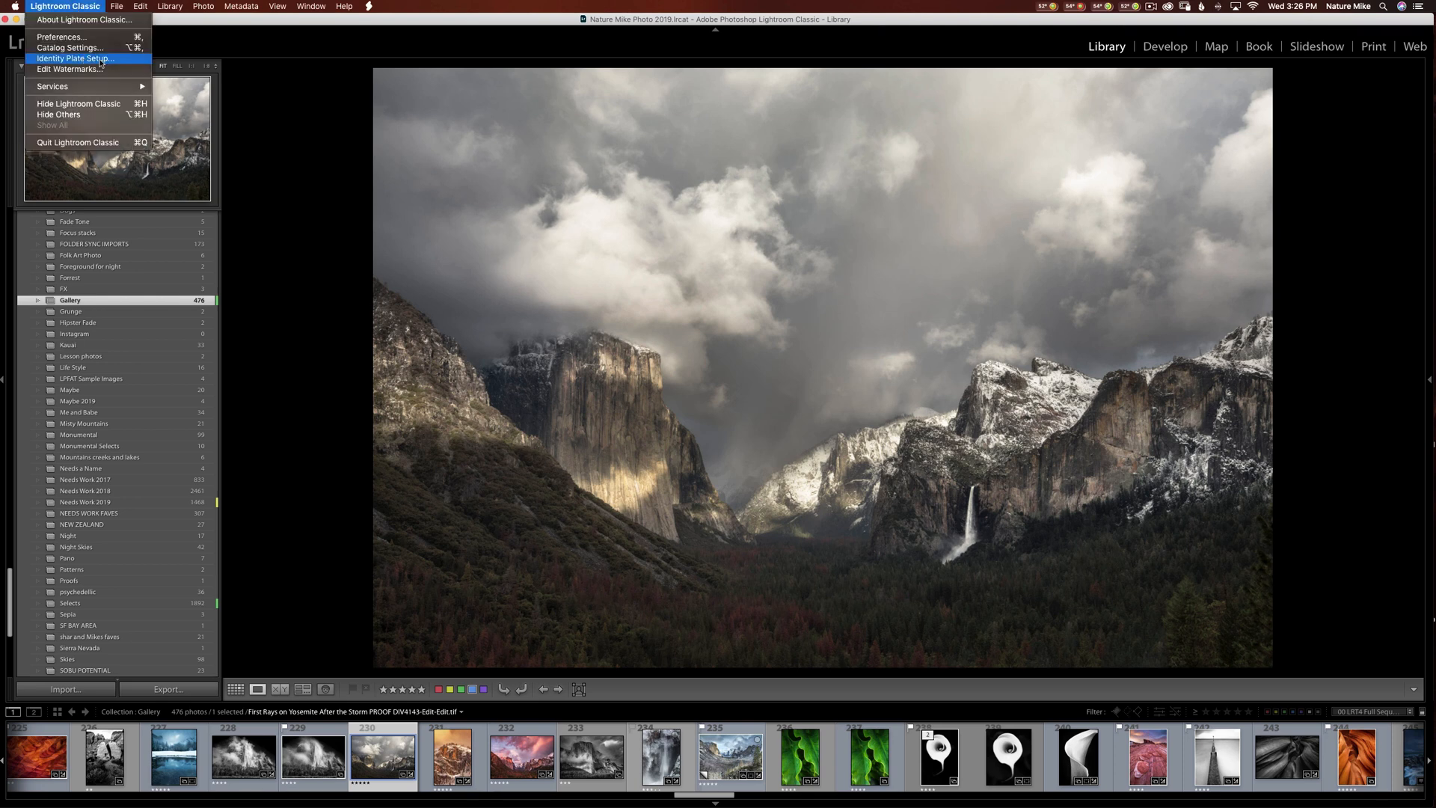
click(73, 58)
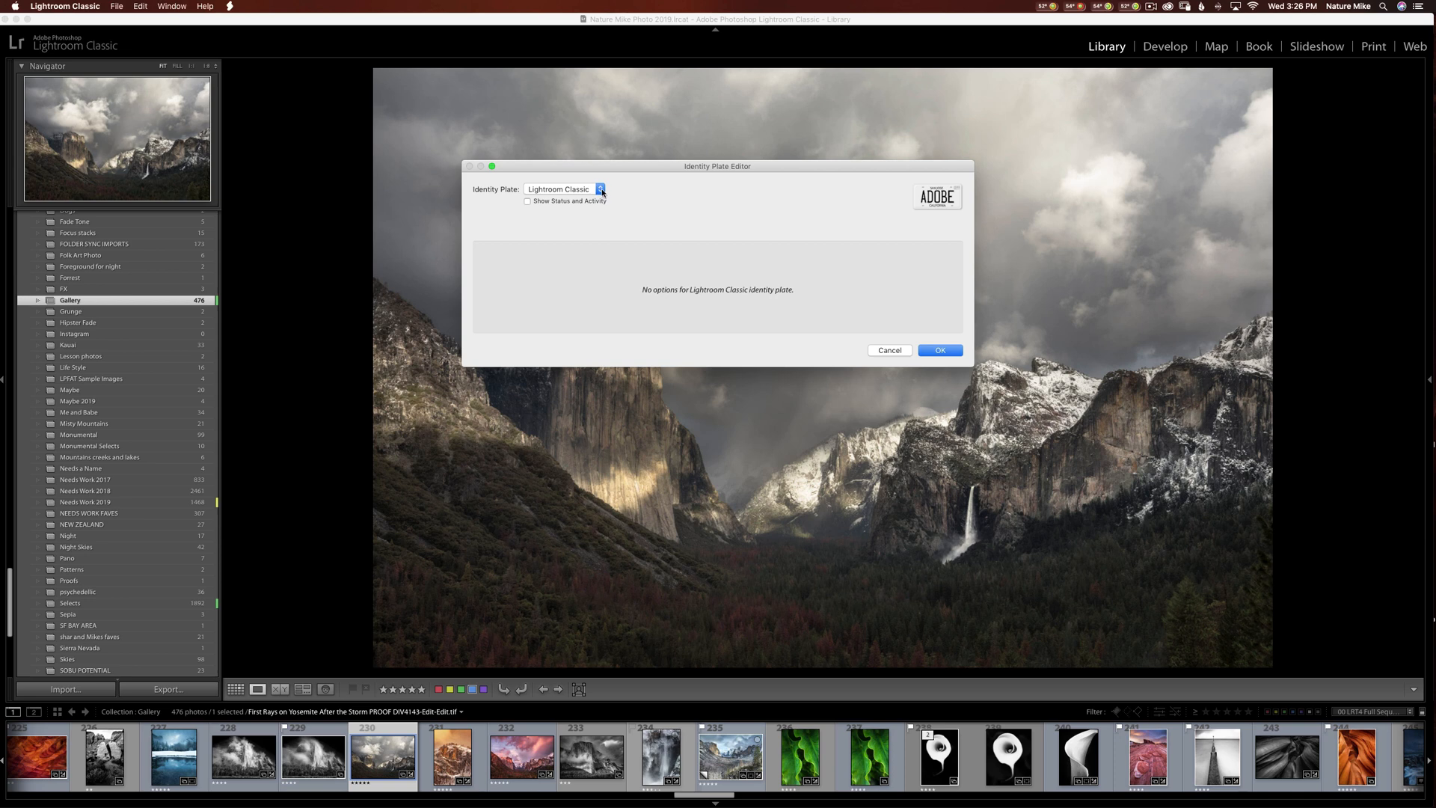
click(599, 189)
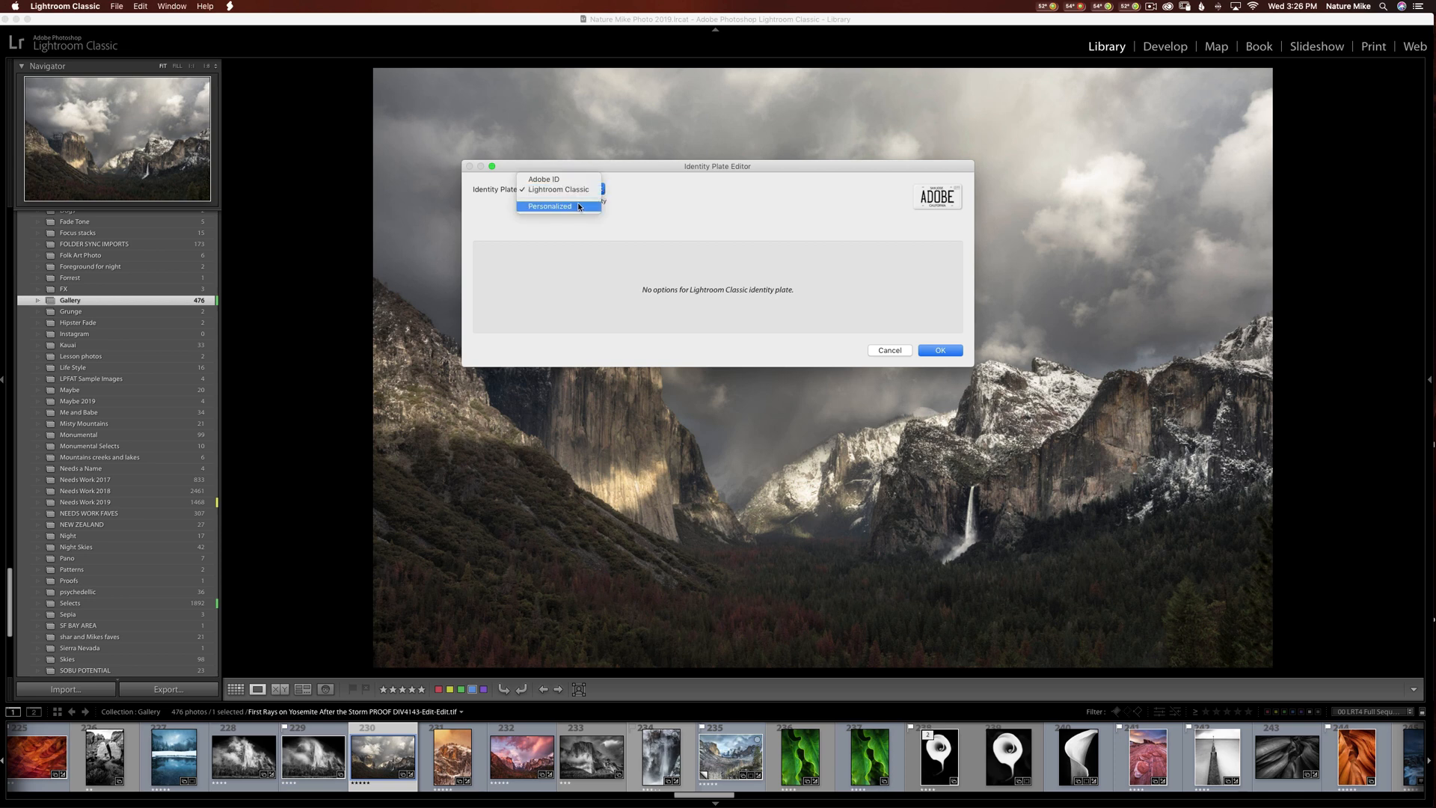
click(550, 205)
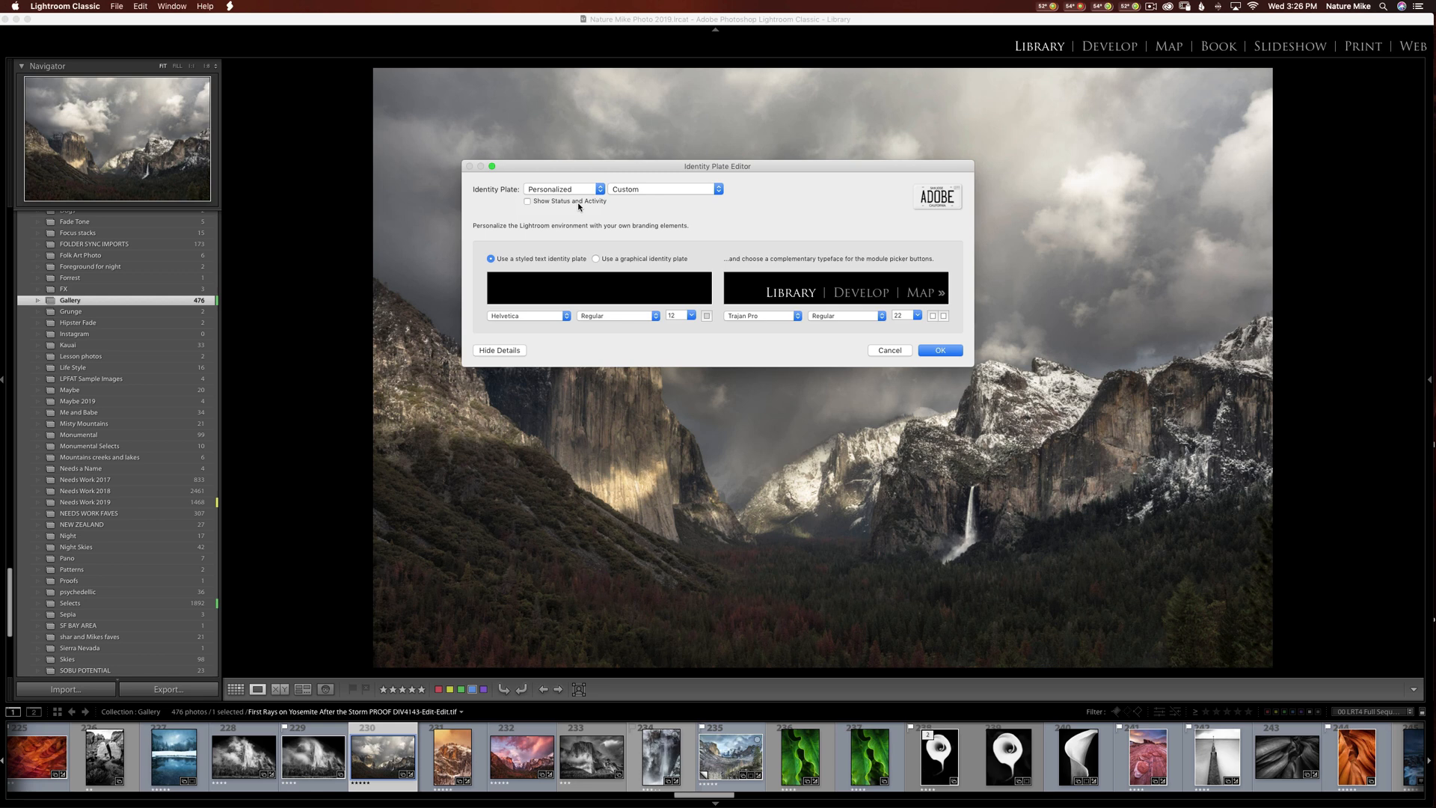
text(NatureMike.com)
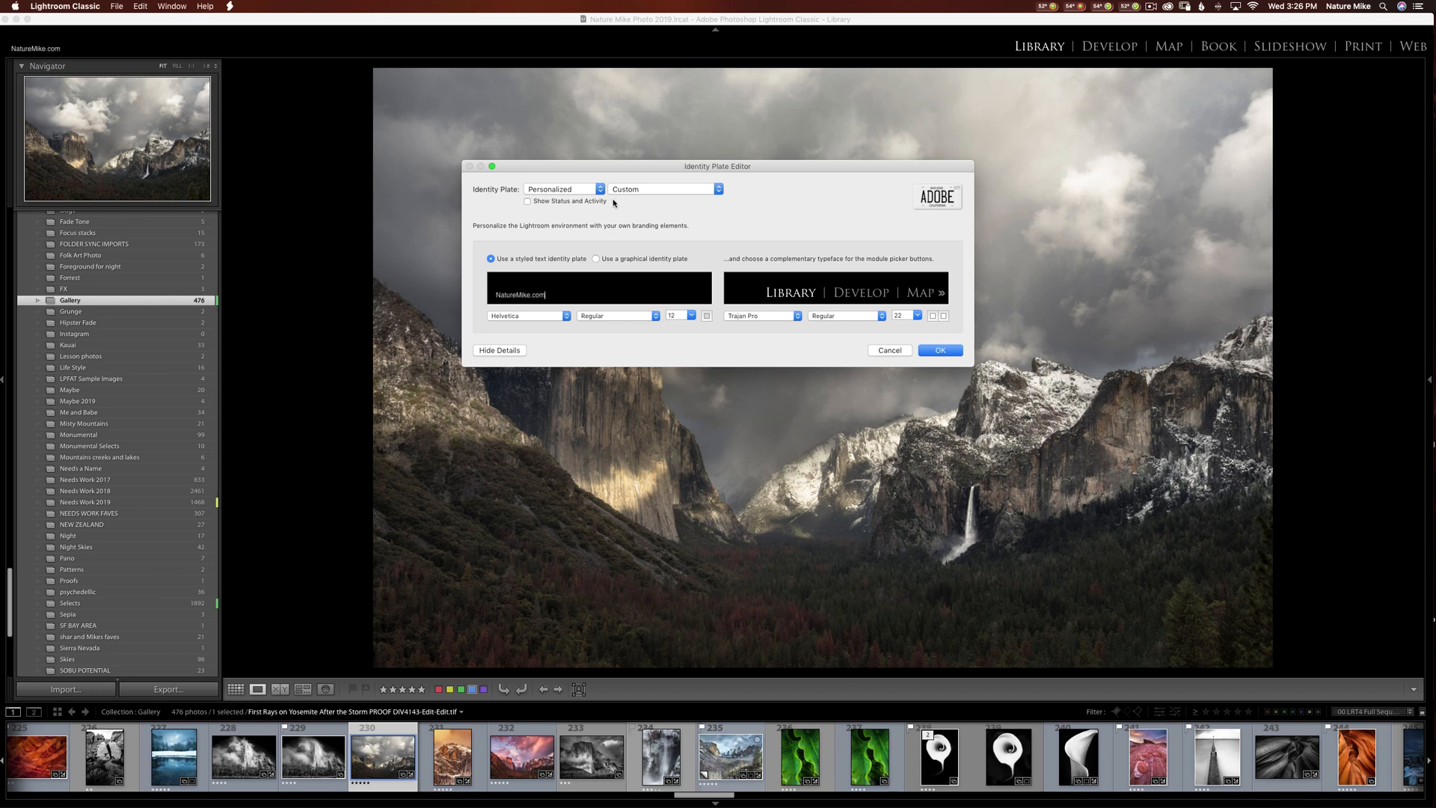
click(681, 315)
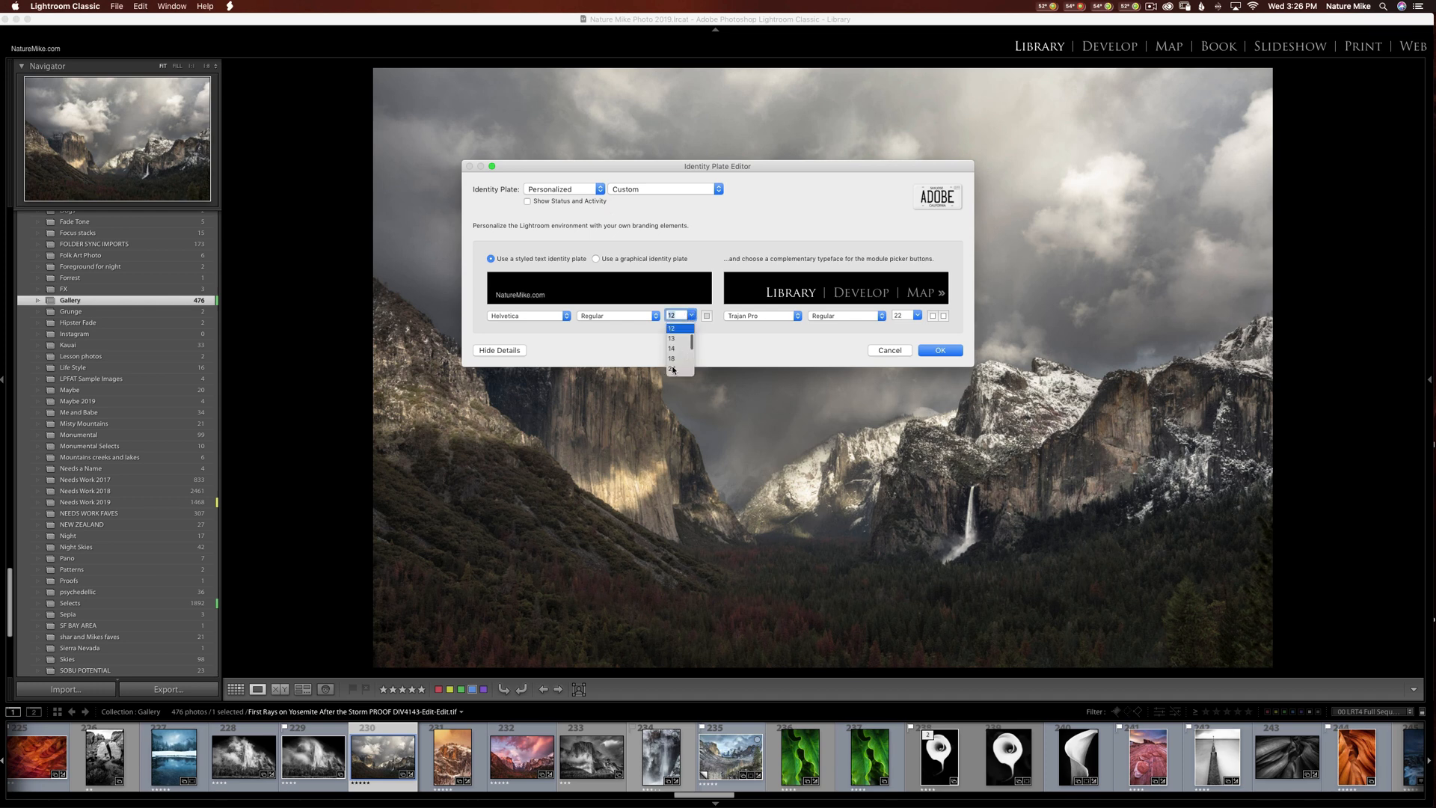
click(675, 371)
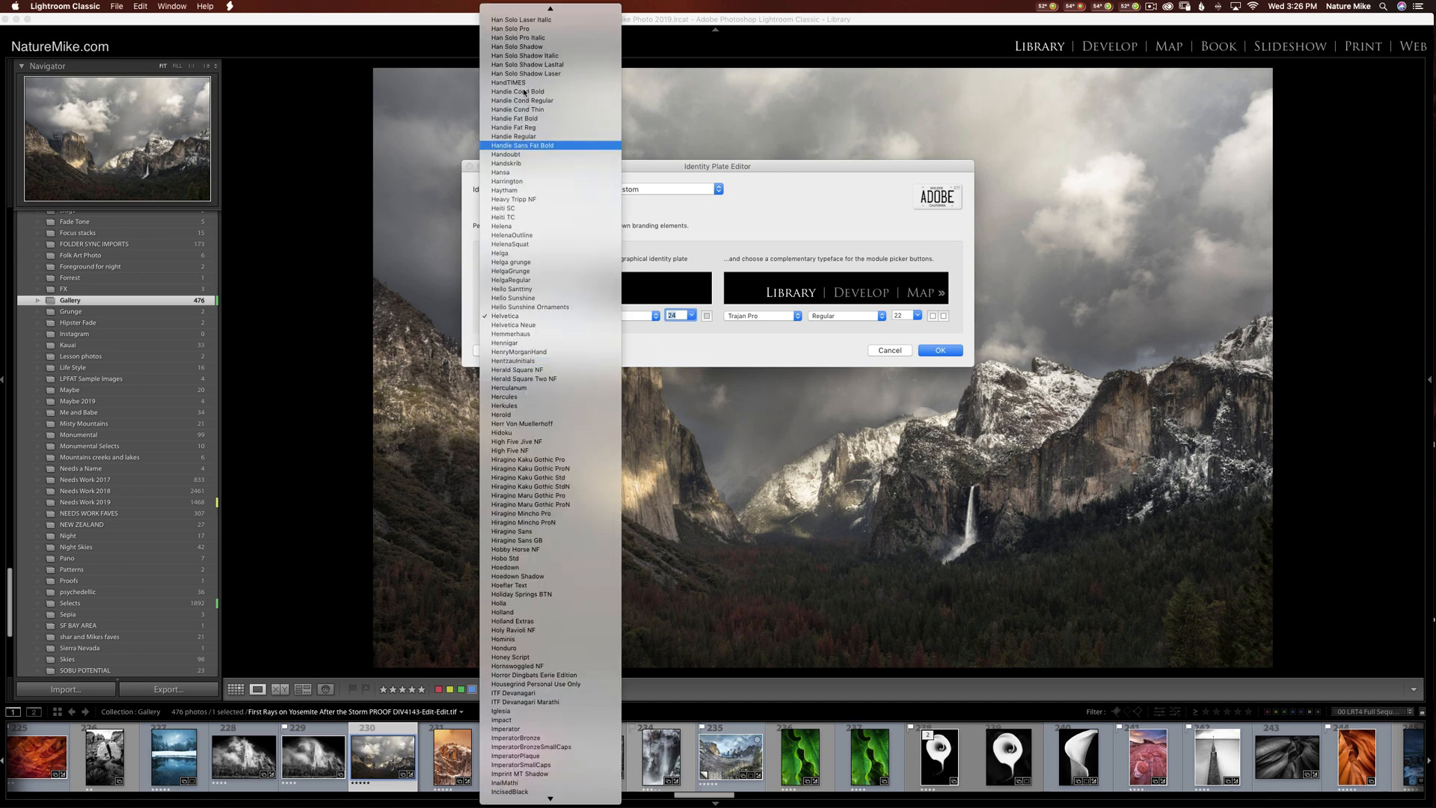
click(505, 163)
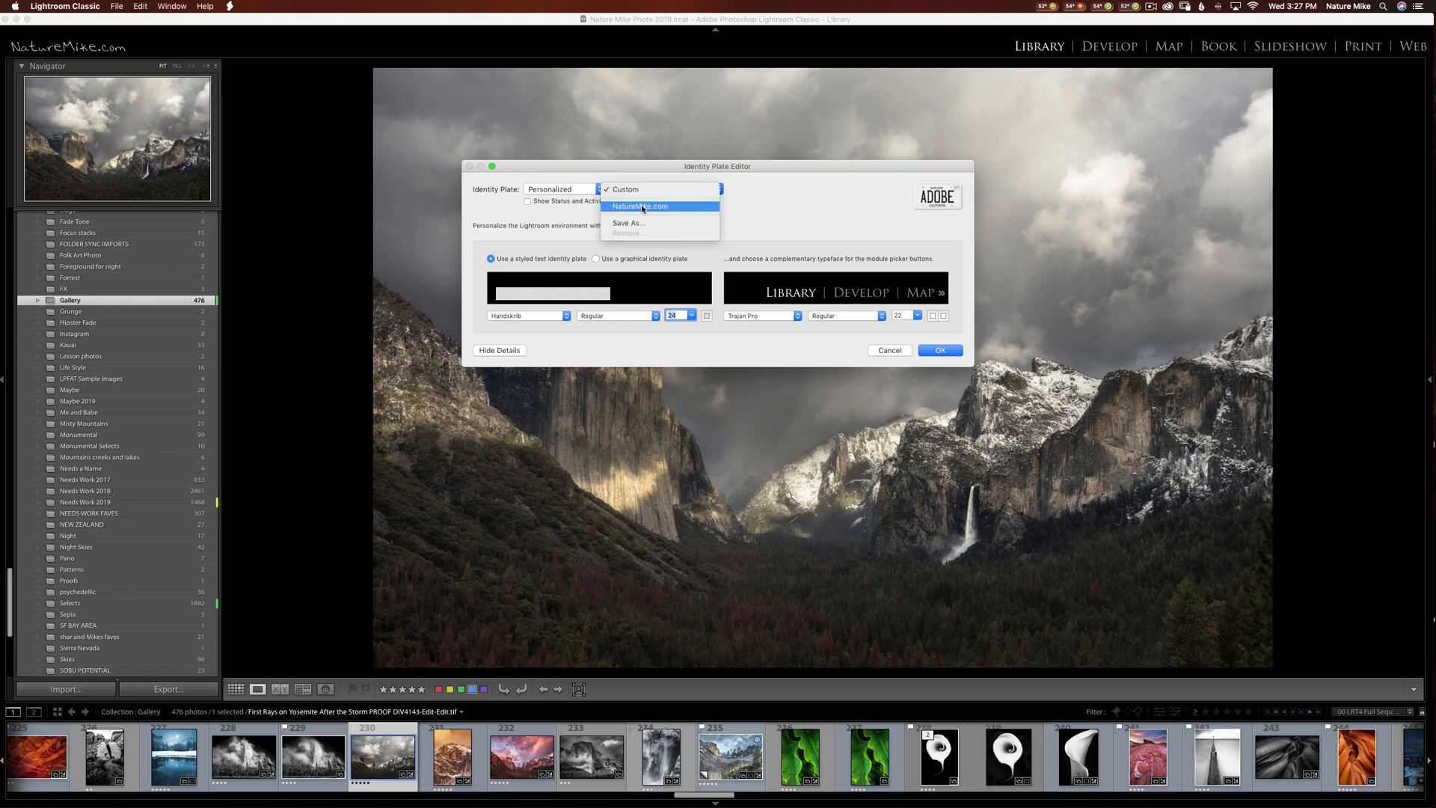
click(640, 206)
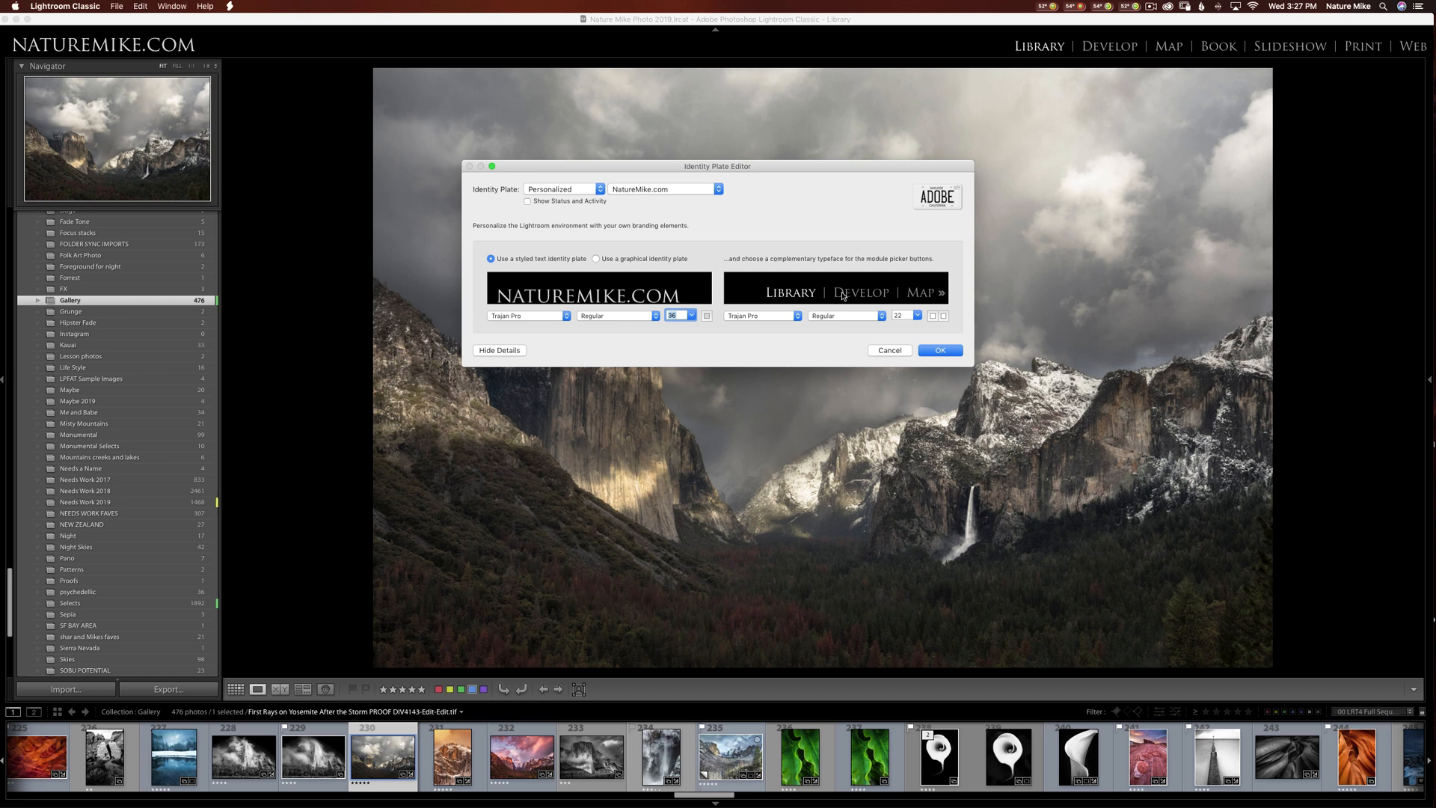
mouse_move(889, 297)
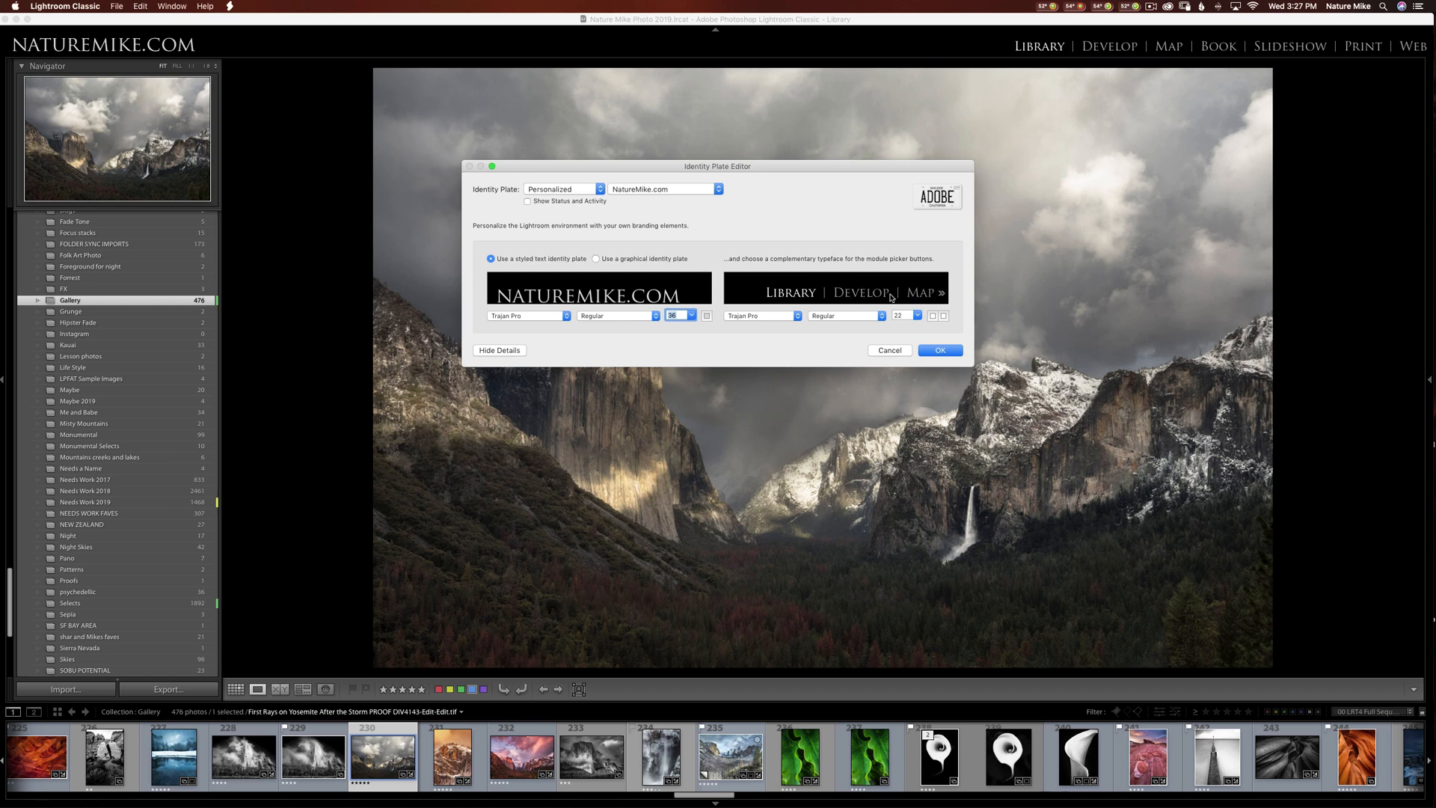
click(940, 350)
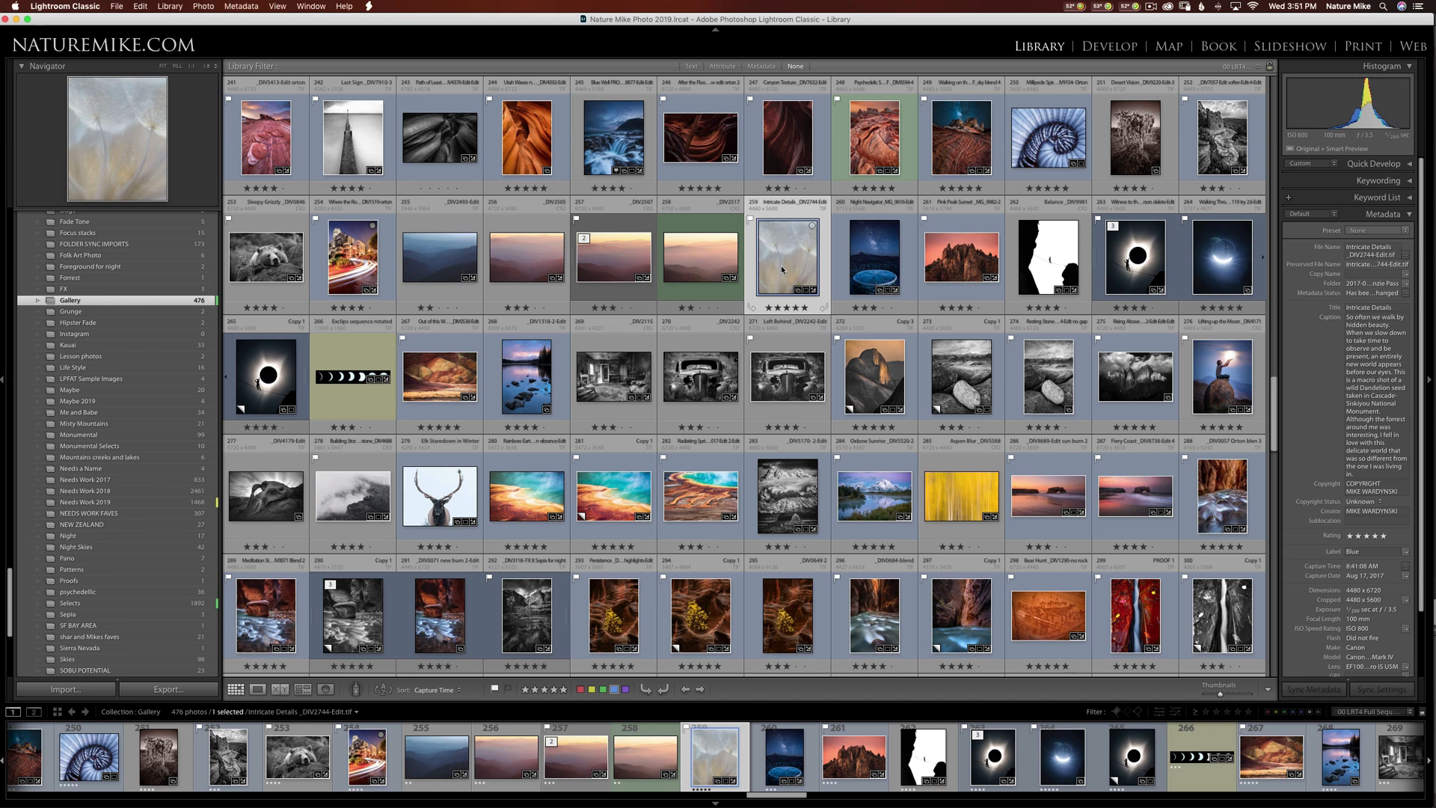
mouse_move(139, 10)
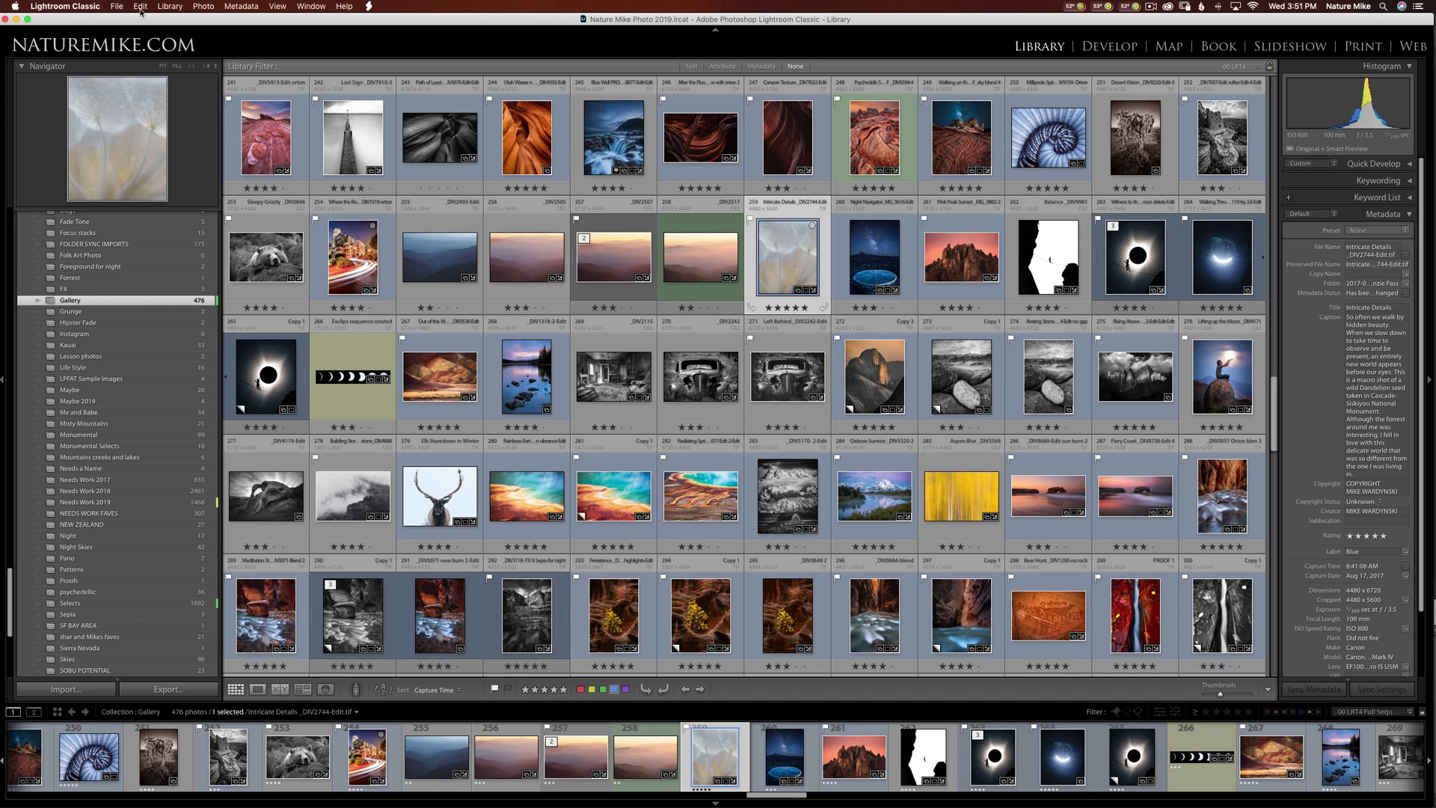
Run Optimize Catalog from the File menu and confirm the optimization.
click(117, 7)
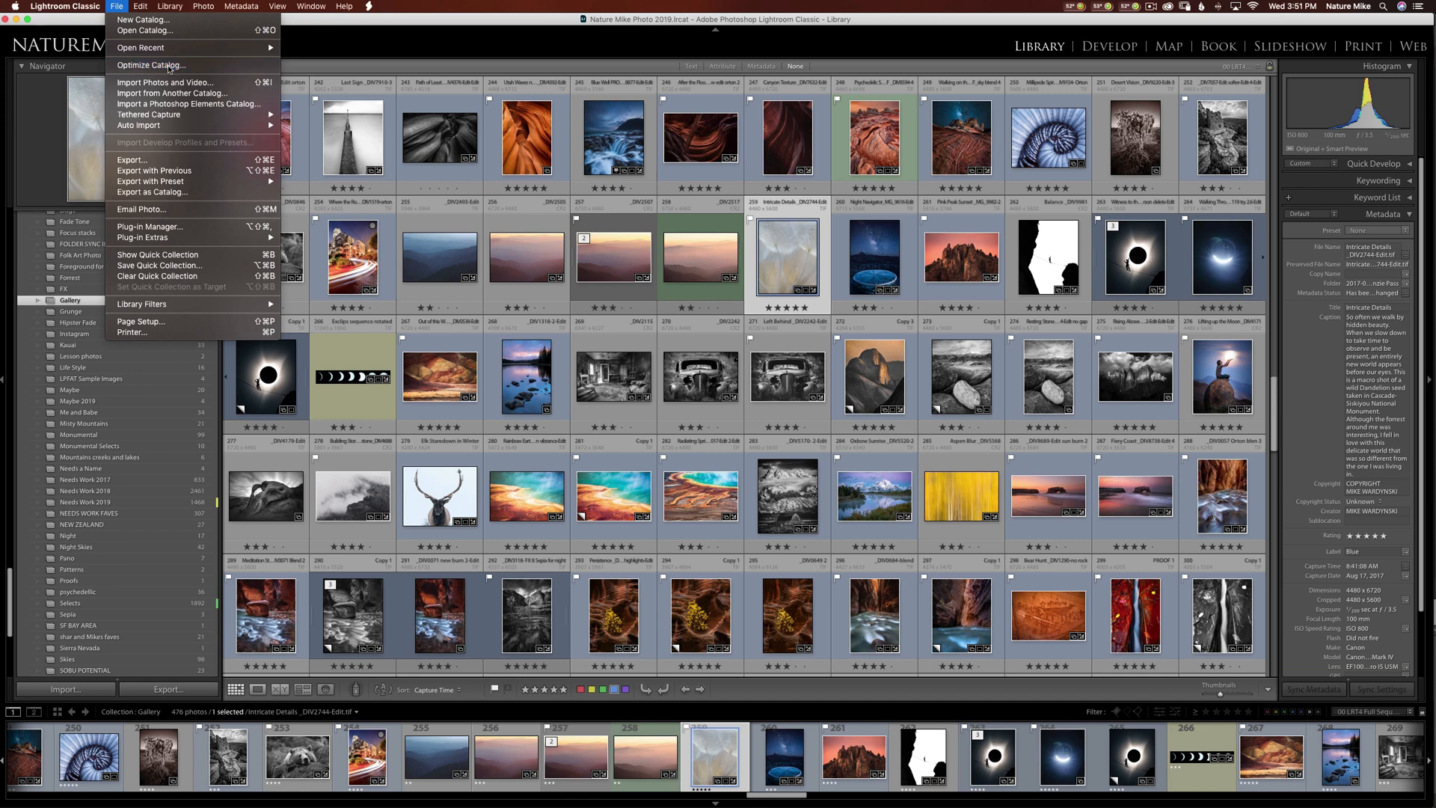
click(152, 65)
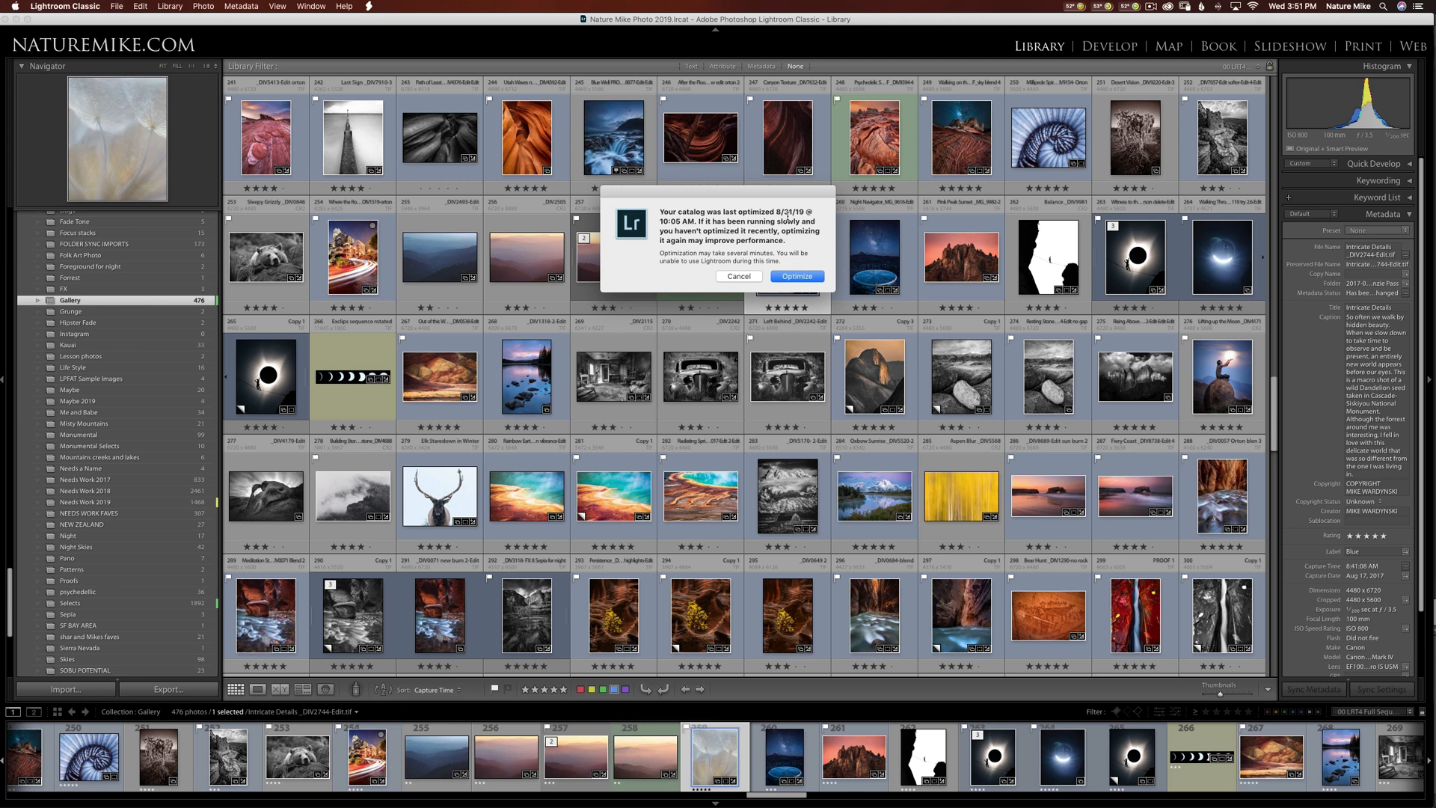
click(795, 276)
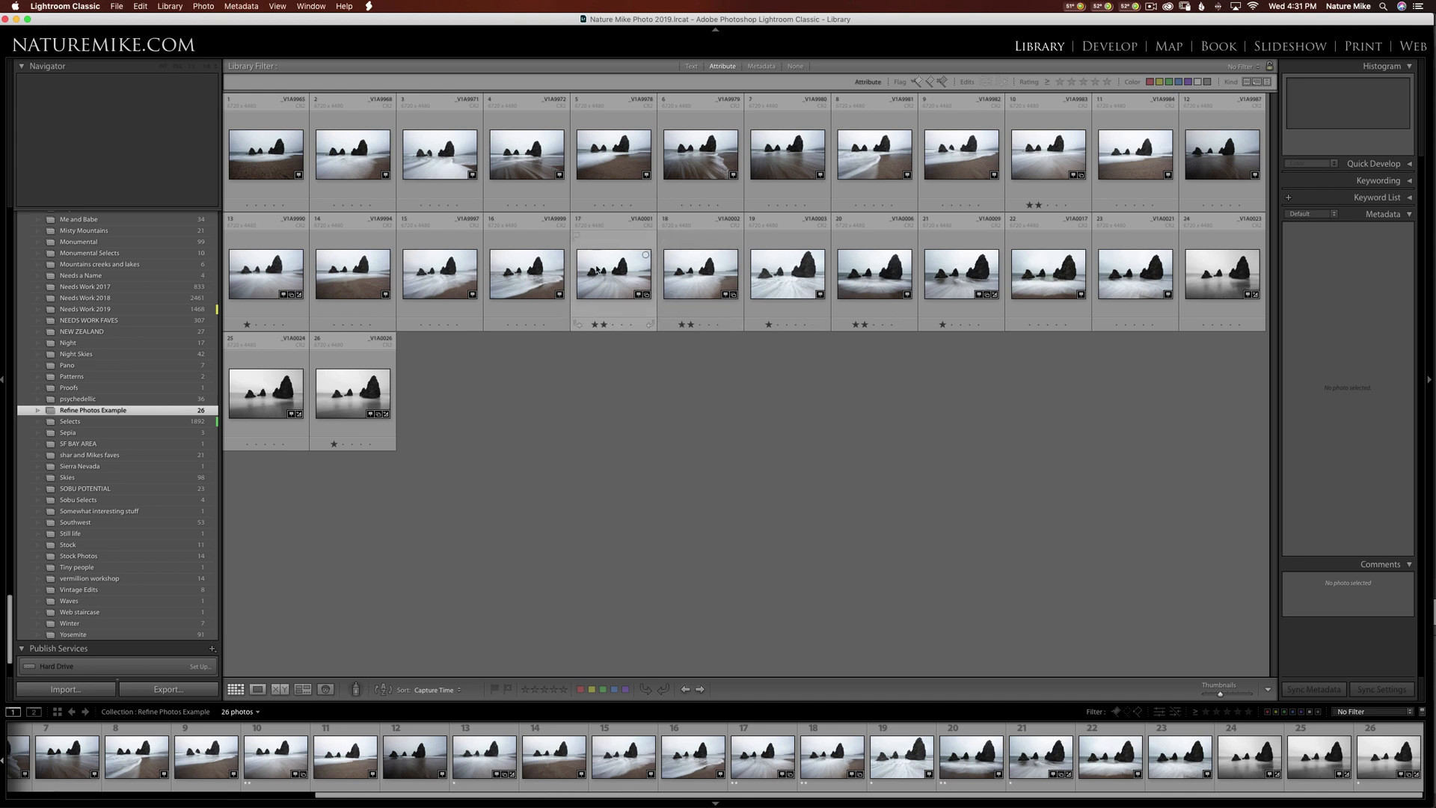
mouse_move(527, 275)
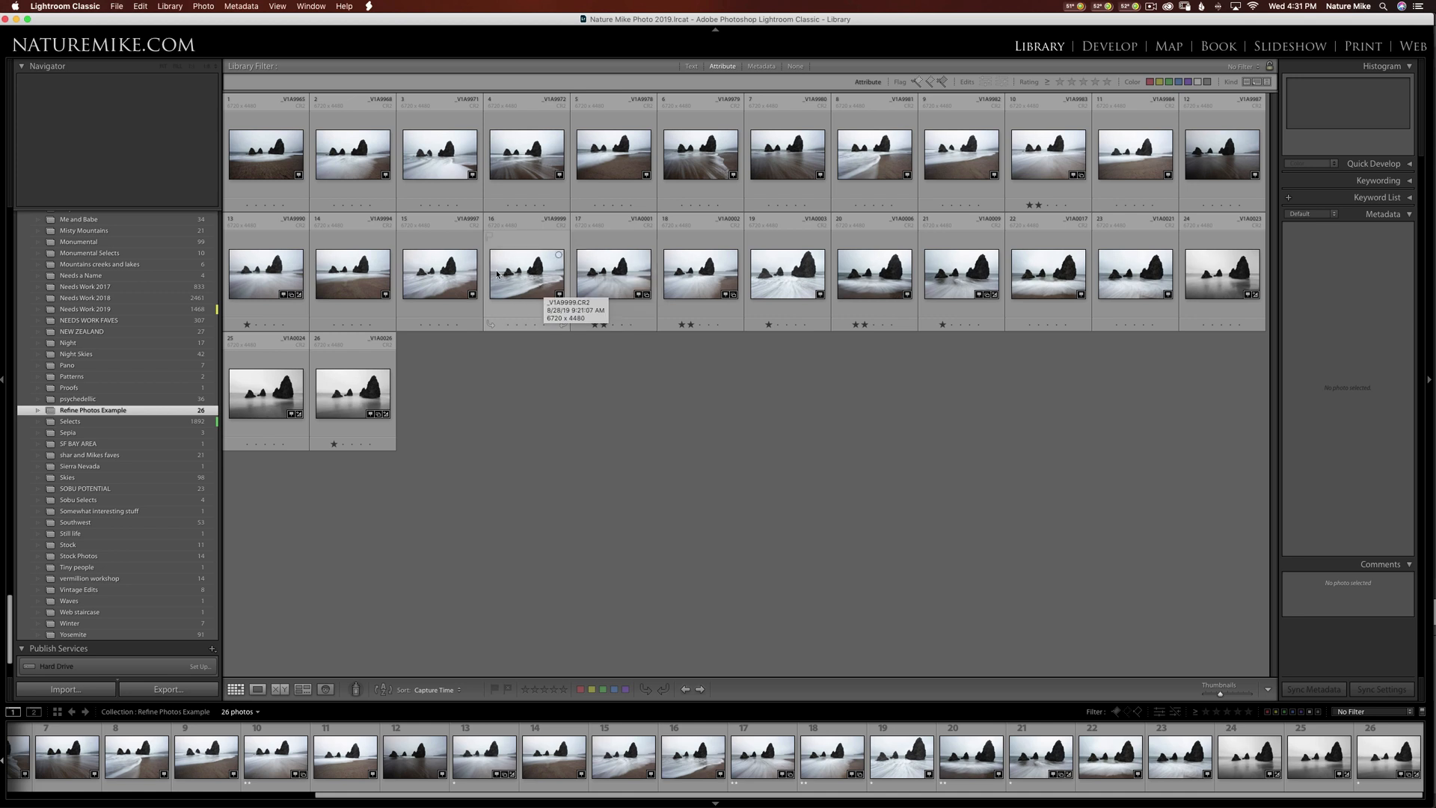
mouse_move(449, 282)
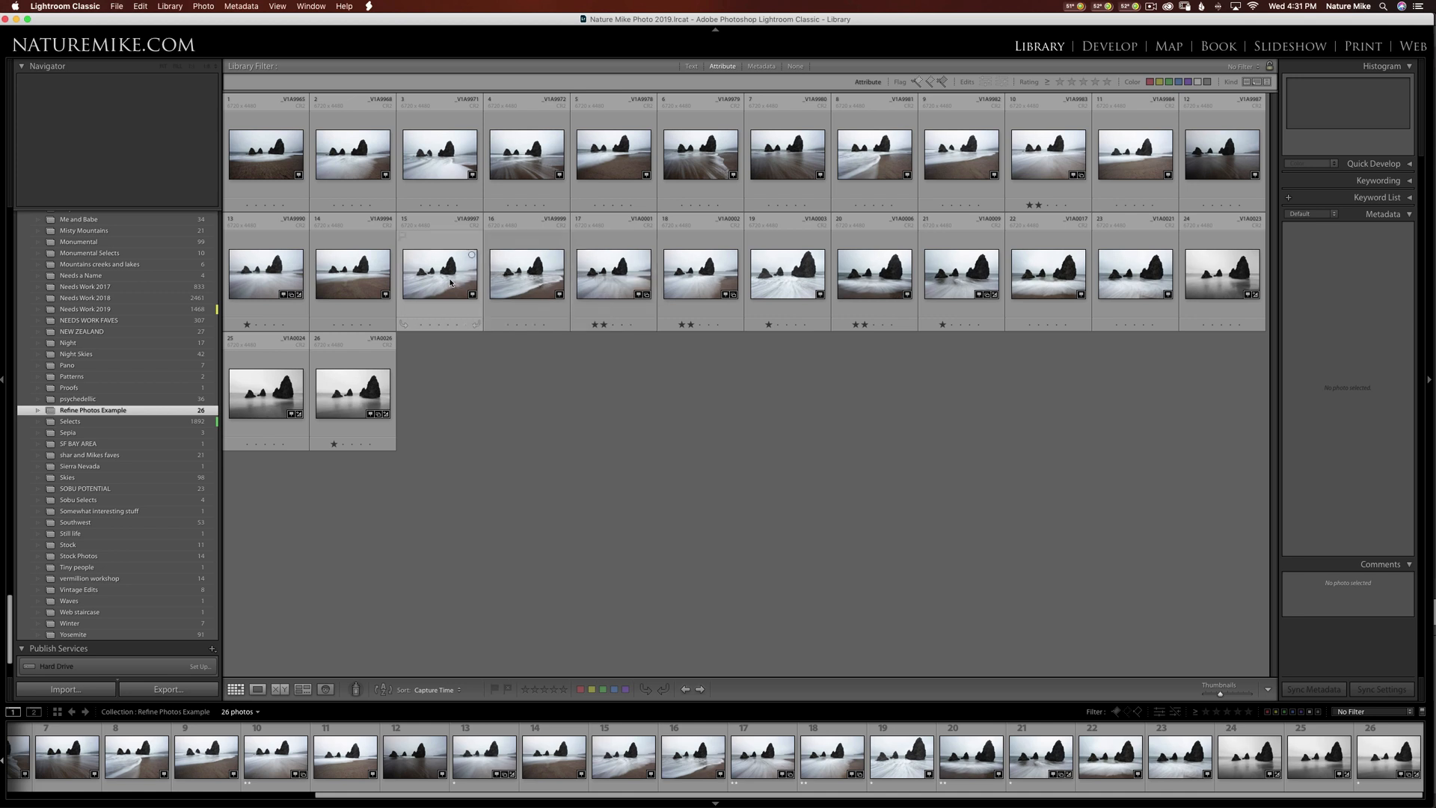
mouse_move(448, 275)
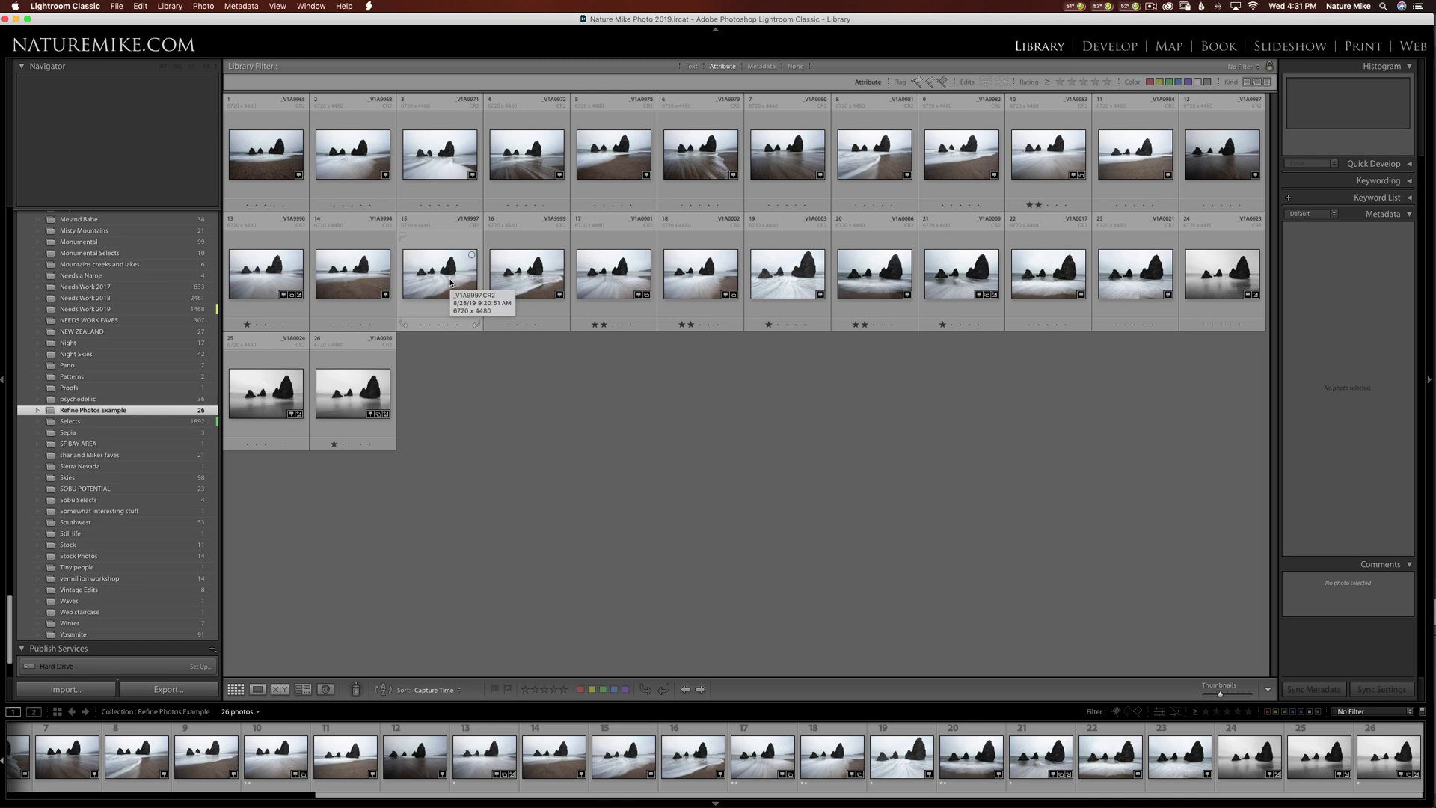
Select and flag sea-stack photos 15, 17, 20, 21 and 4 in the grid.
click(440, 273)
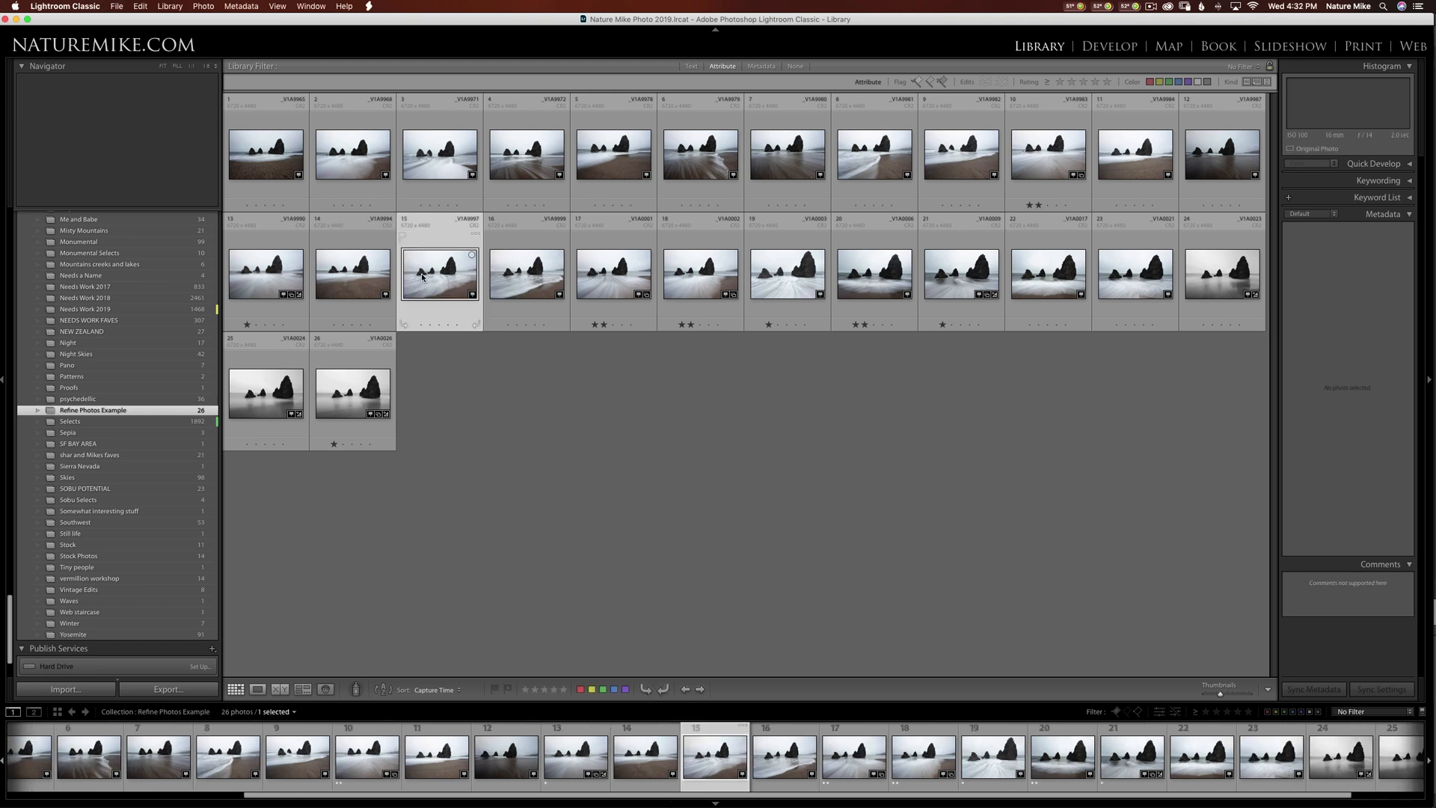
click(439, 273)
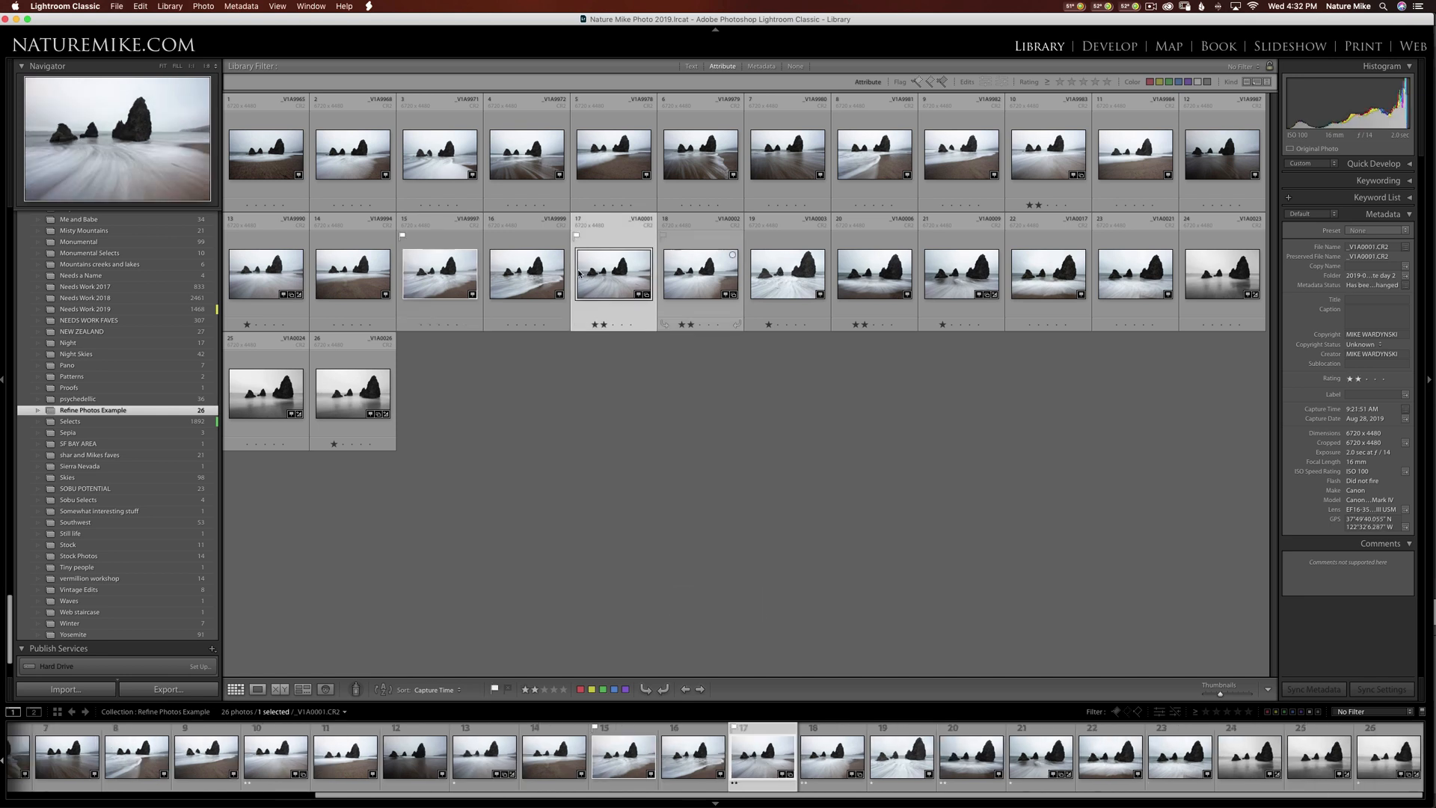
click(873, 273)
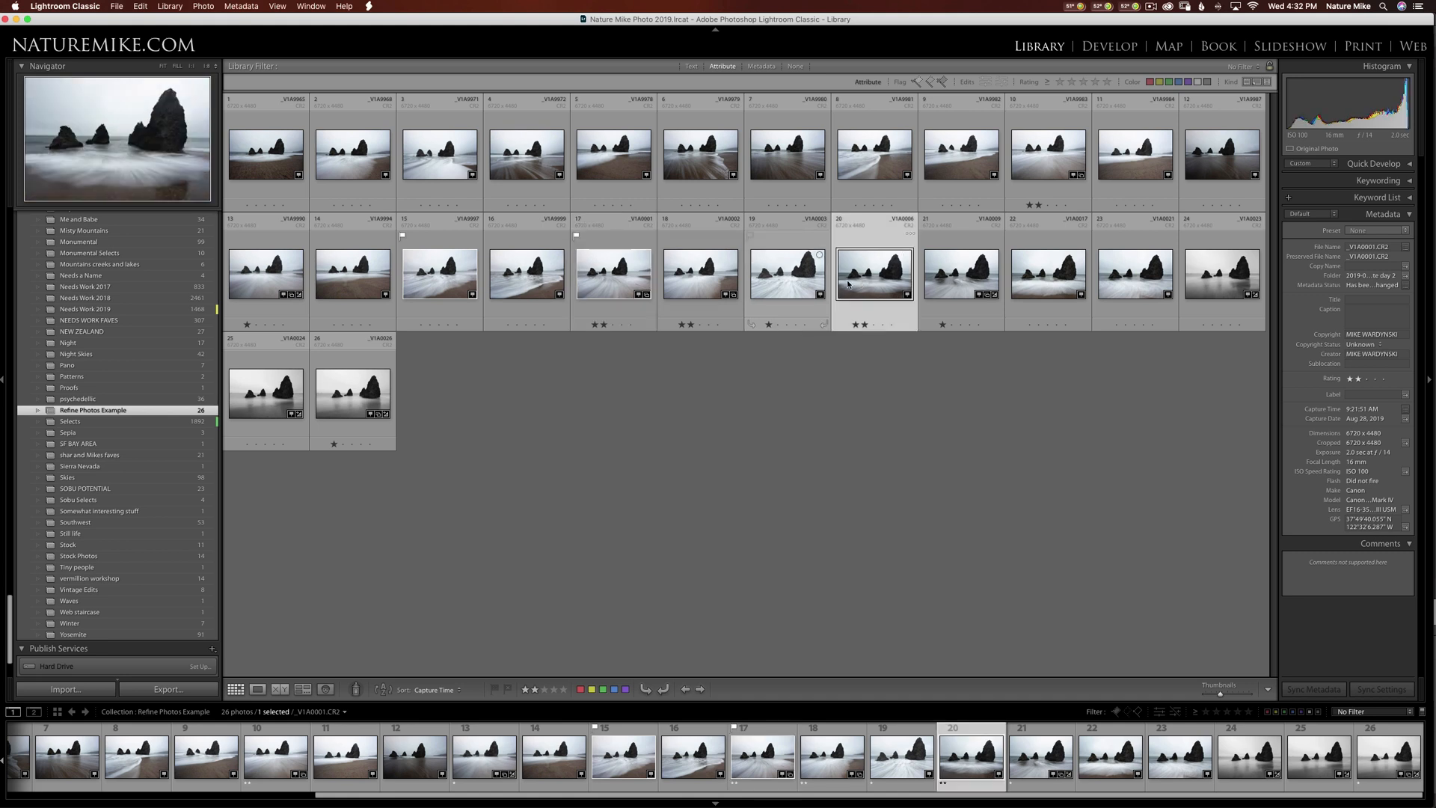
click(960, 273)
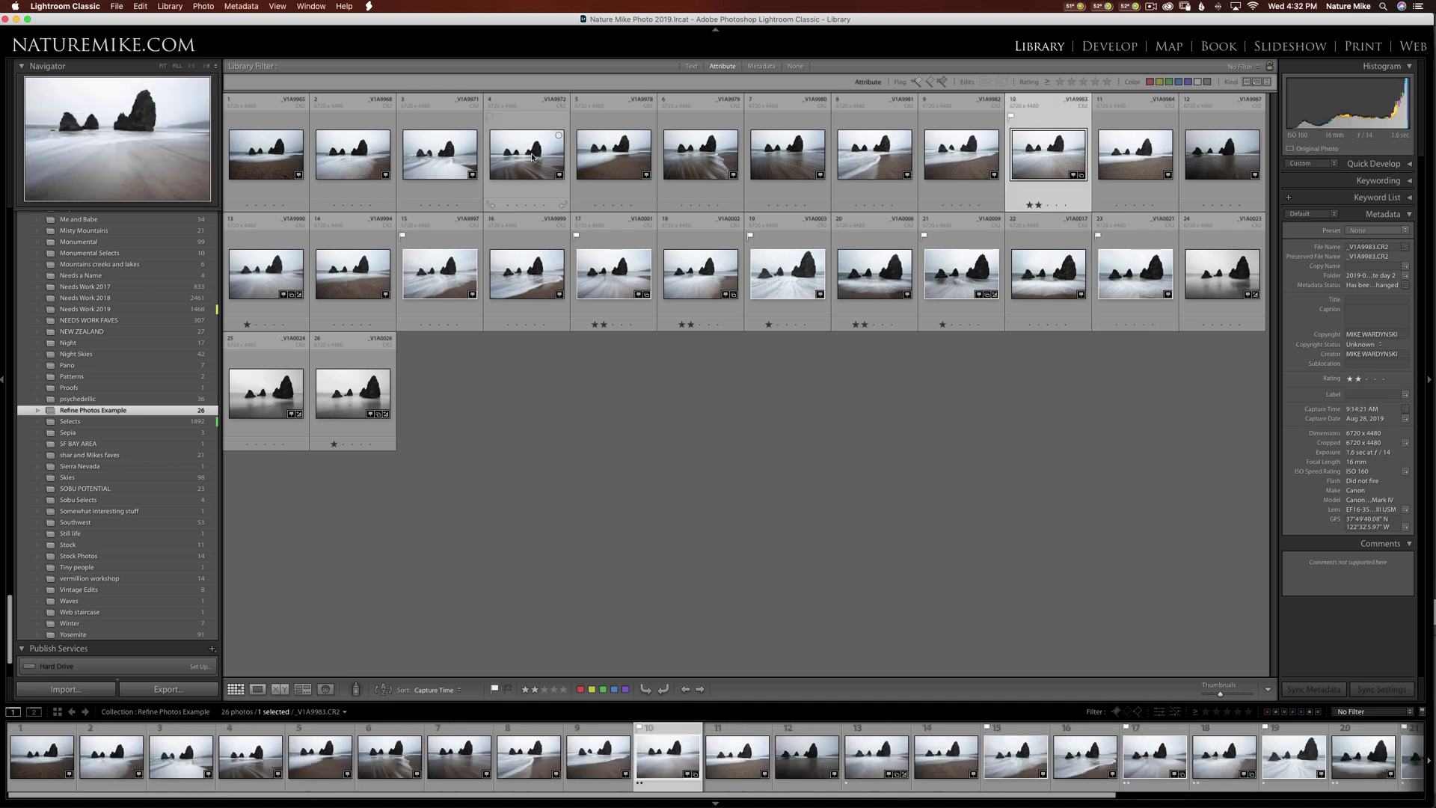
click(527, 153)
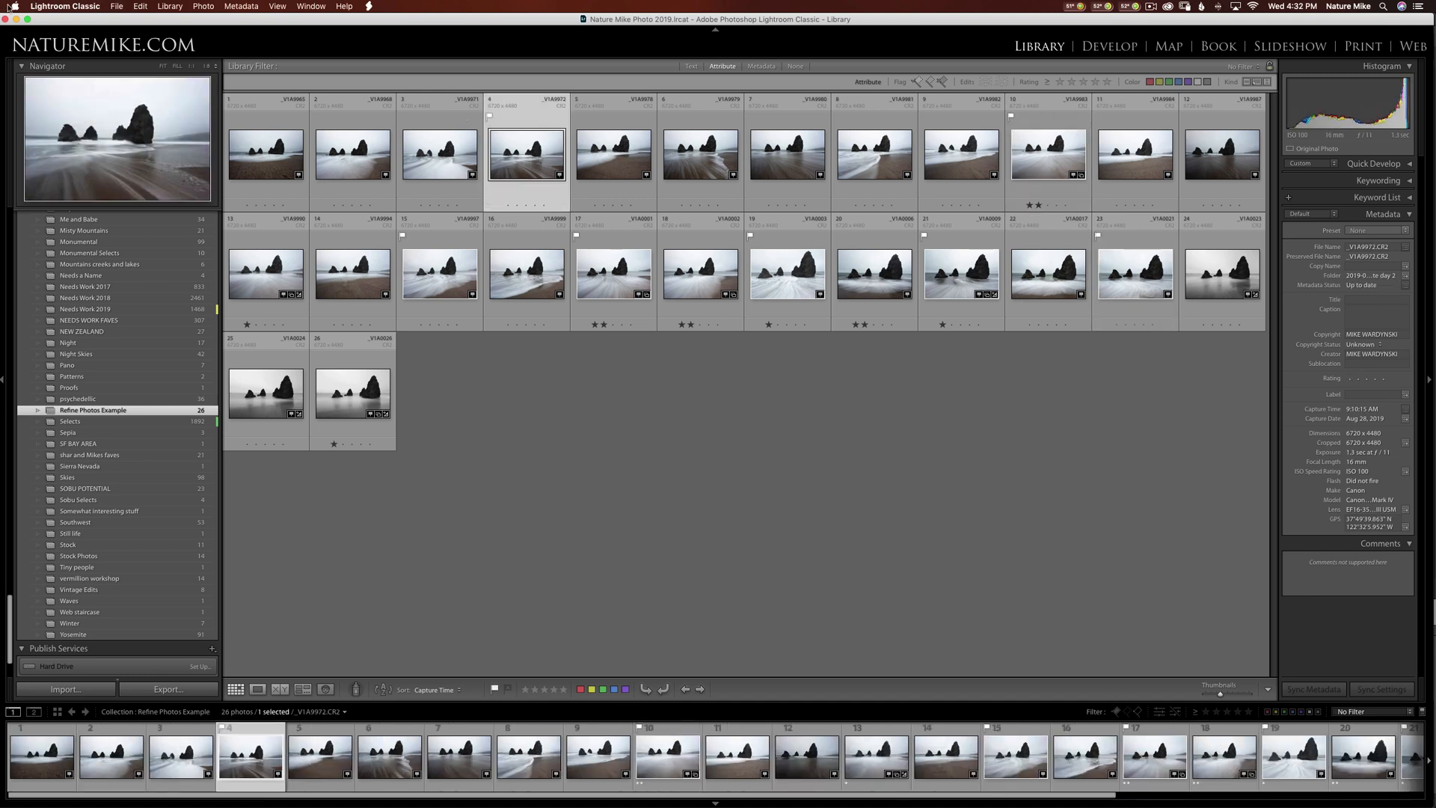
Open the Library menu to run Refine Photos on the collection.
click(169, 7)
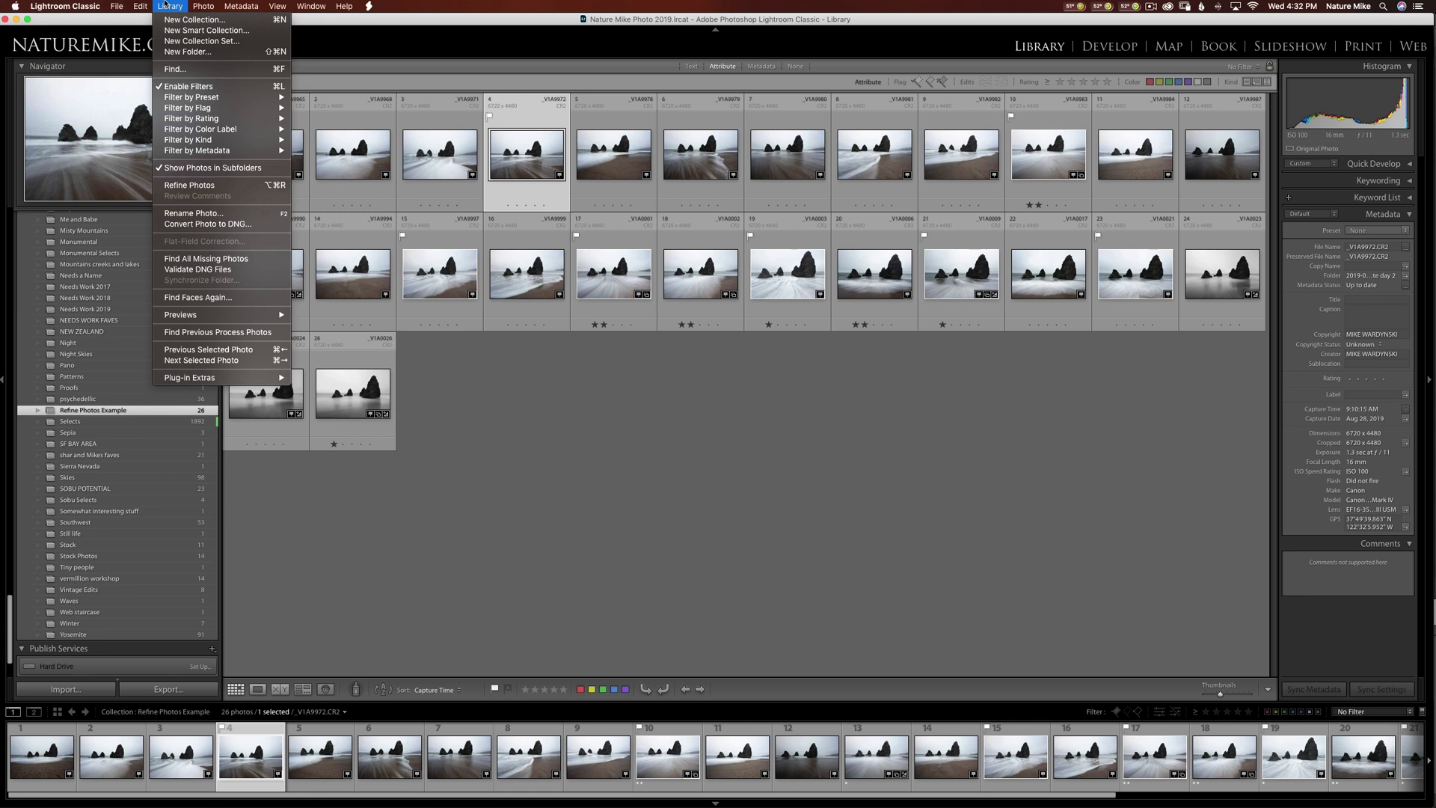
mouse_move(189, 188)
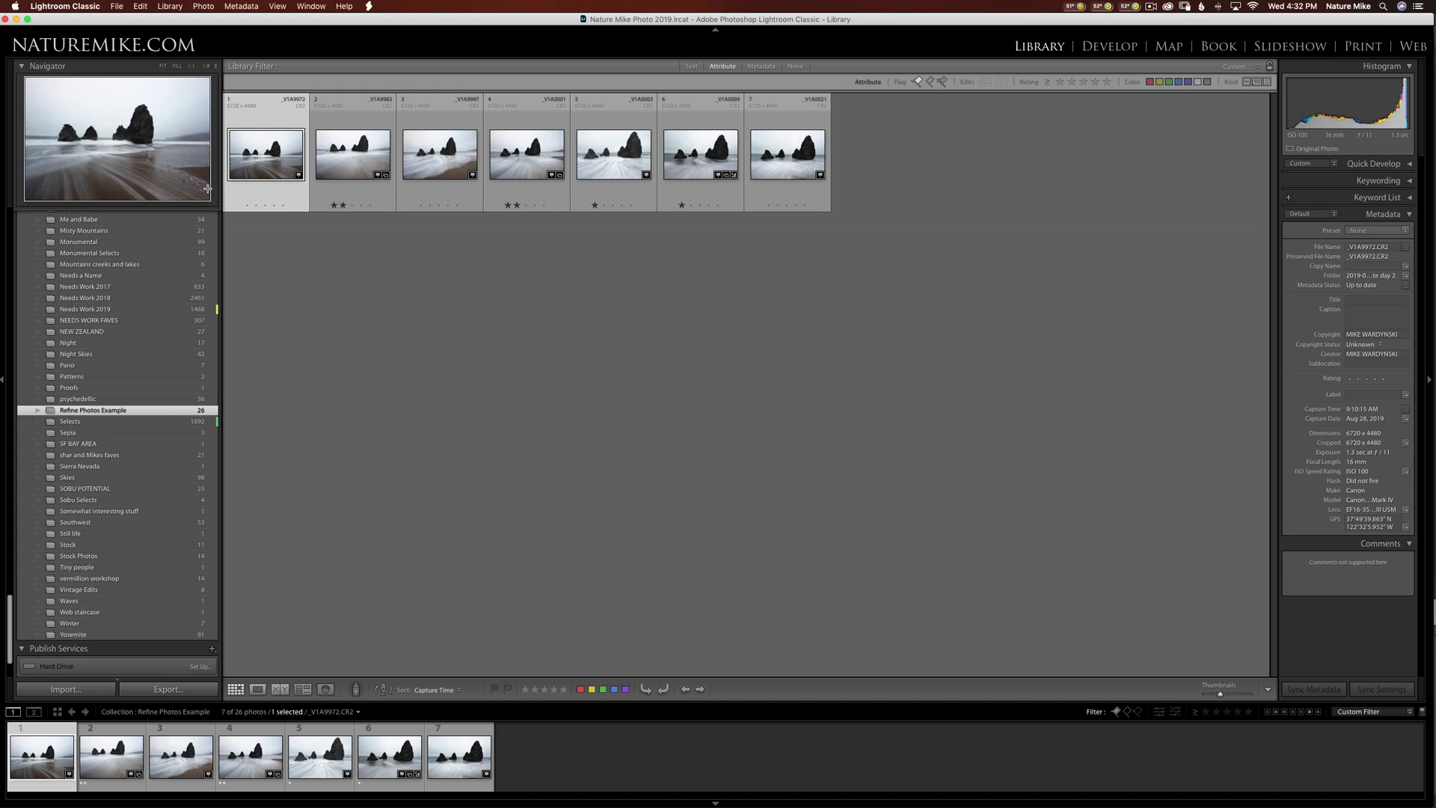
mouse_move(1174, 633)
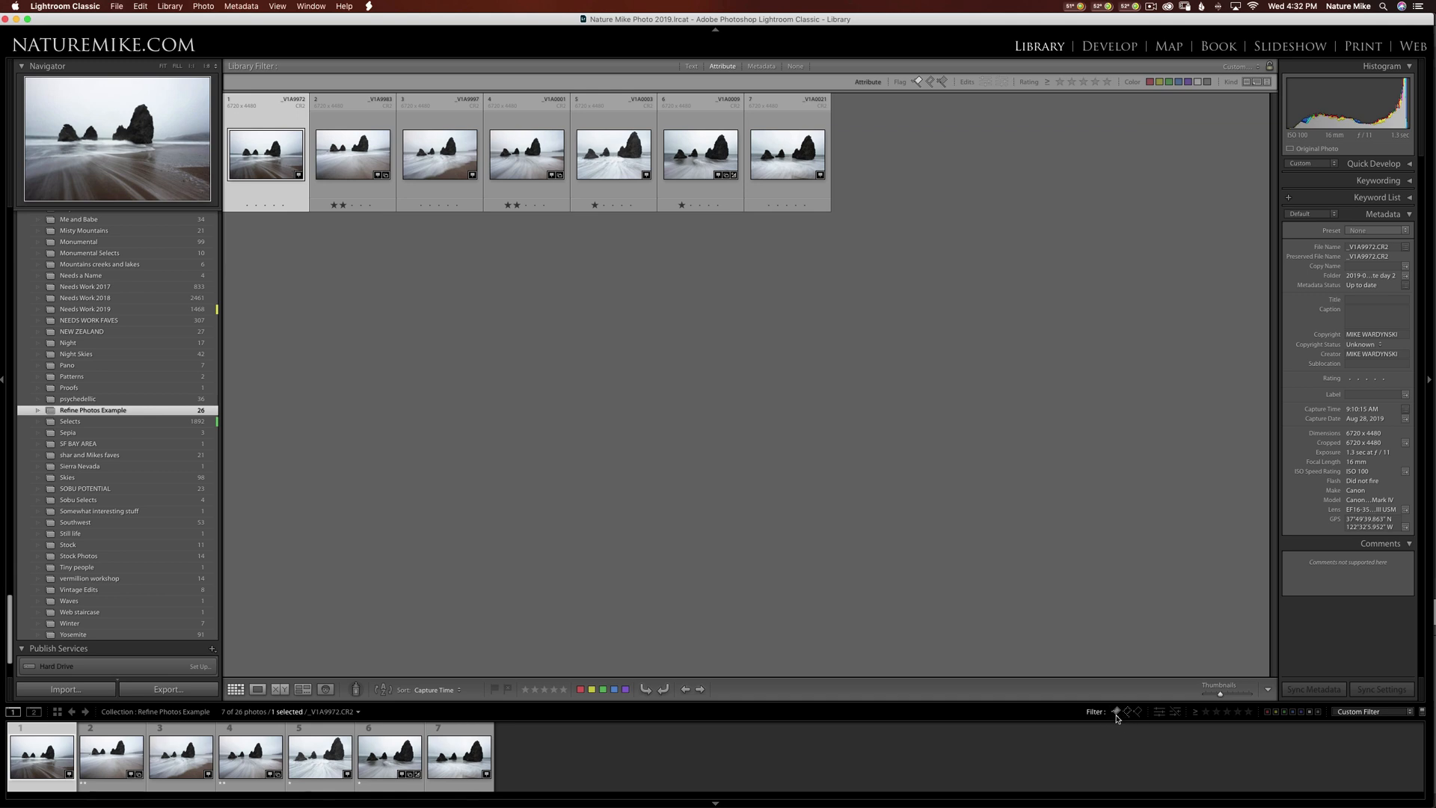
mouse_move(1129, 718)
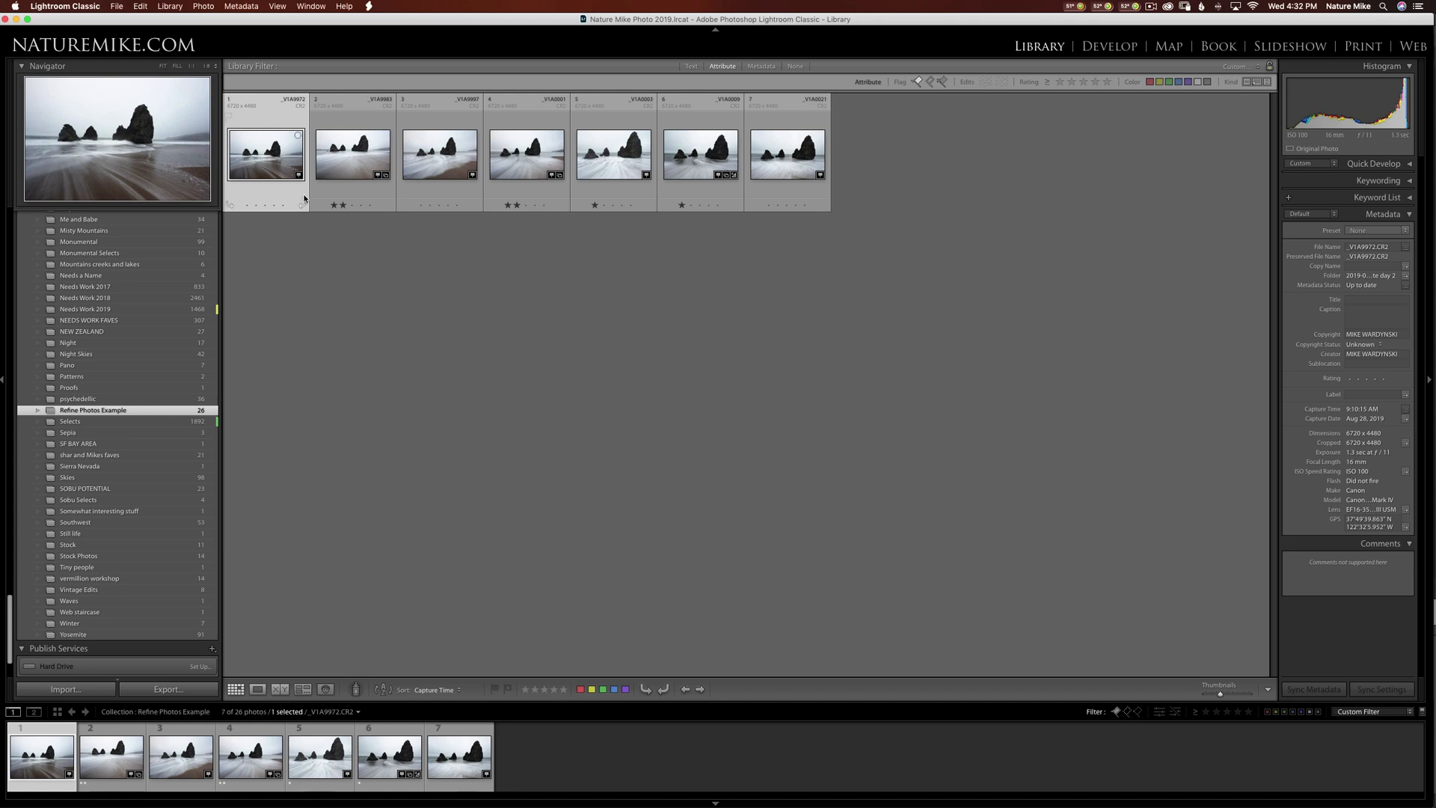
mouse_move(265, 160)
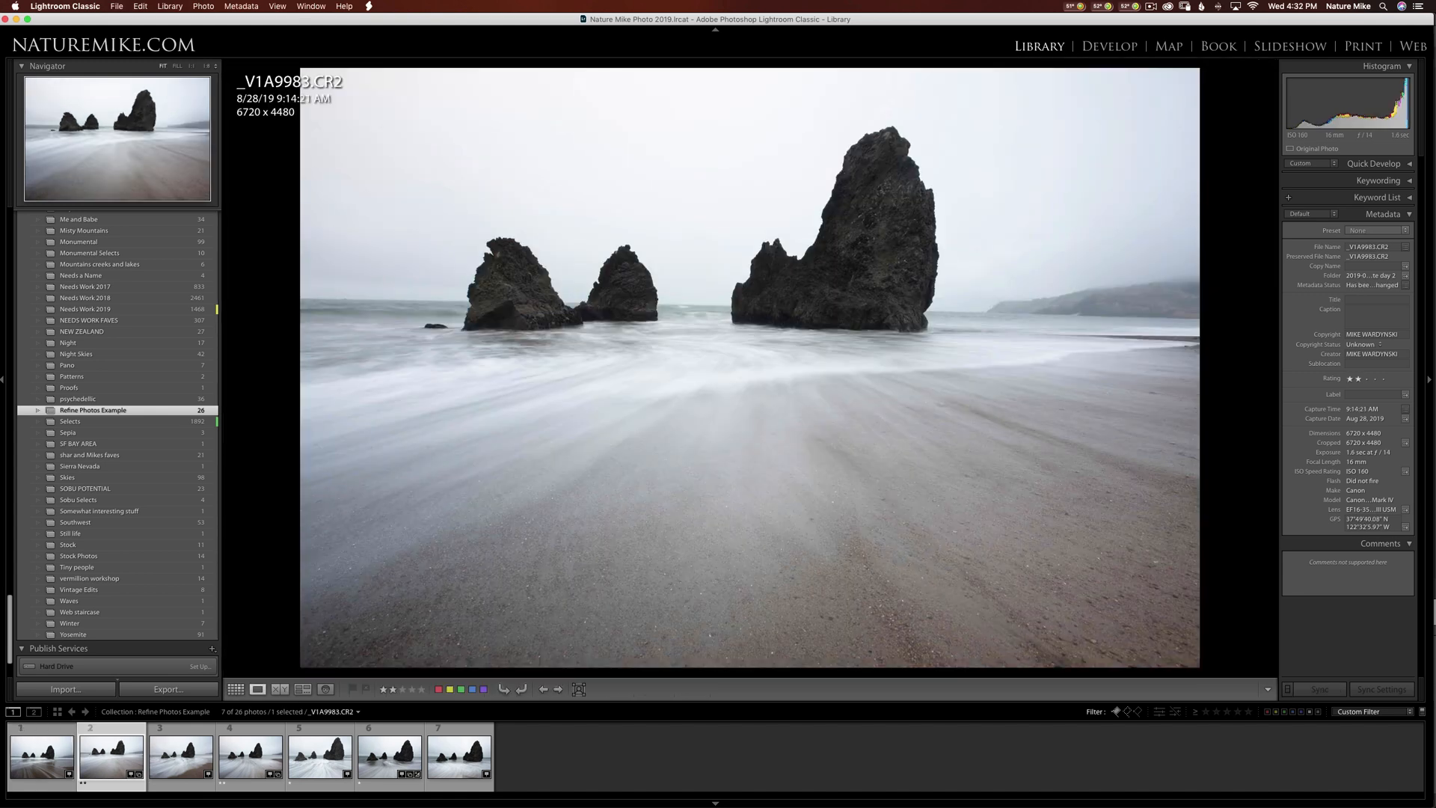
Step through the refined photos in Loupe view, ending on two-star _V1A9983.
click(180, 756)
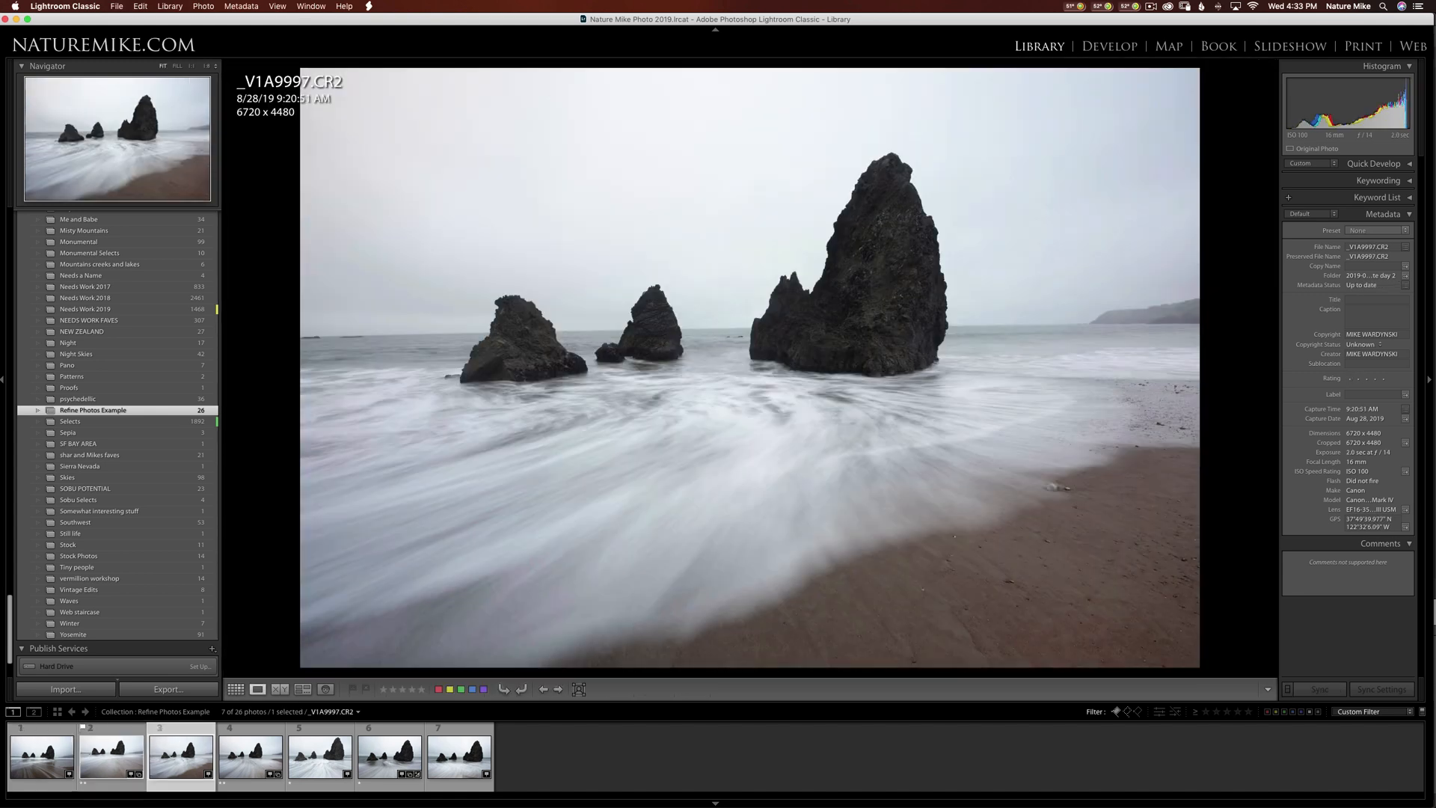
click(388, 756)
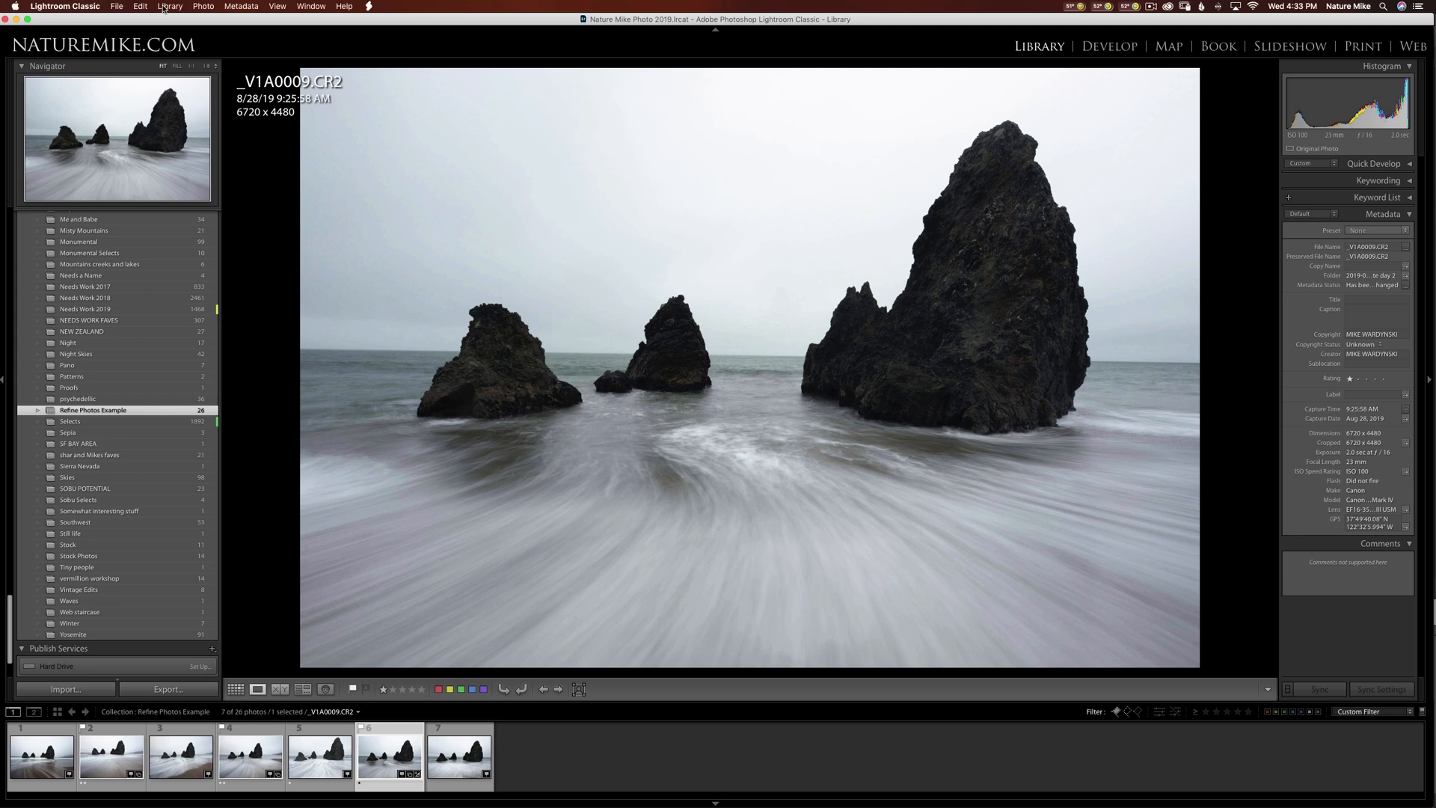
mouse_move(360, 359)
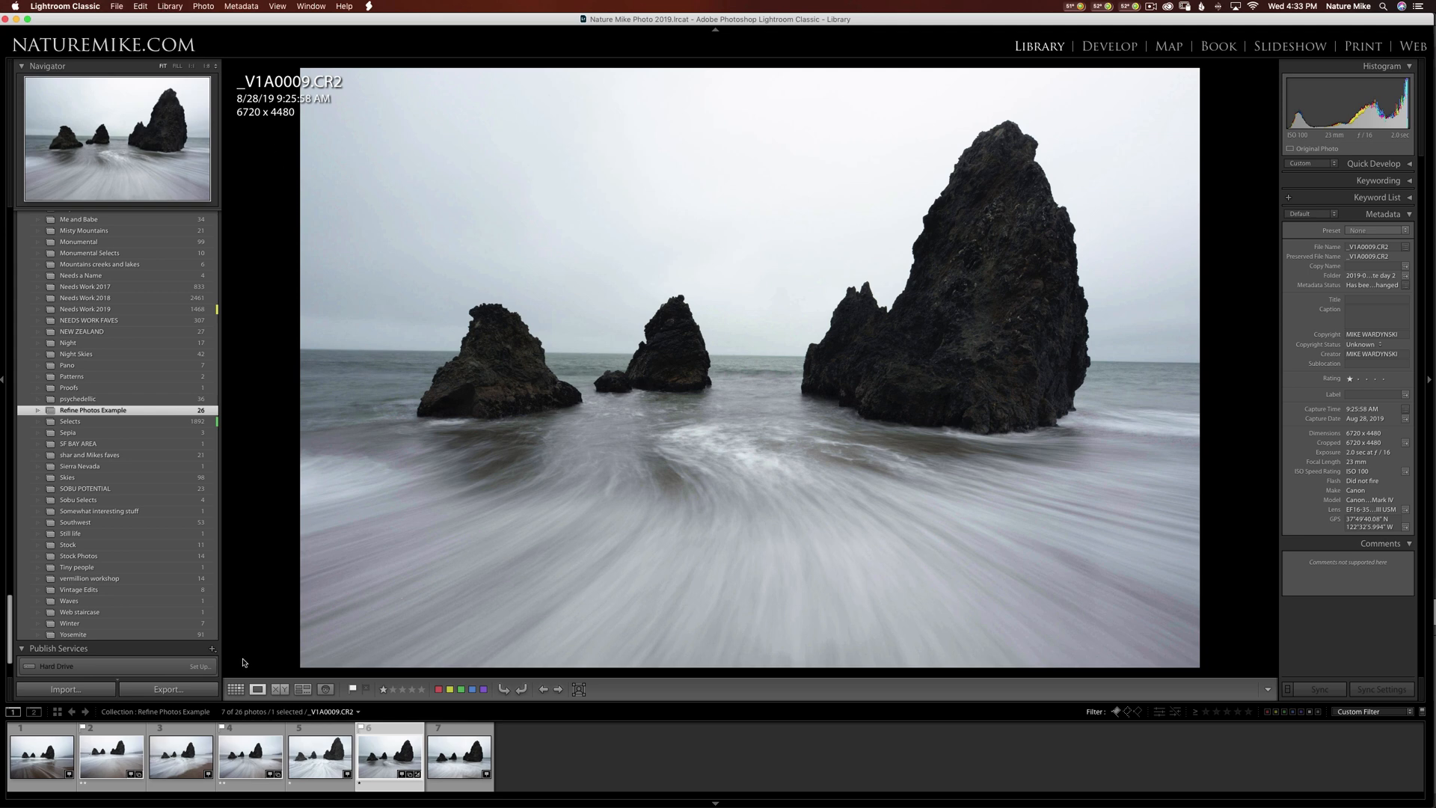
click(110, 754)
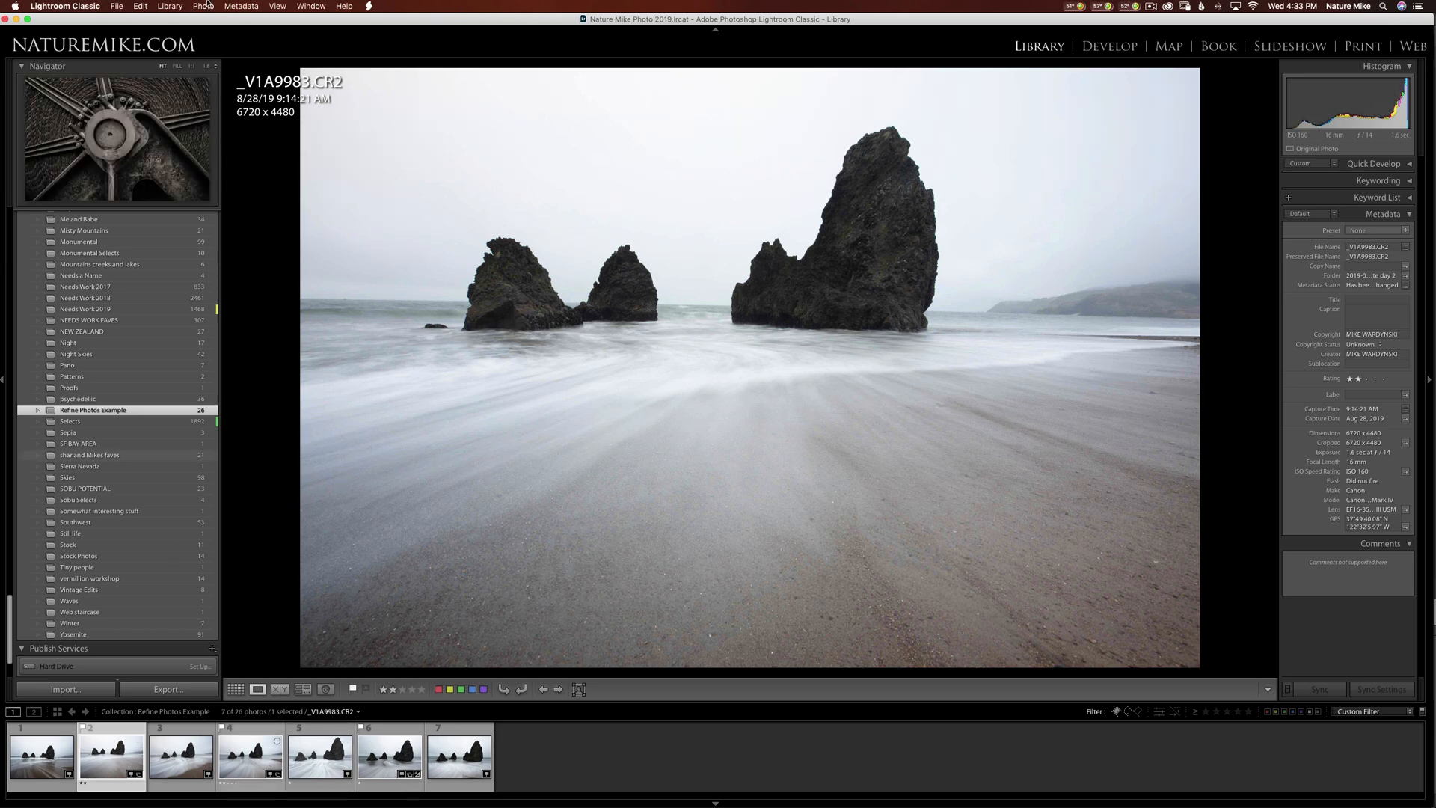
Run Library > Refine Photos a second time, leaving 3 photos.
click(168, 7)
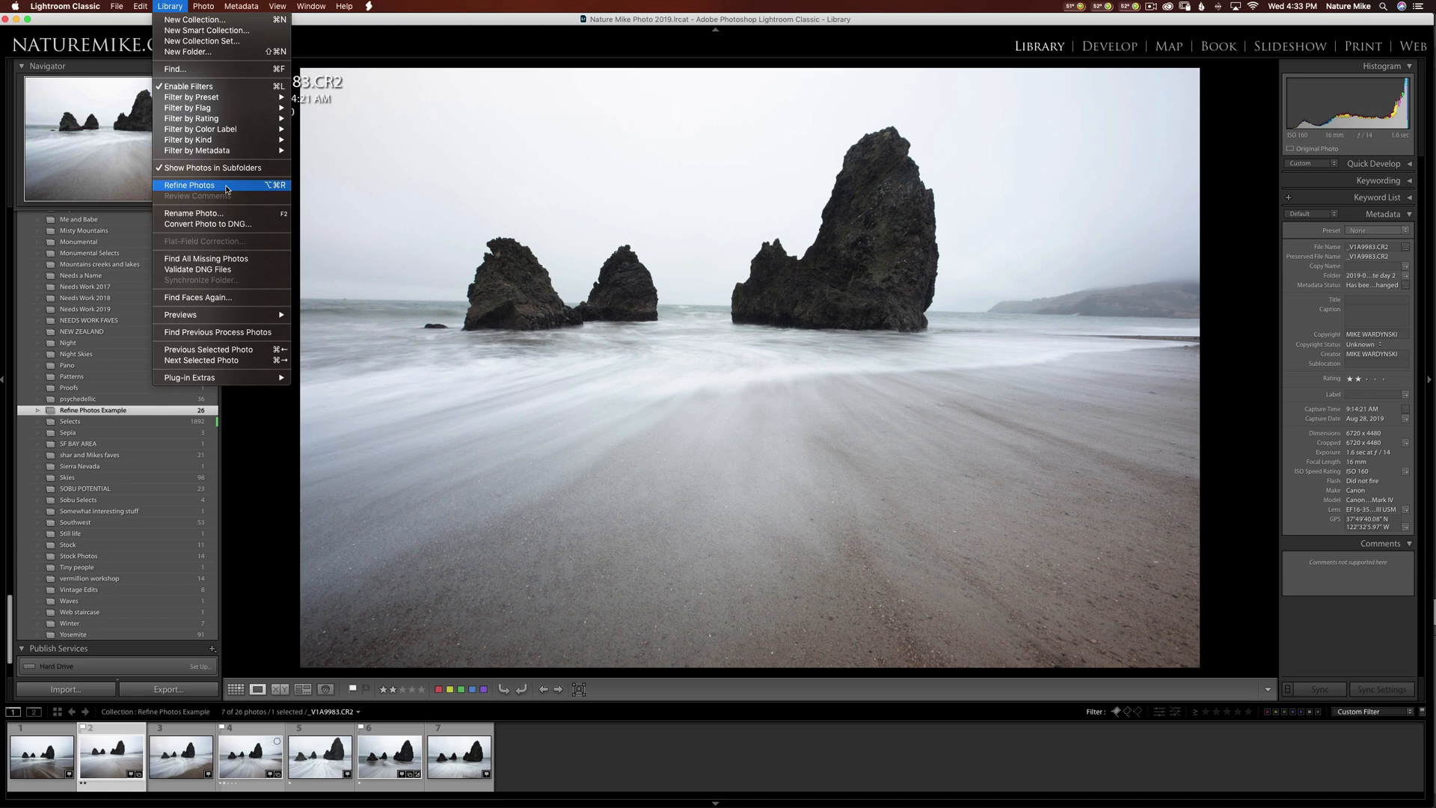
click(189, 184)
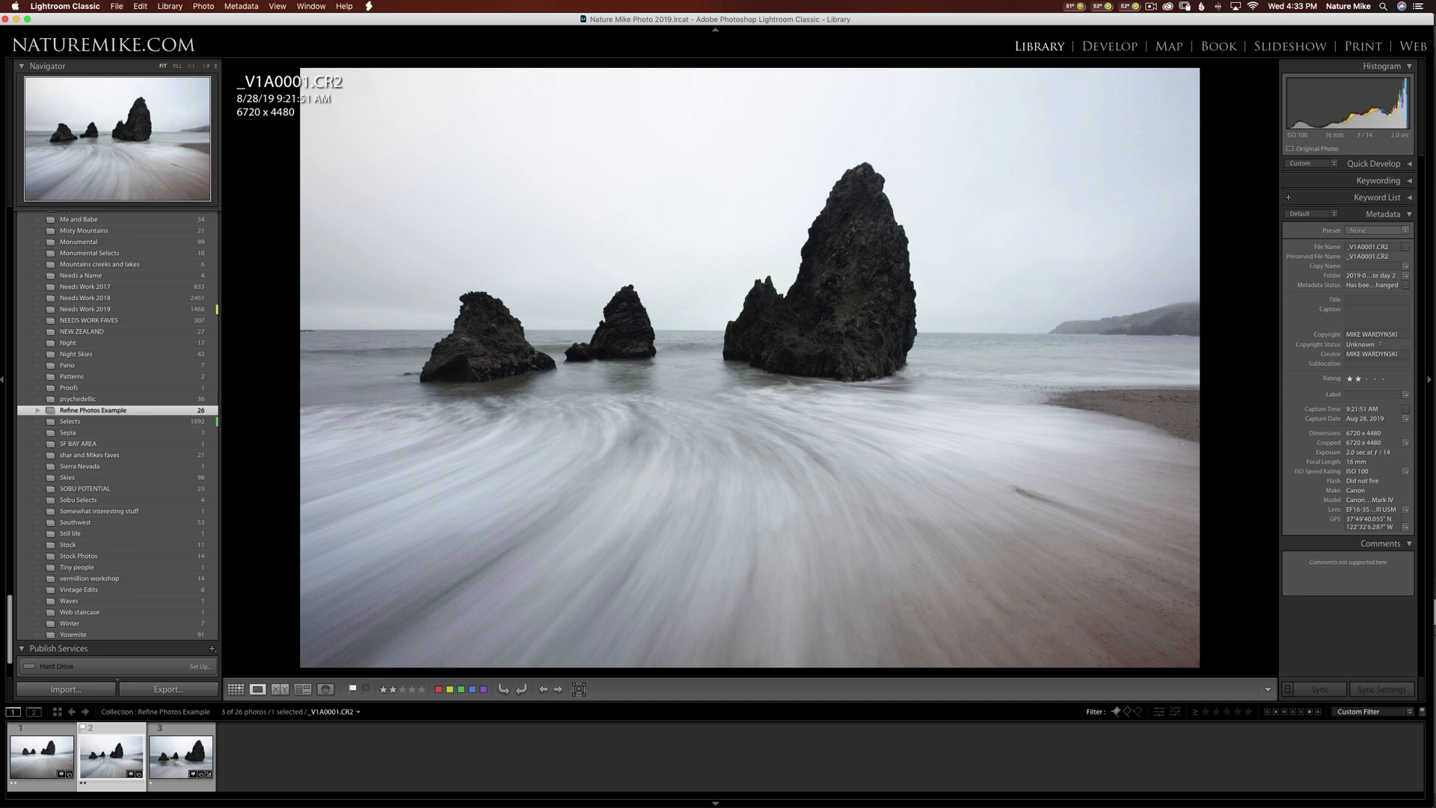
mouse_move(786, 646)
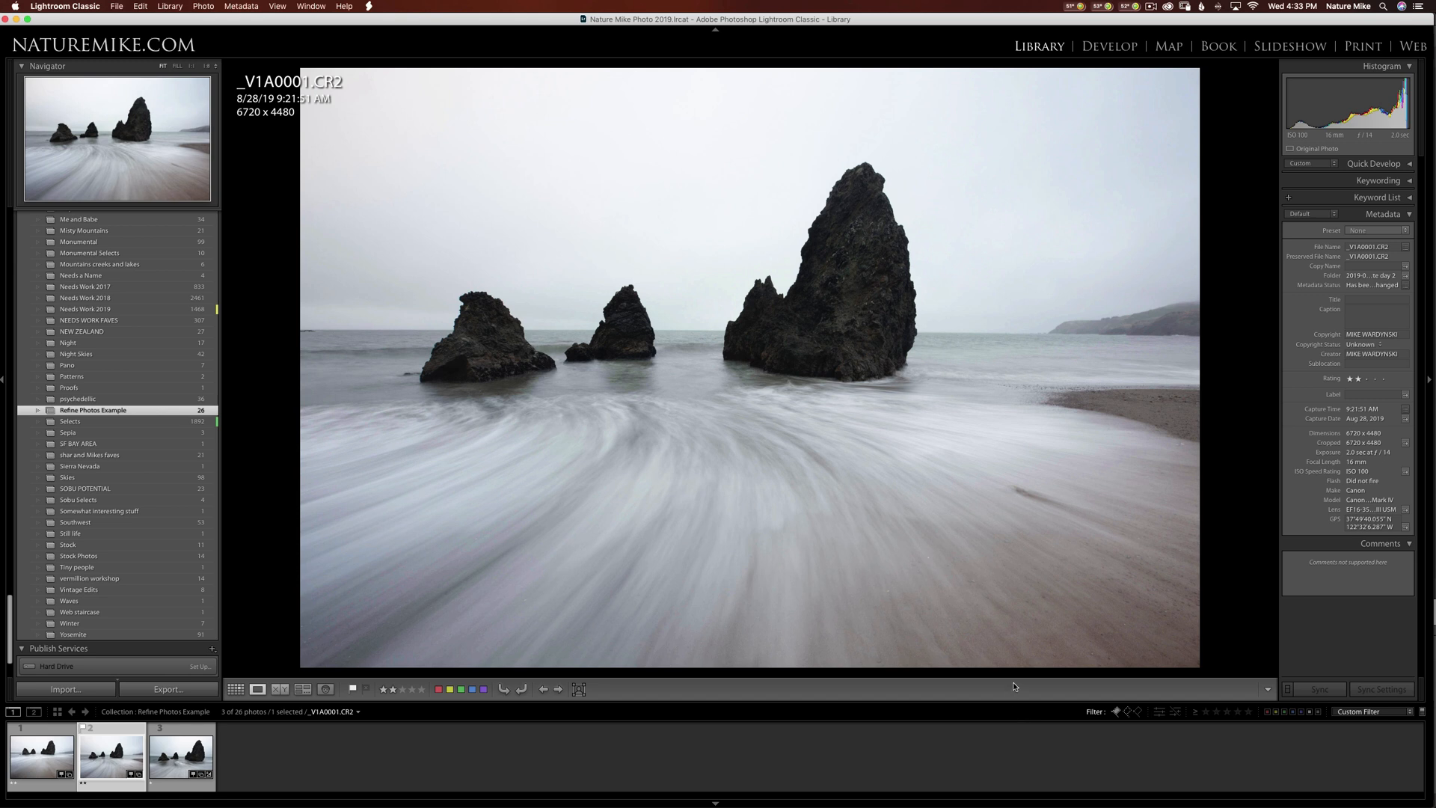
mouse_move(1117, 716)
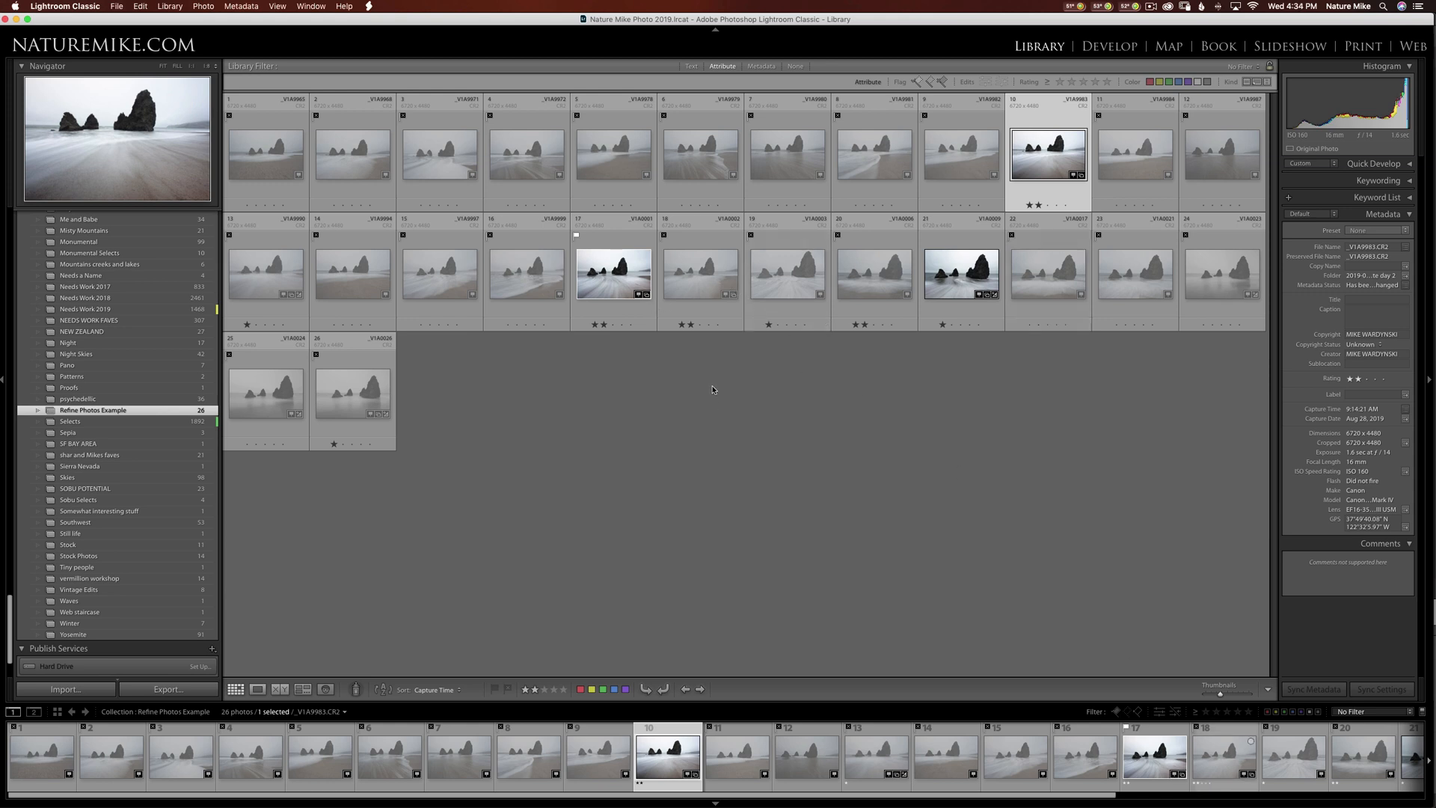
mouse_move(710, 386)
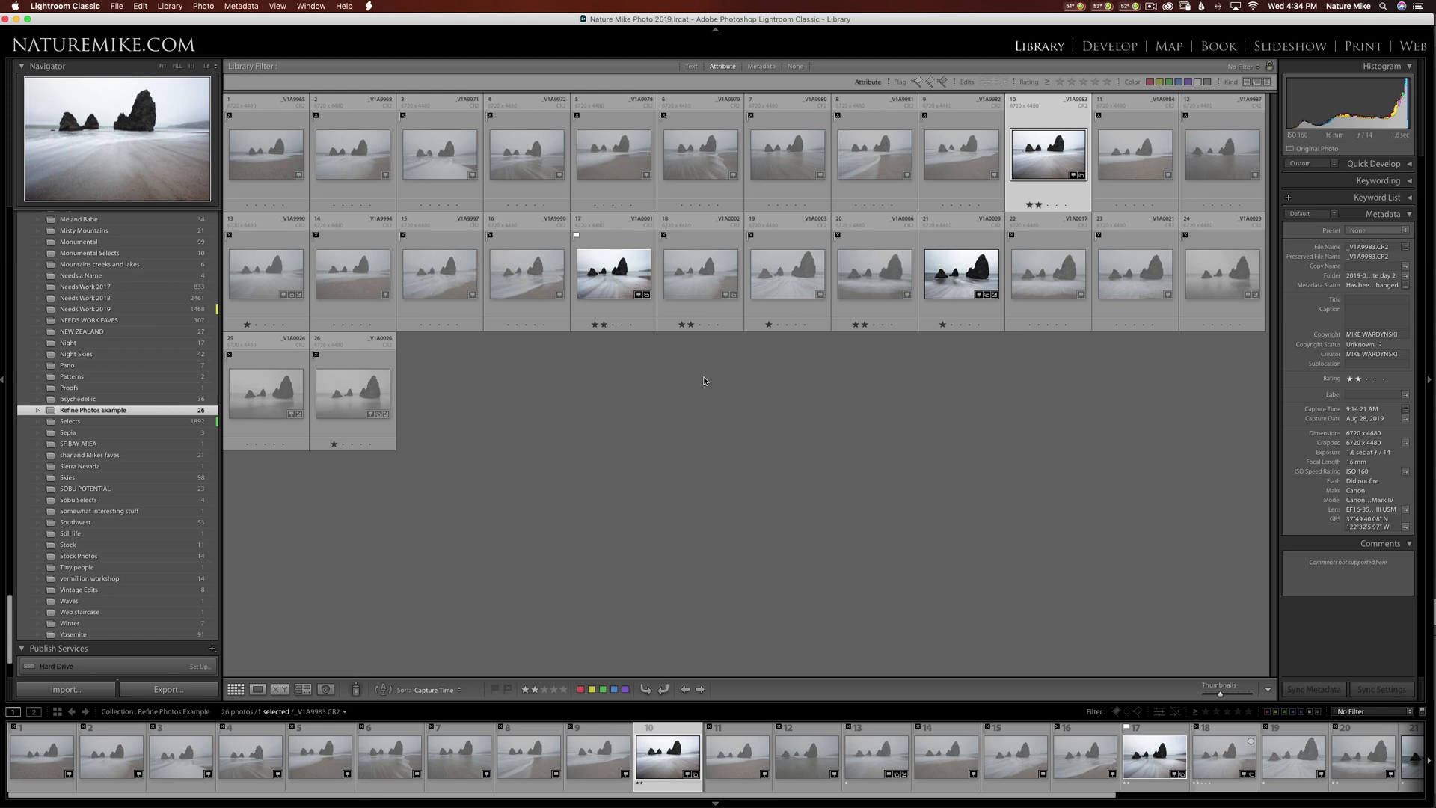
mouse_move(888, 262)
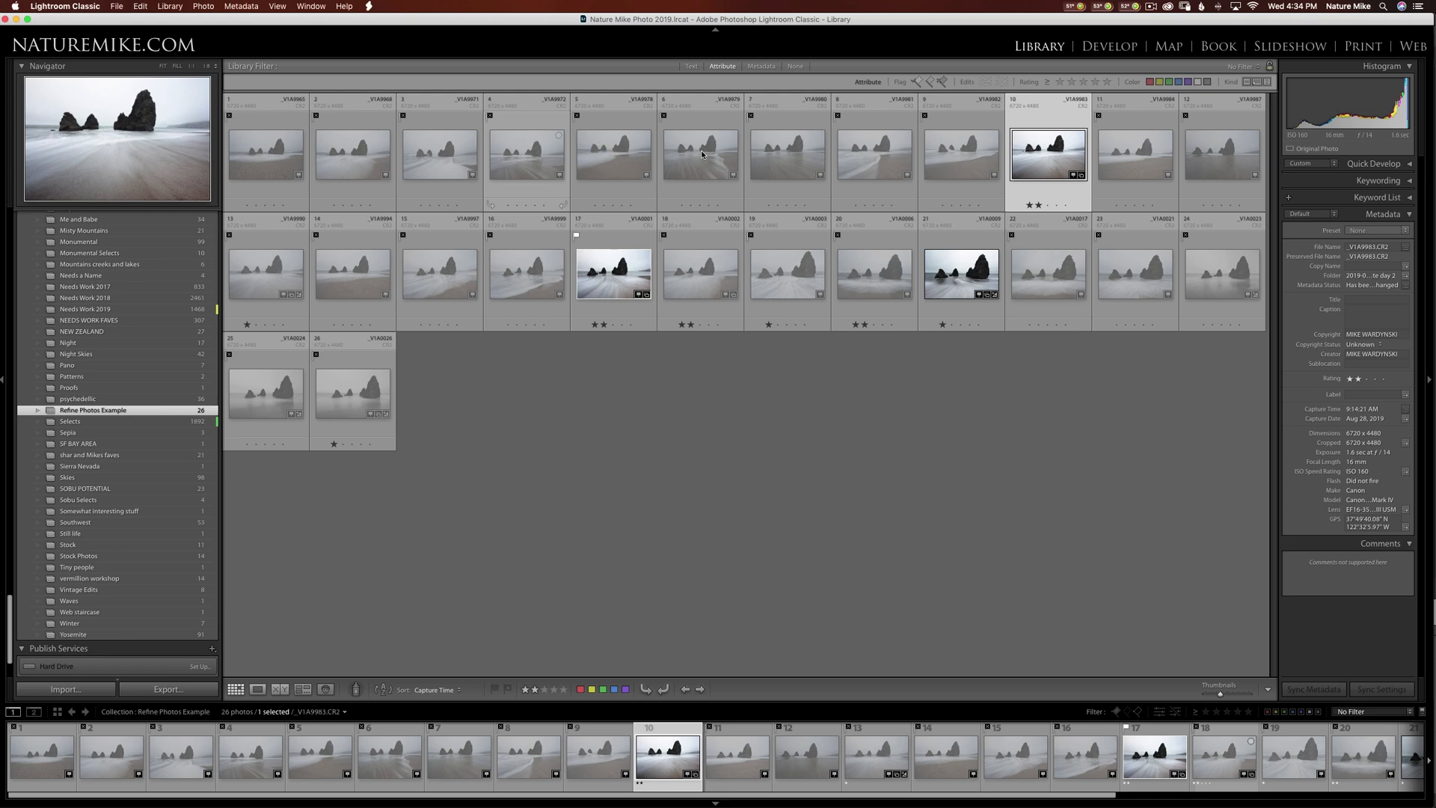
mouse_move(502, 212)
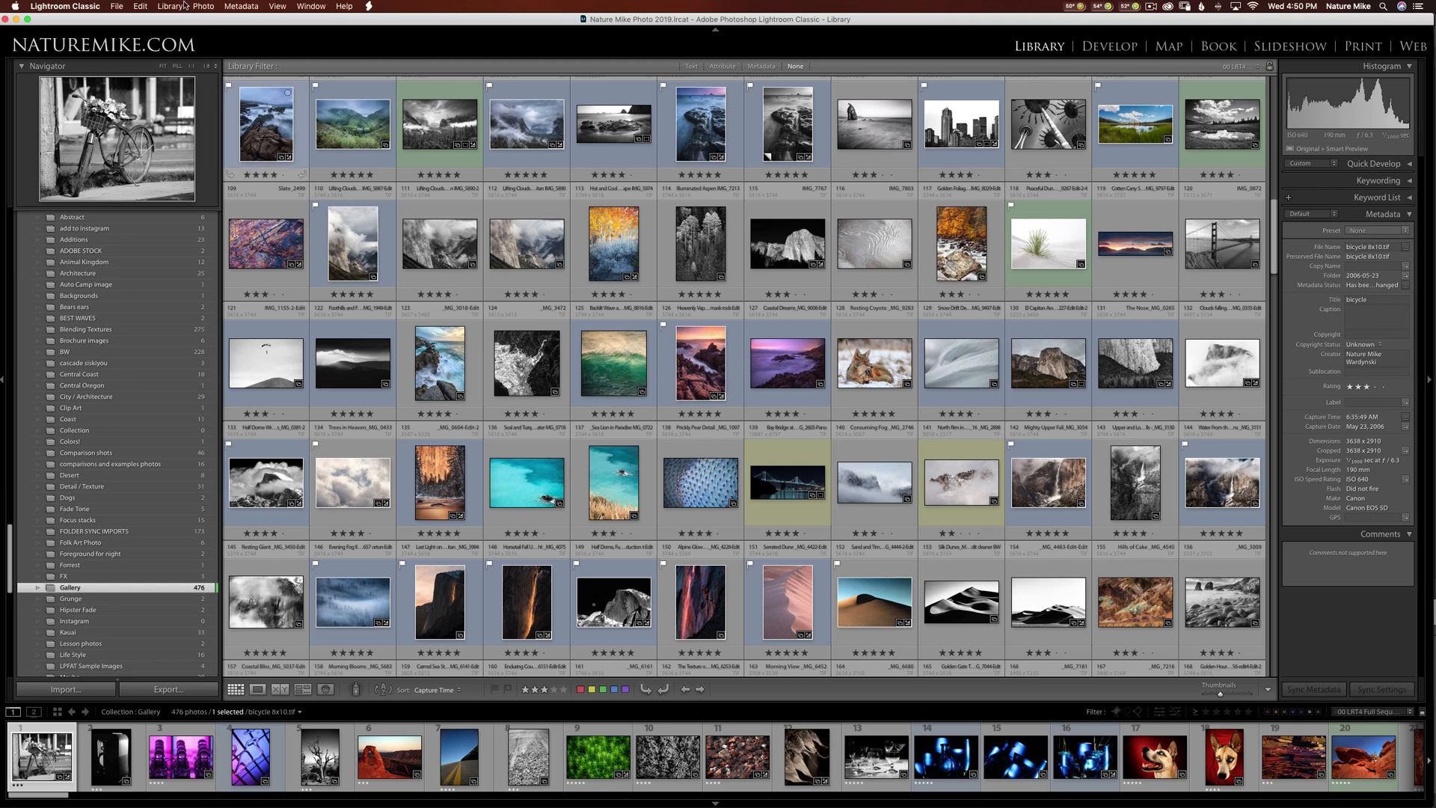
Run Library > Find All Missing Photos across the whole catalog.
click(170, 6)
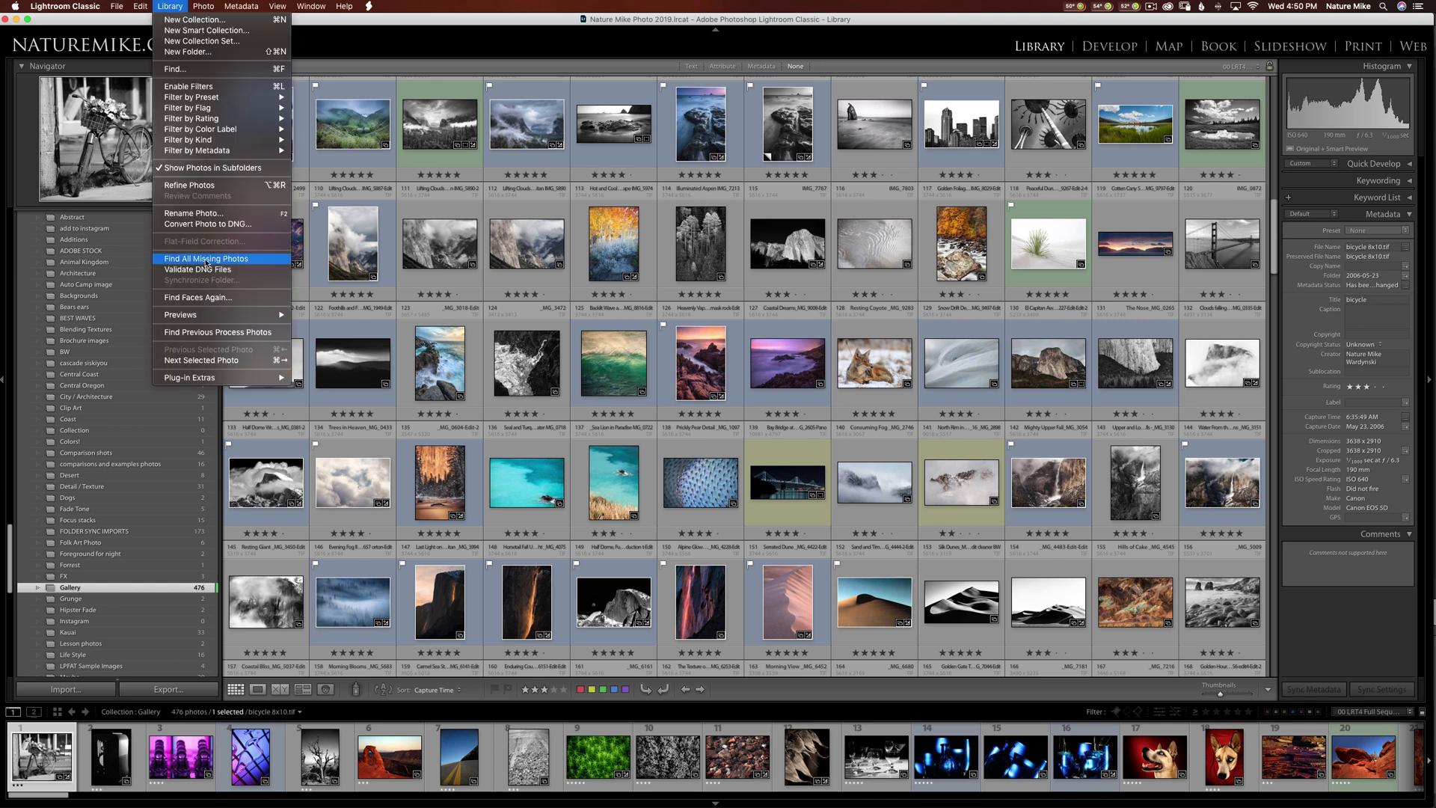
click(204, 258)
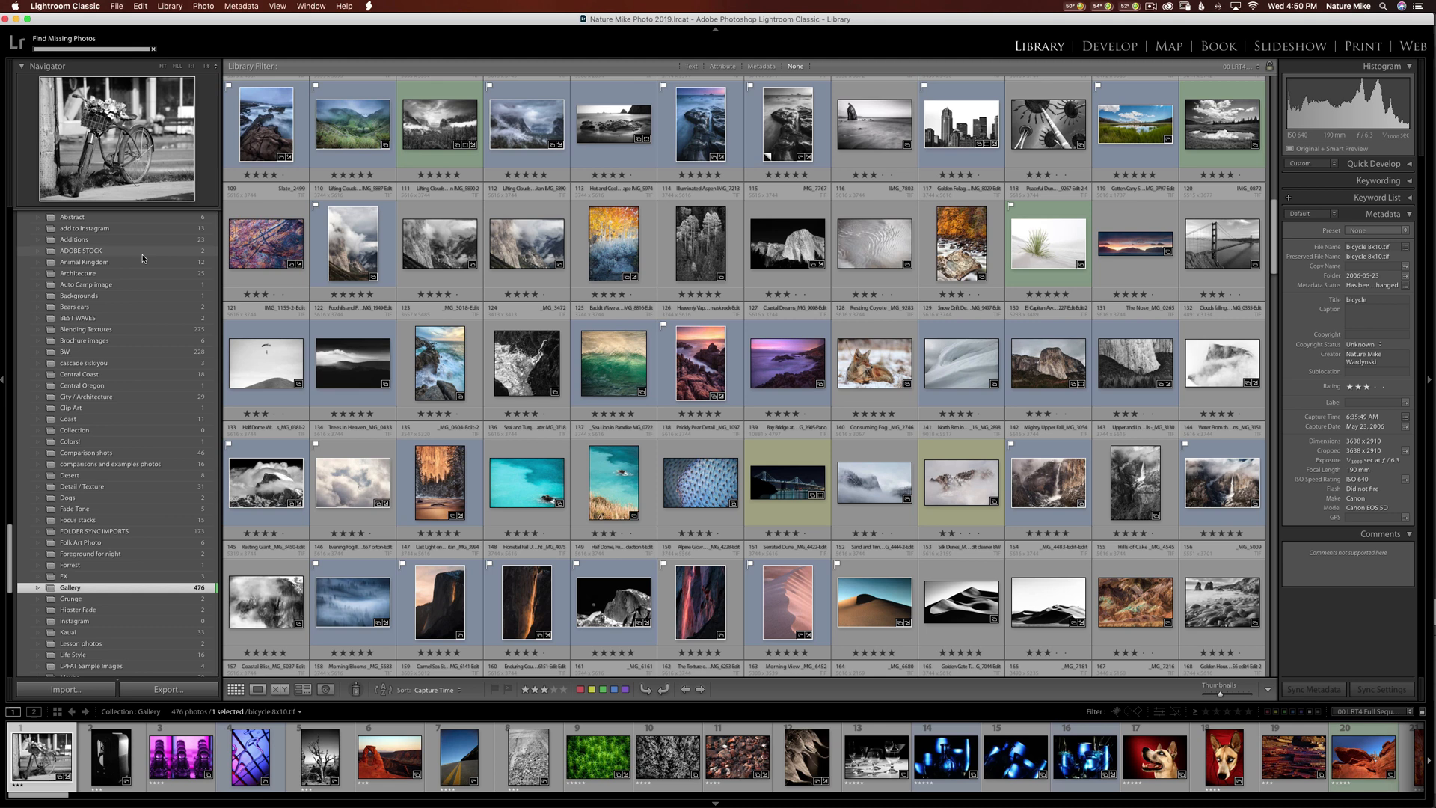
mouse_move(81, 250)
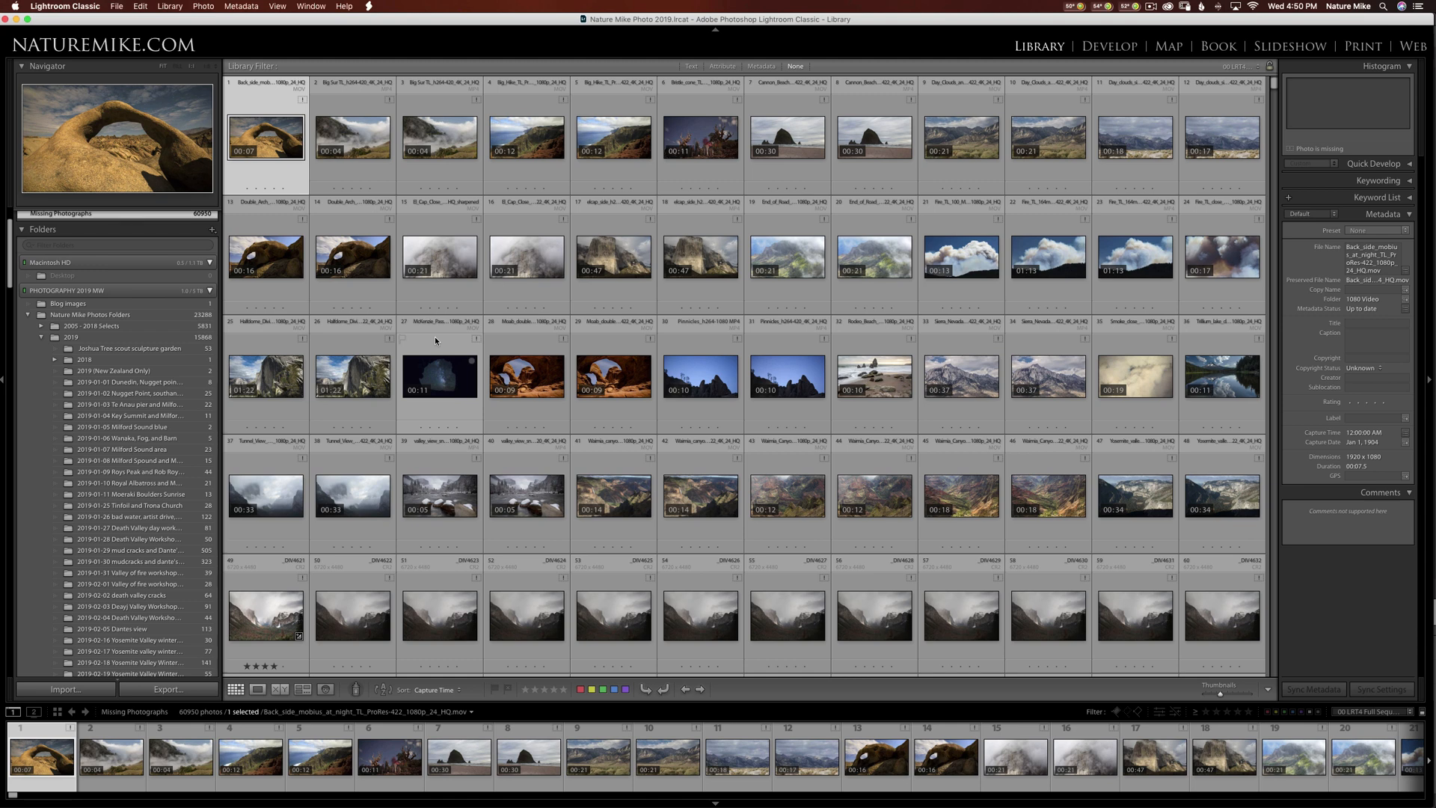
mouse_move(446, 342)
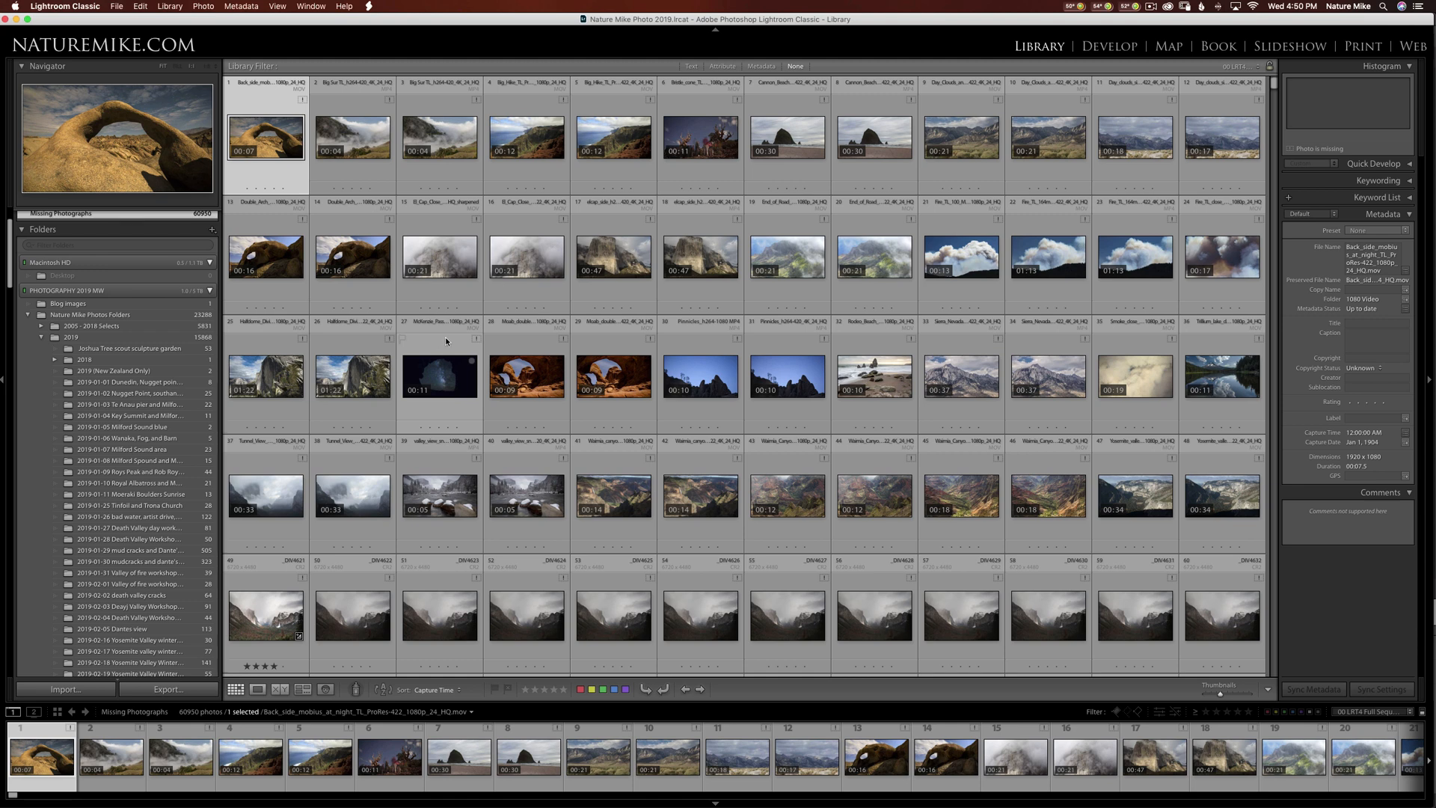
Scroll to the 60,950-item Missing Photographs collection and open the Library menu.
scroll(down, 3)
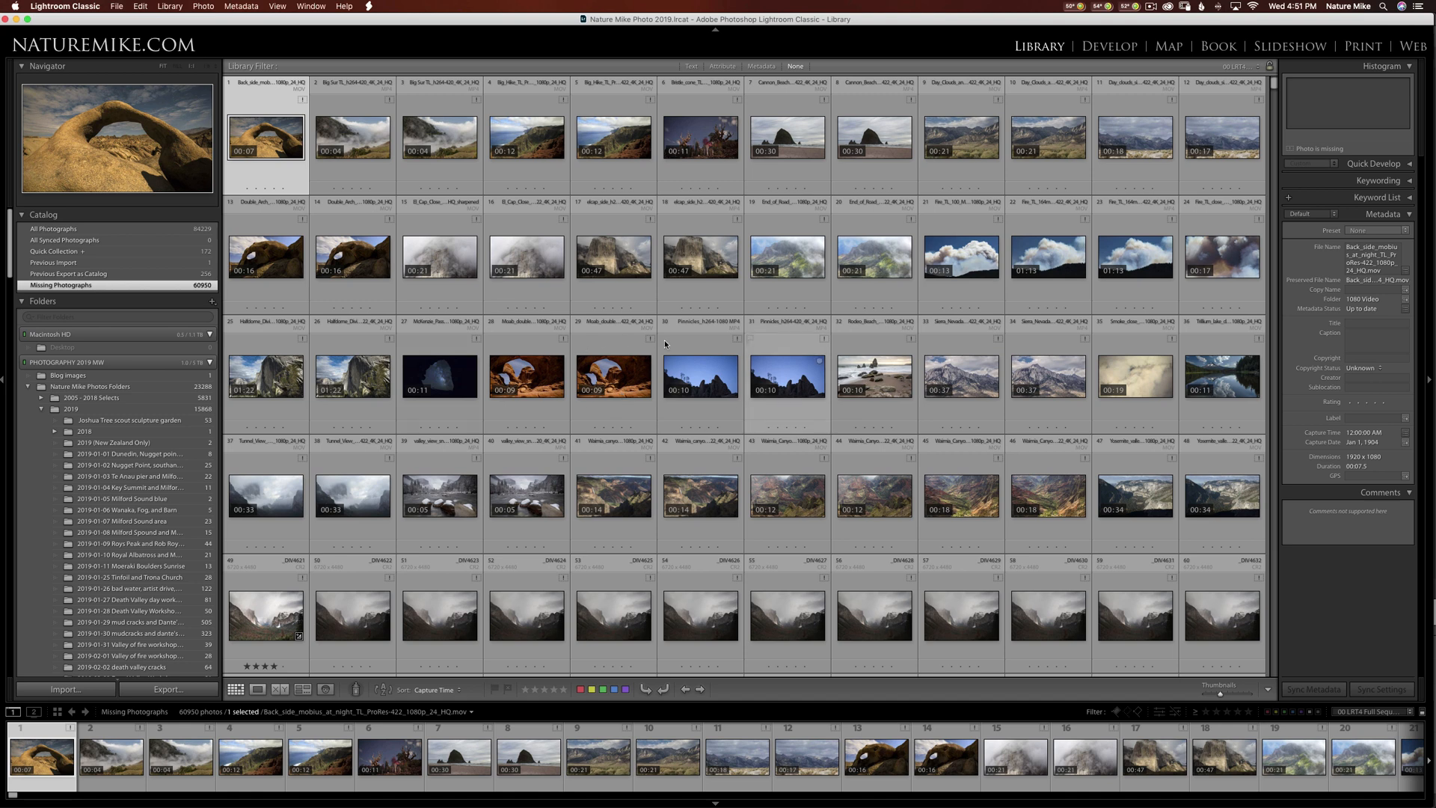
mouse_move(701, 339)
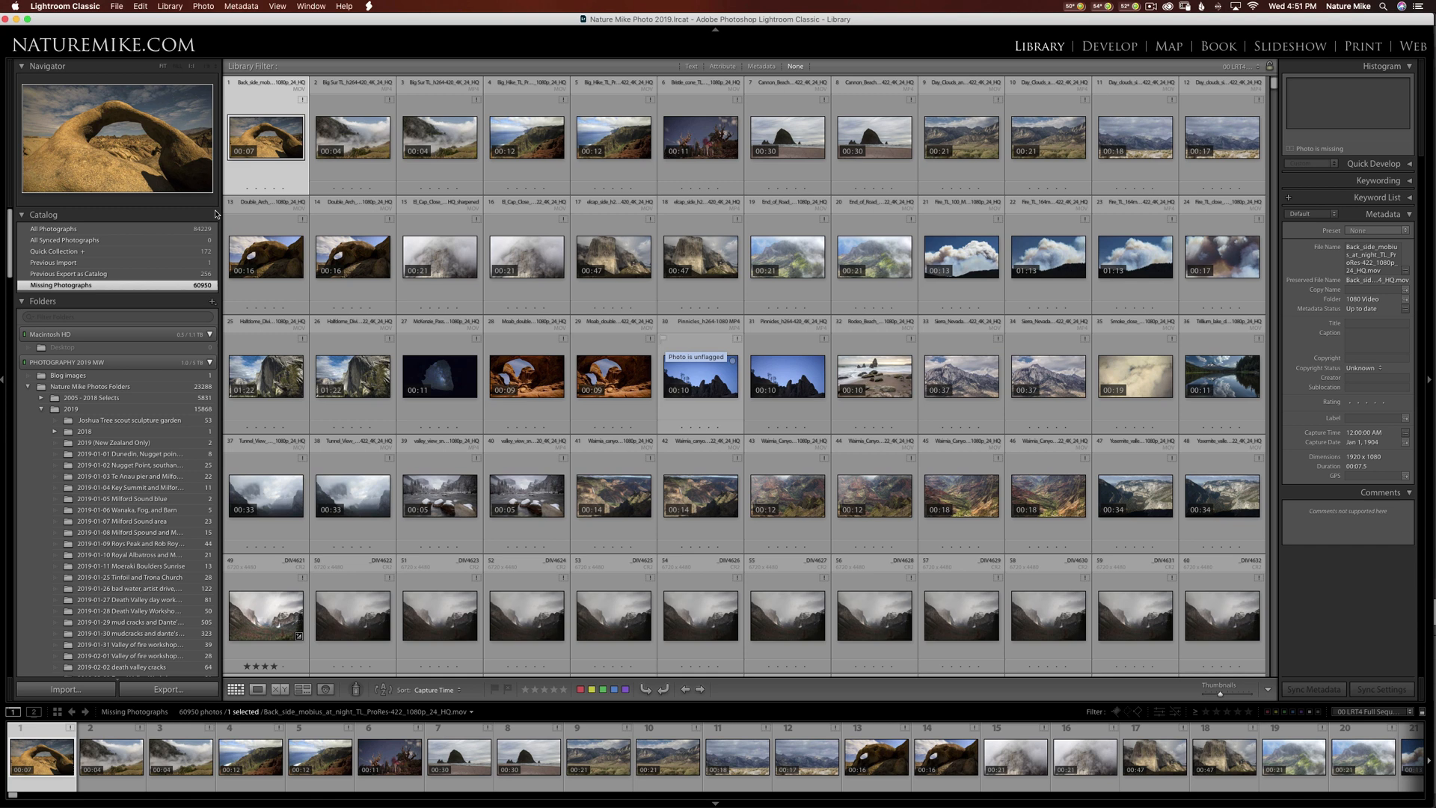
click(168, 7)
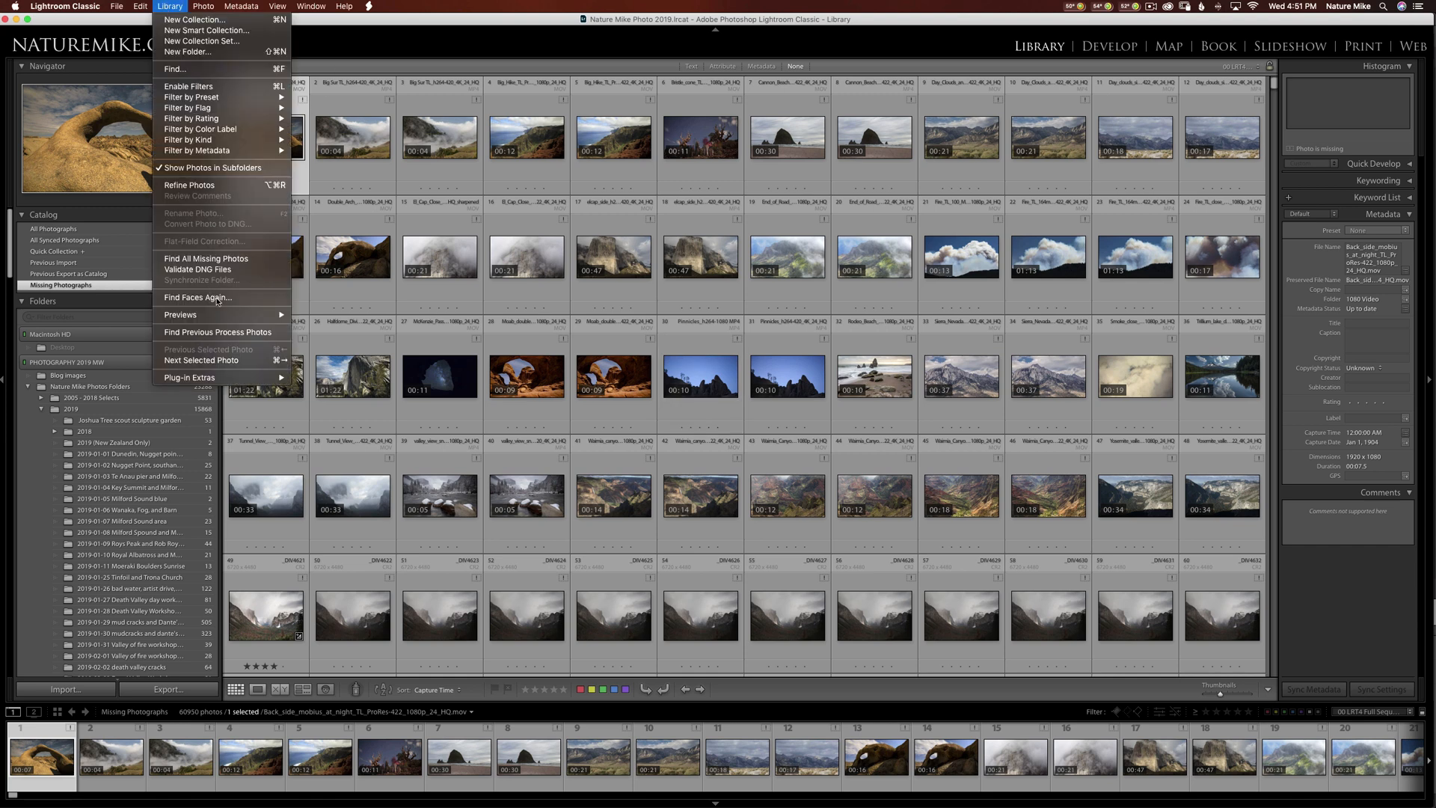
mouse_move(217, 258)
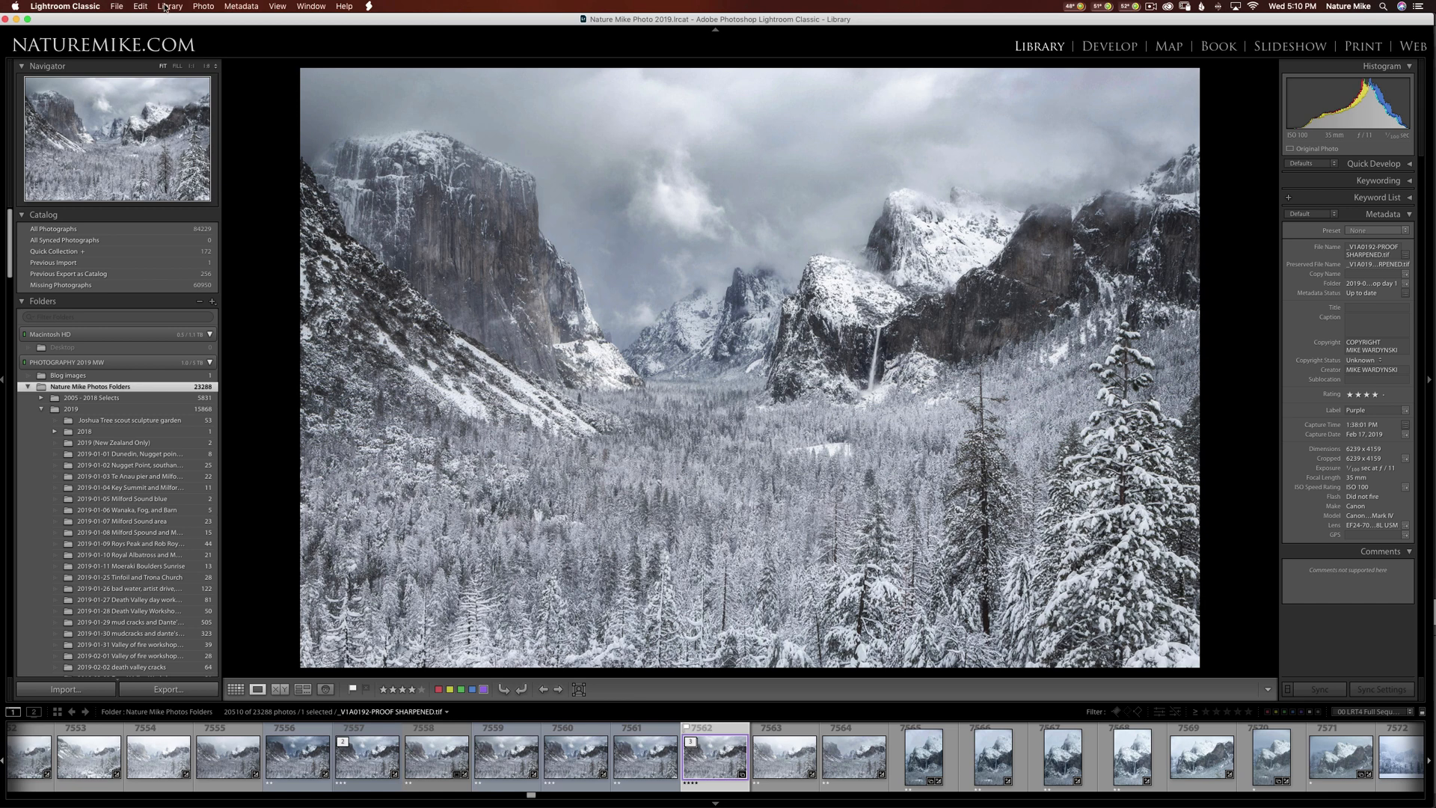
Run Library > Validate DNG Files, then select the Previous Import entry.
click(170, 7)
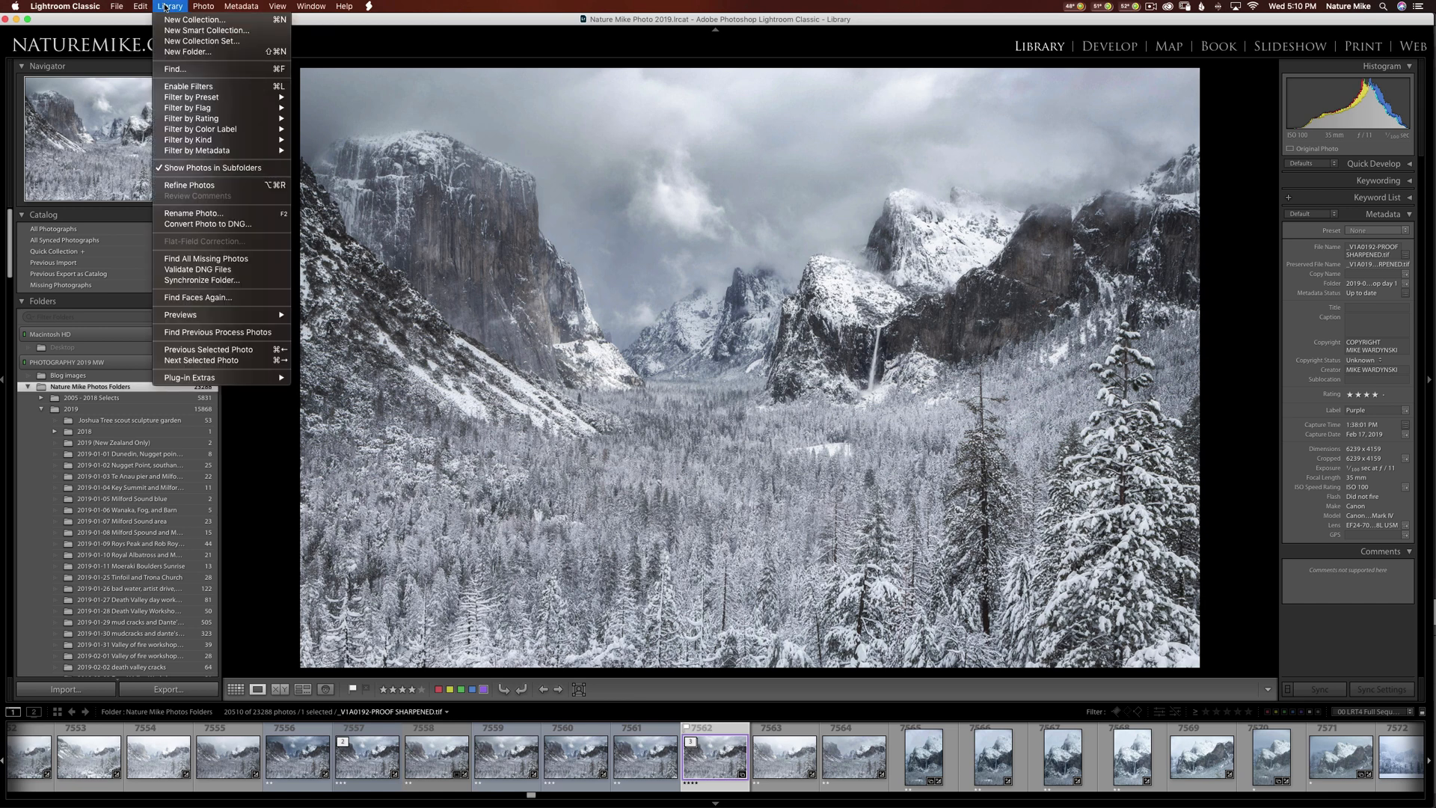
mouse_move(216, 258)
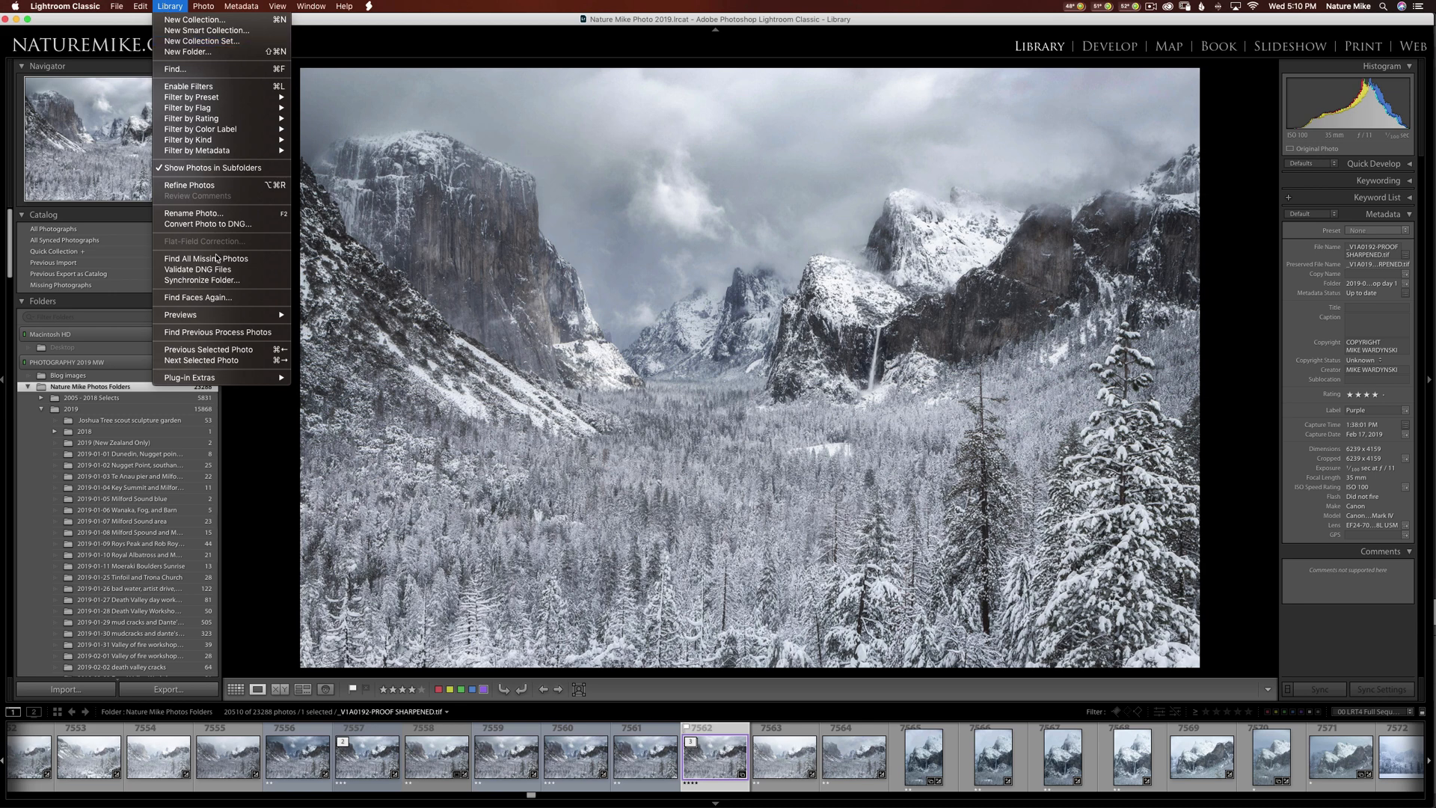
mouse_move(222, 269)
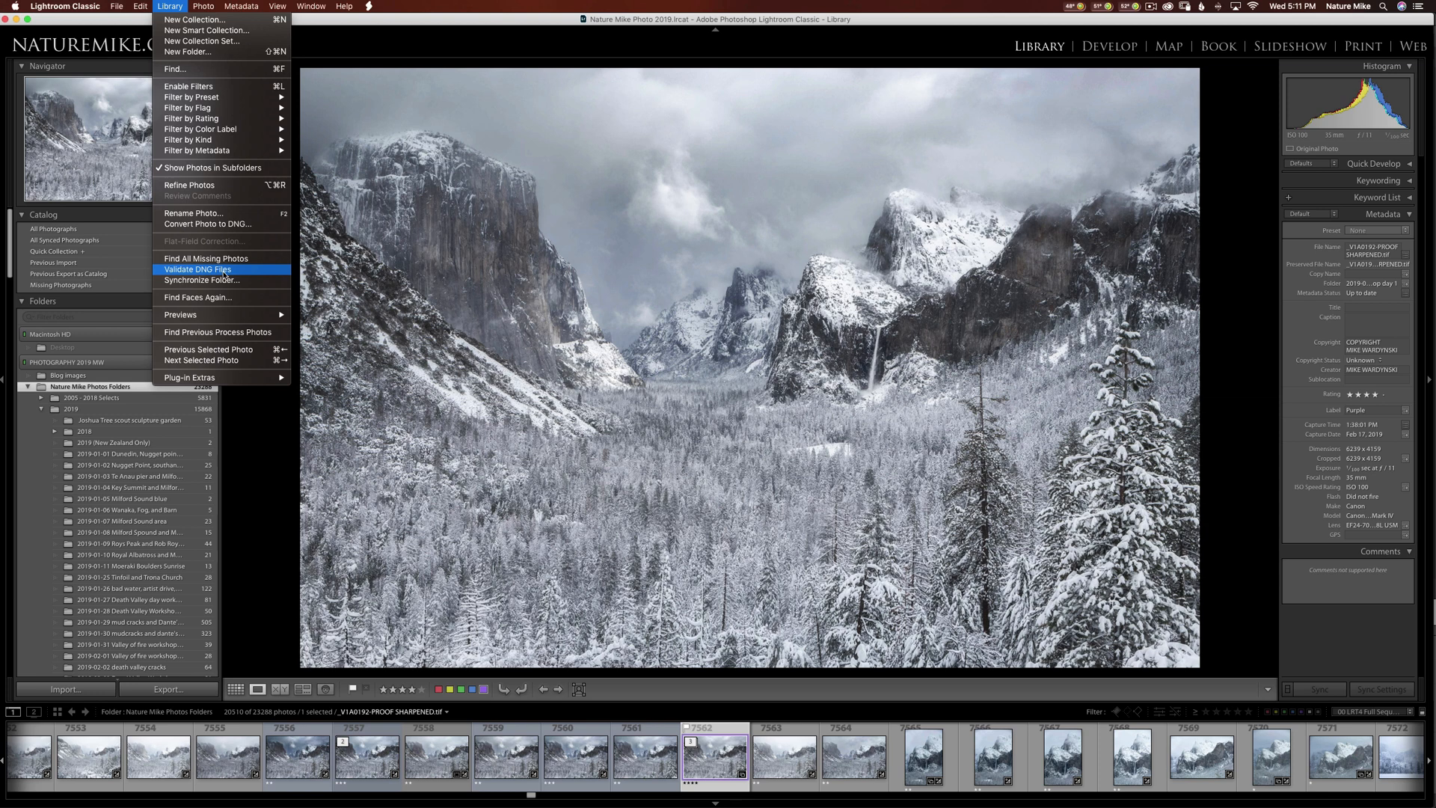
click(197, 268)
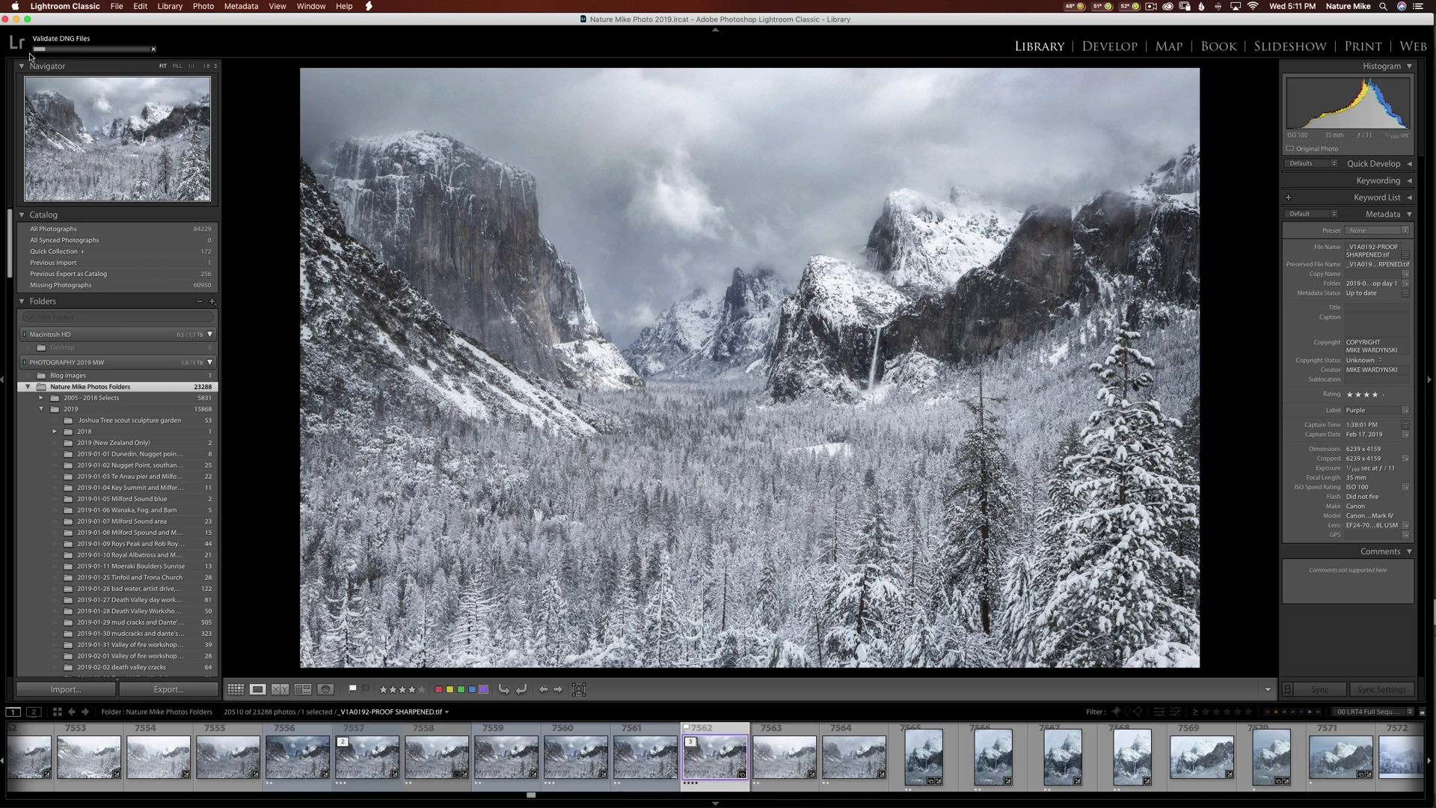
mouse_move(107, 60)
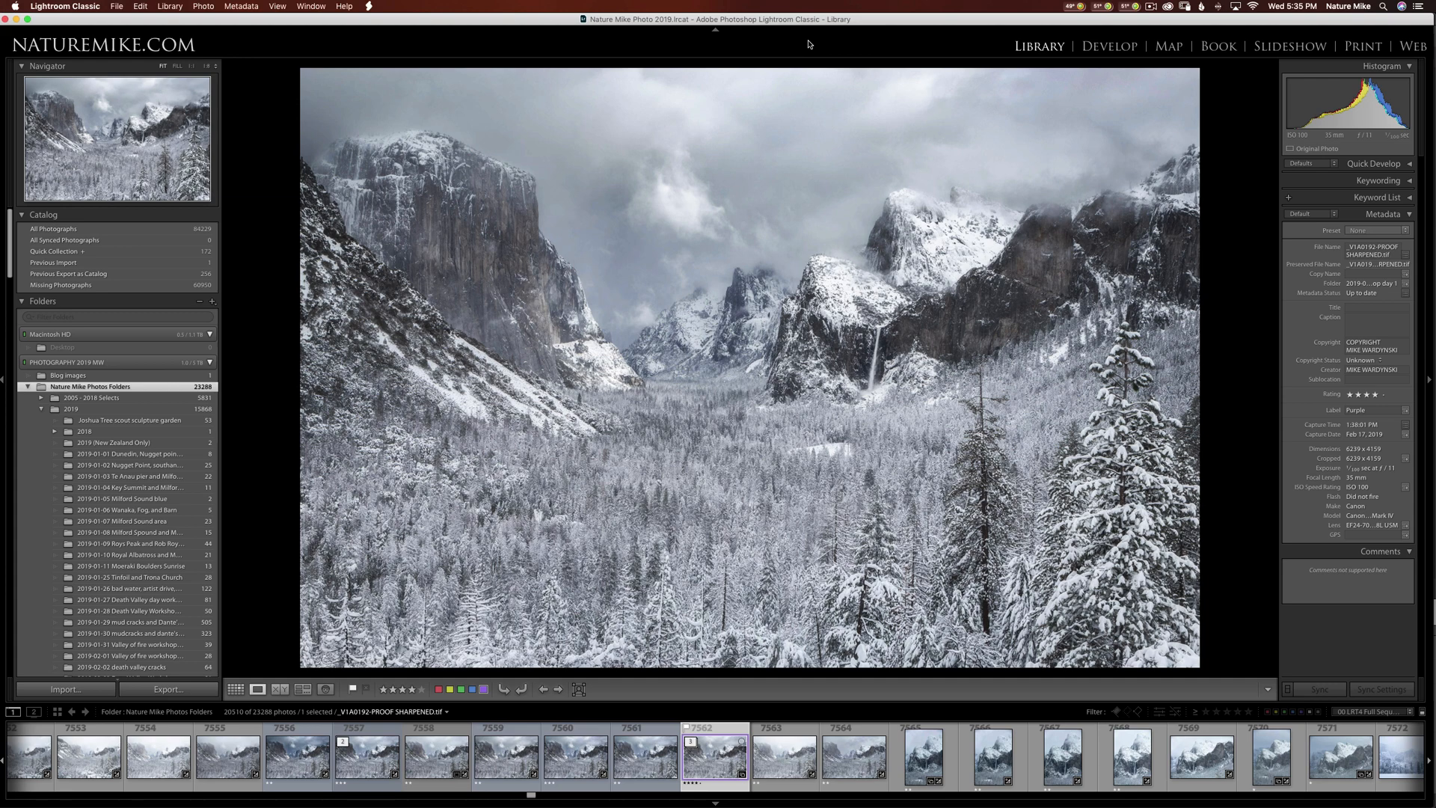
click(54, 239)
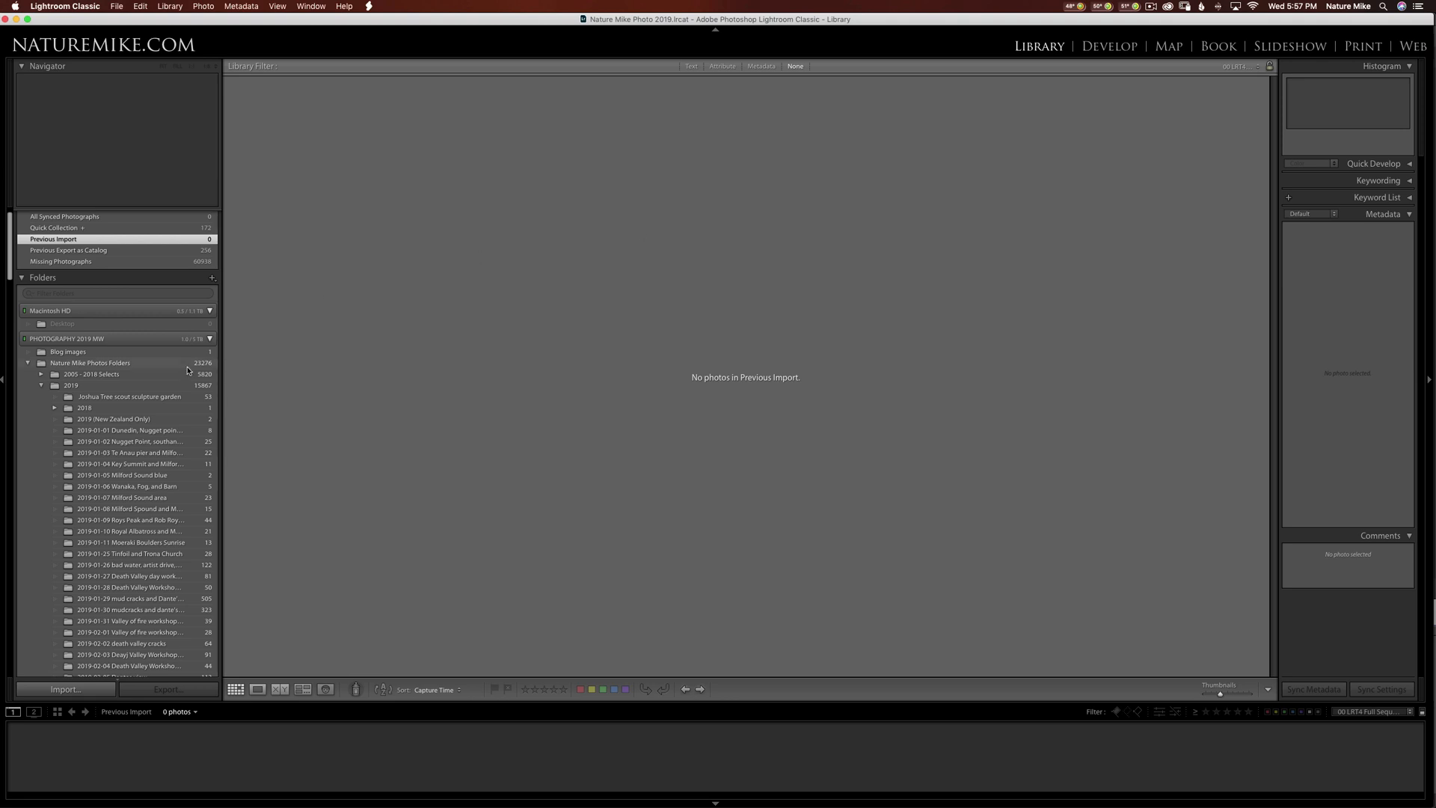
View the 8-photo Dunedin folder, then the 23,276-photo Nature Mike Photos Folders.
click(128, 431)
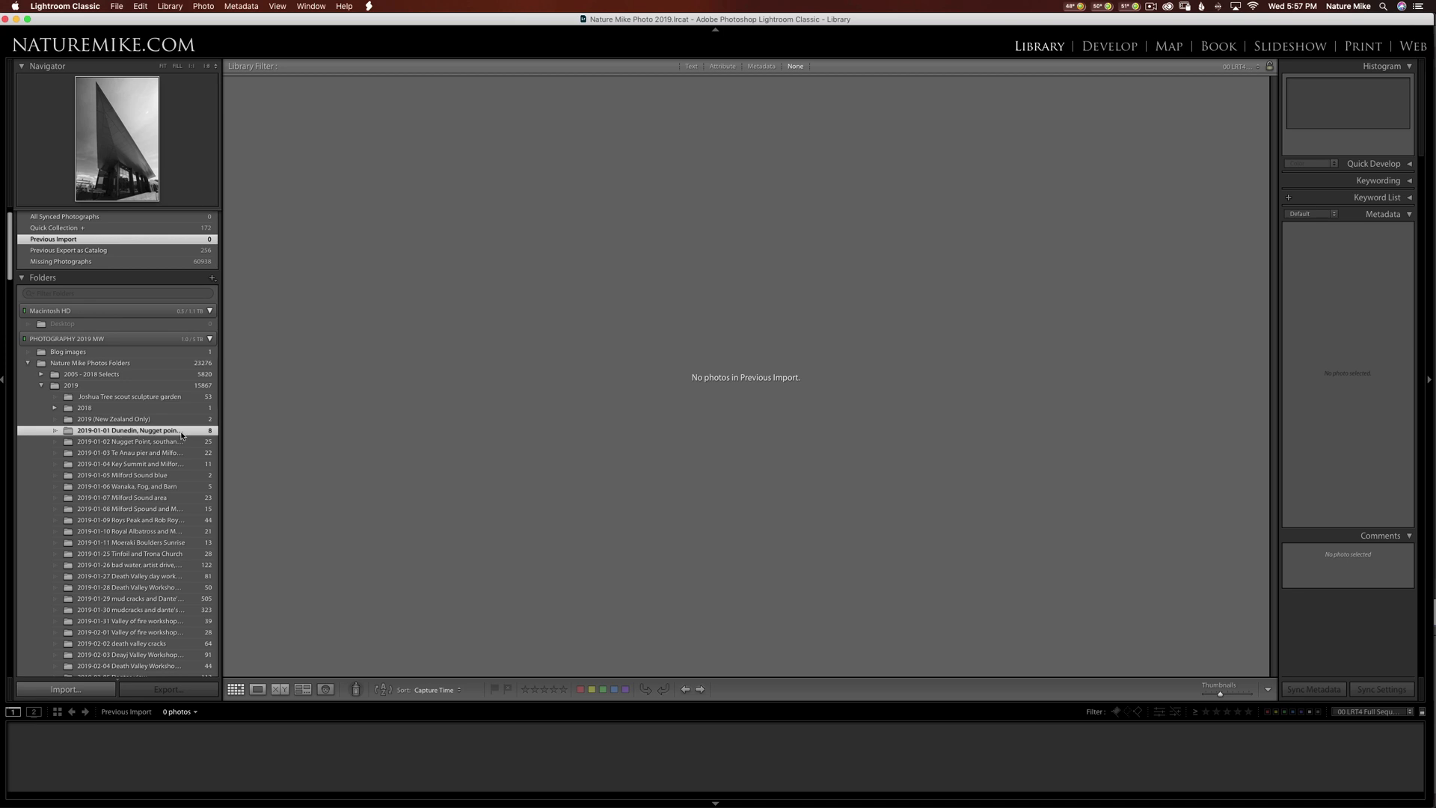
click(129, 431)
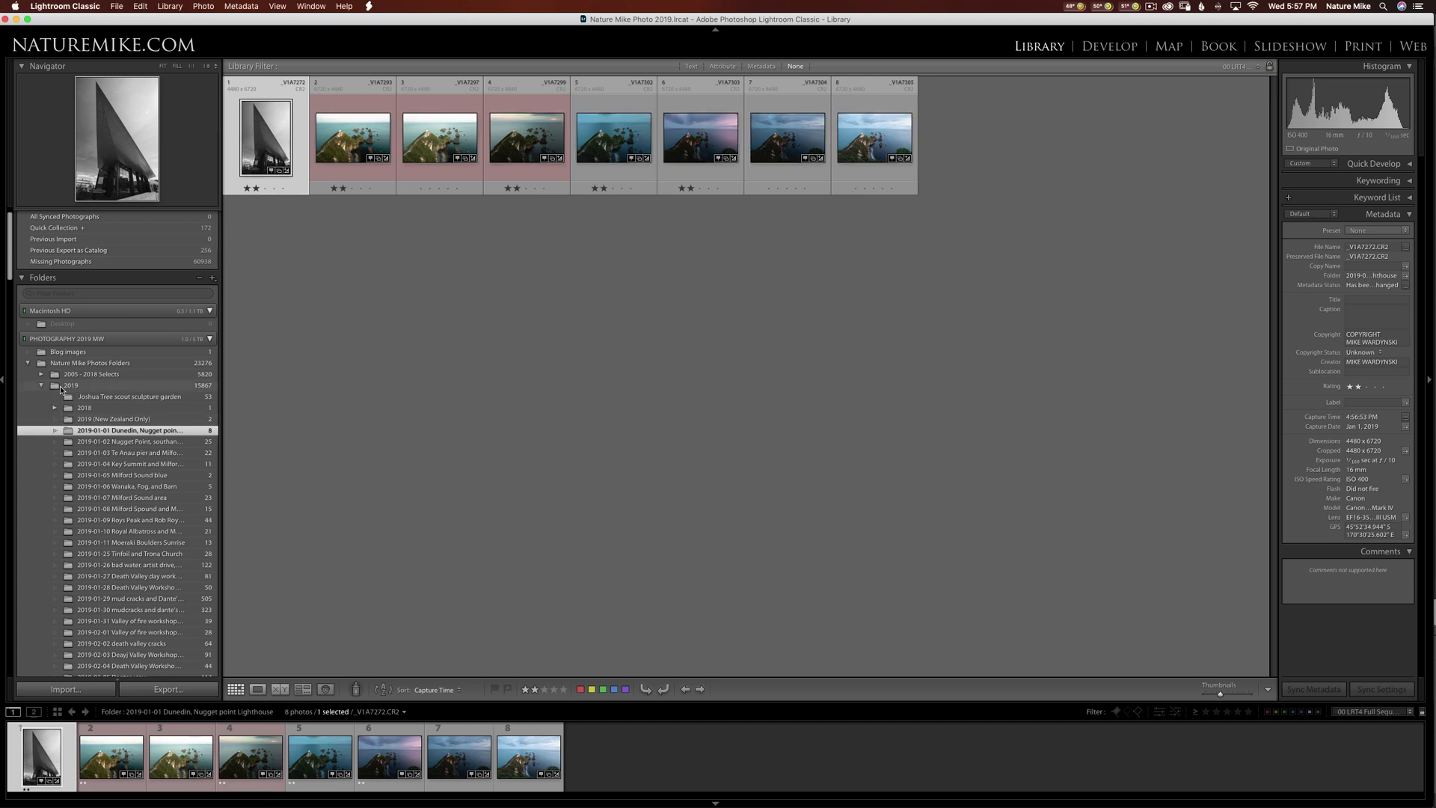
click(70, 385)
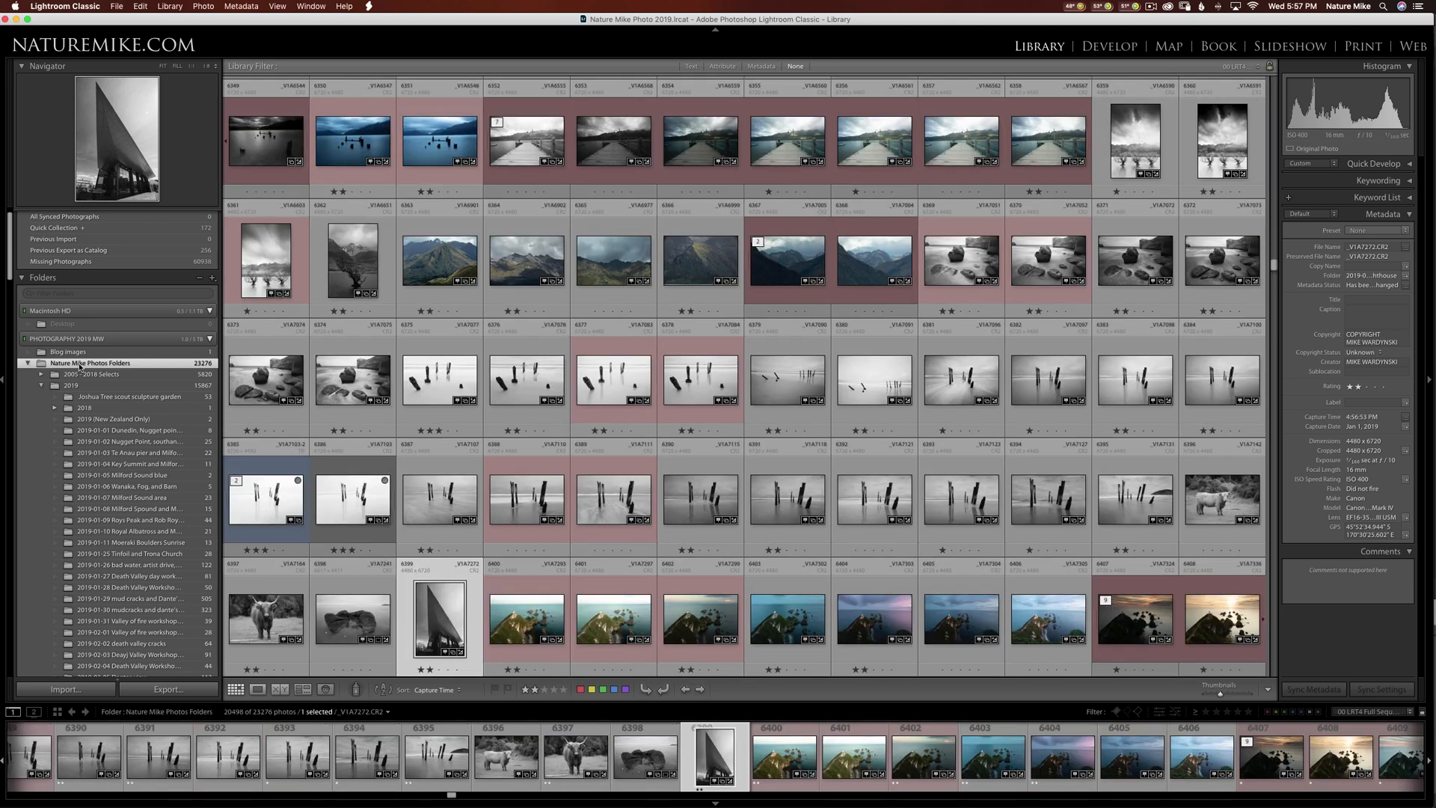
Synchronize Nature Mike Photos Folders with Import new photos kept checked, gathering its 406 new photos.
right_click(82, 362)
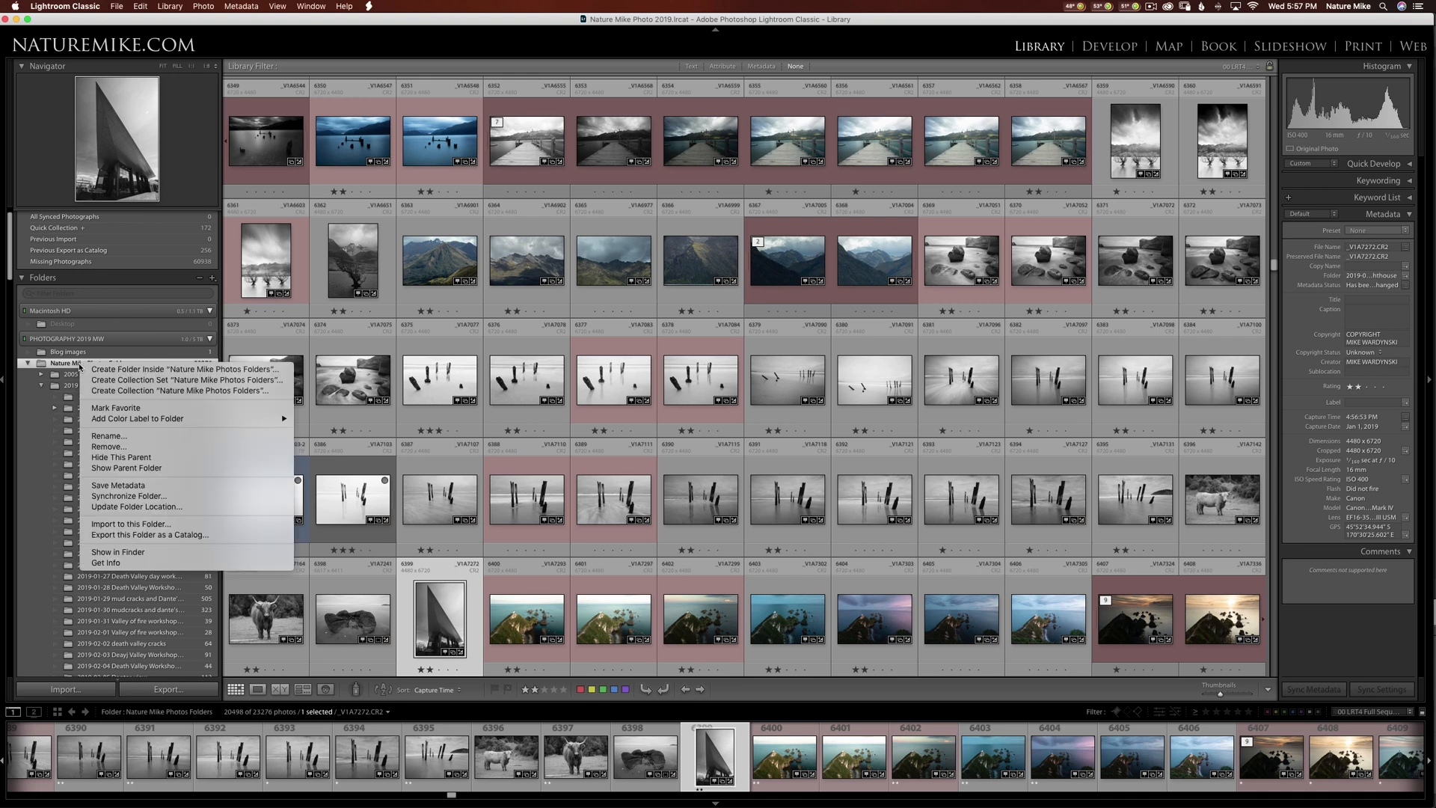
mouse_move(118, 486)
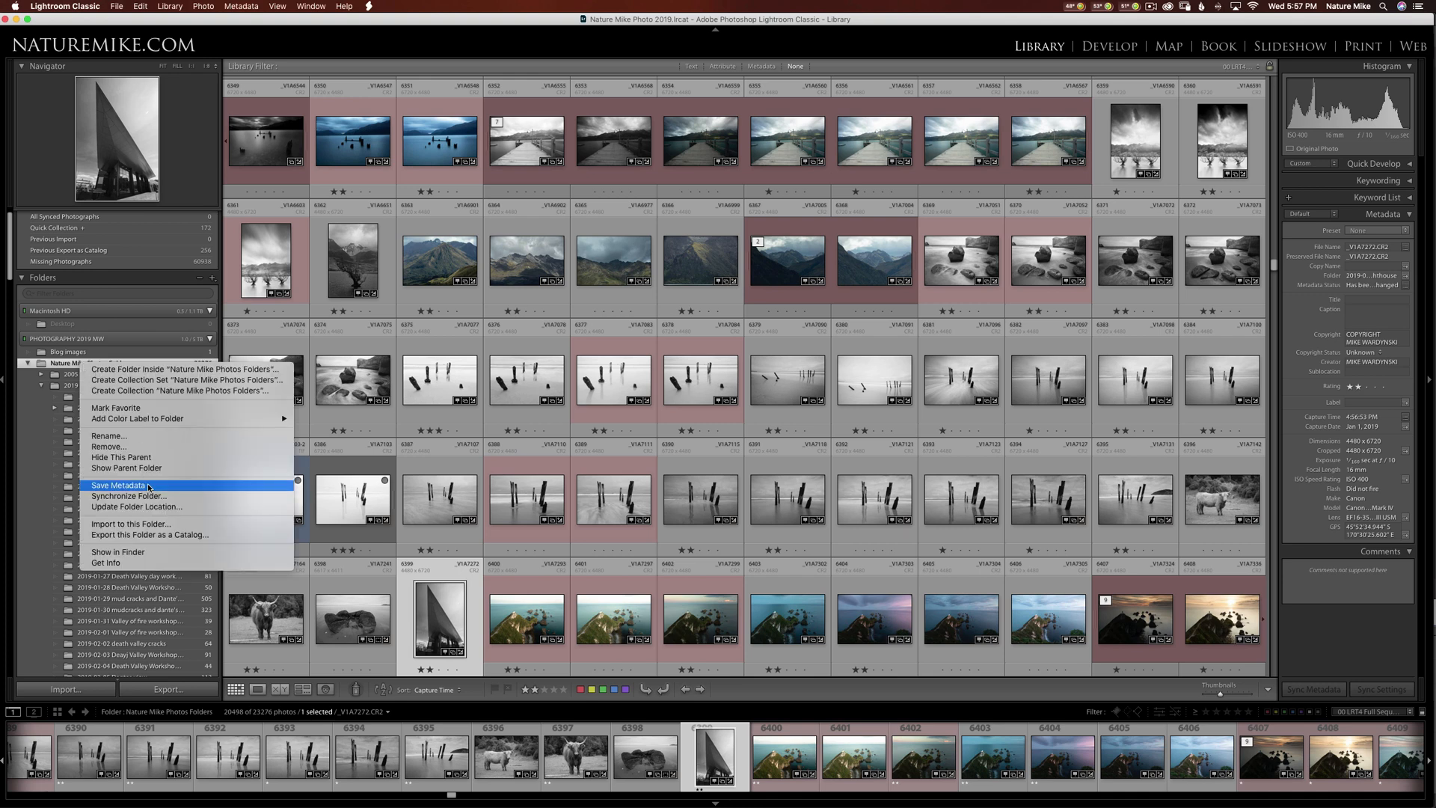
mouse_move(147, 492)
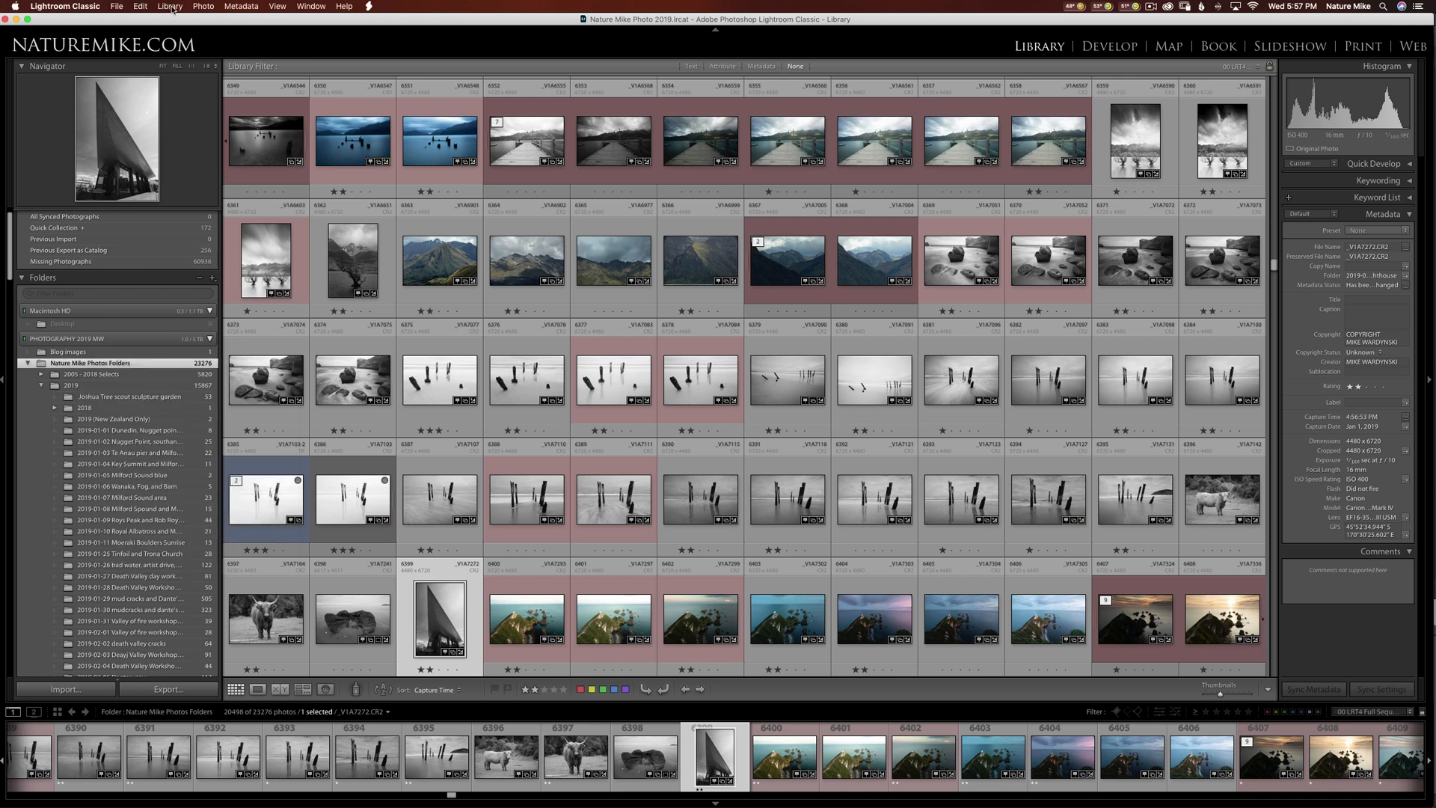
click(169, 7)
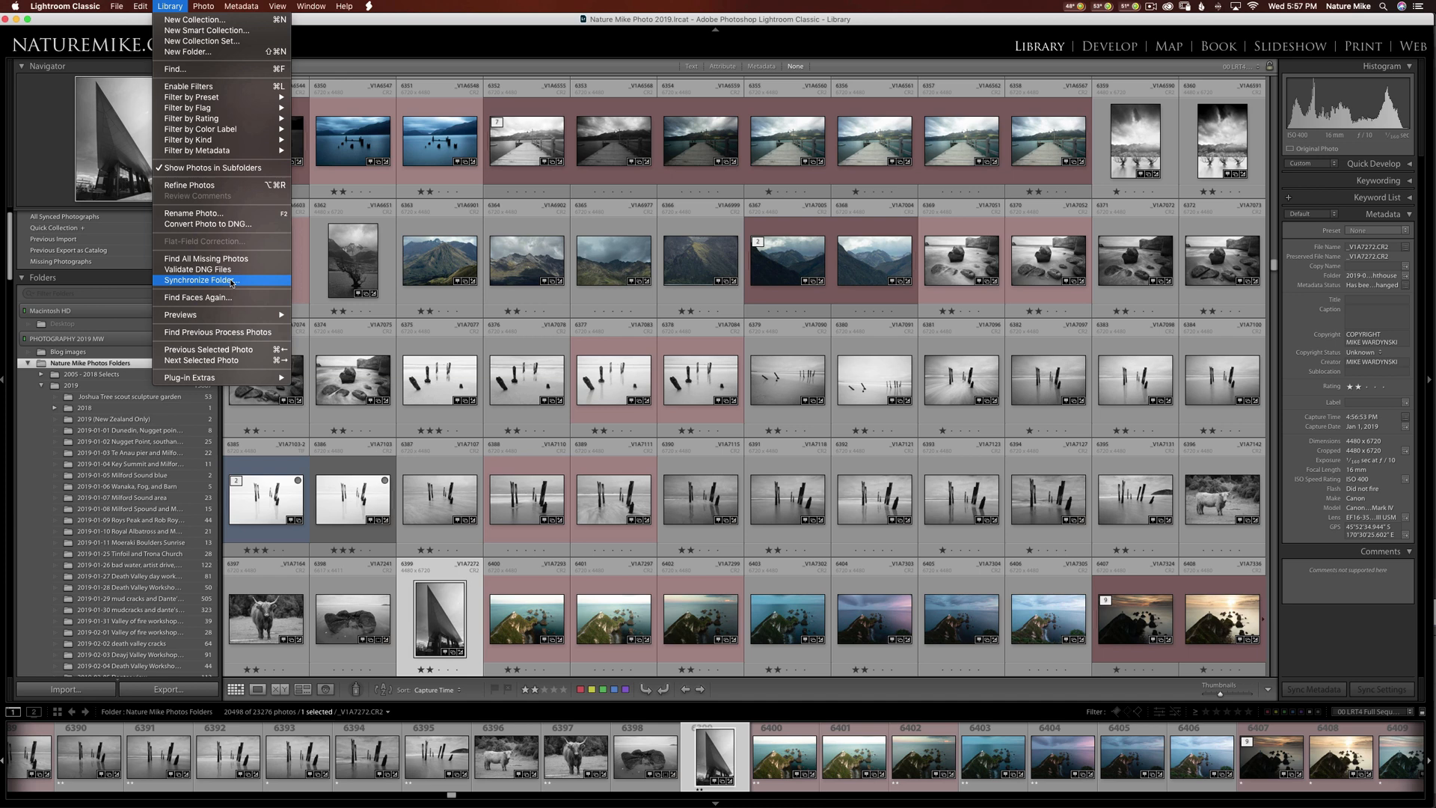
click(199, 281)
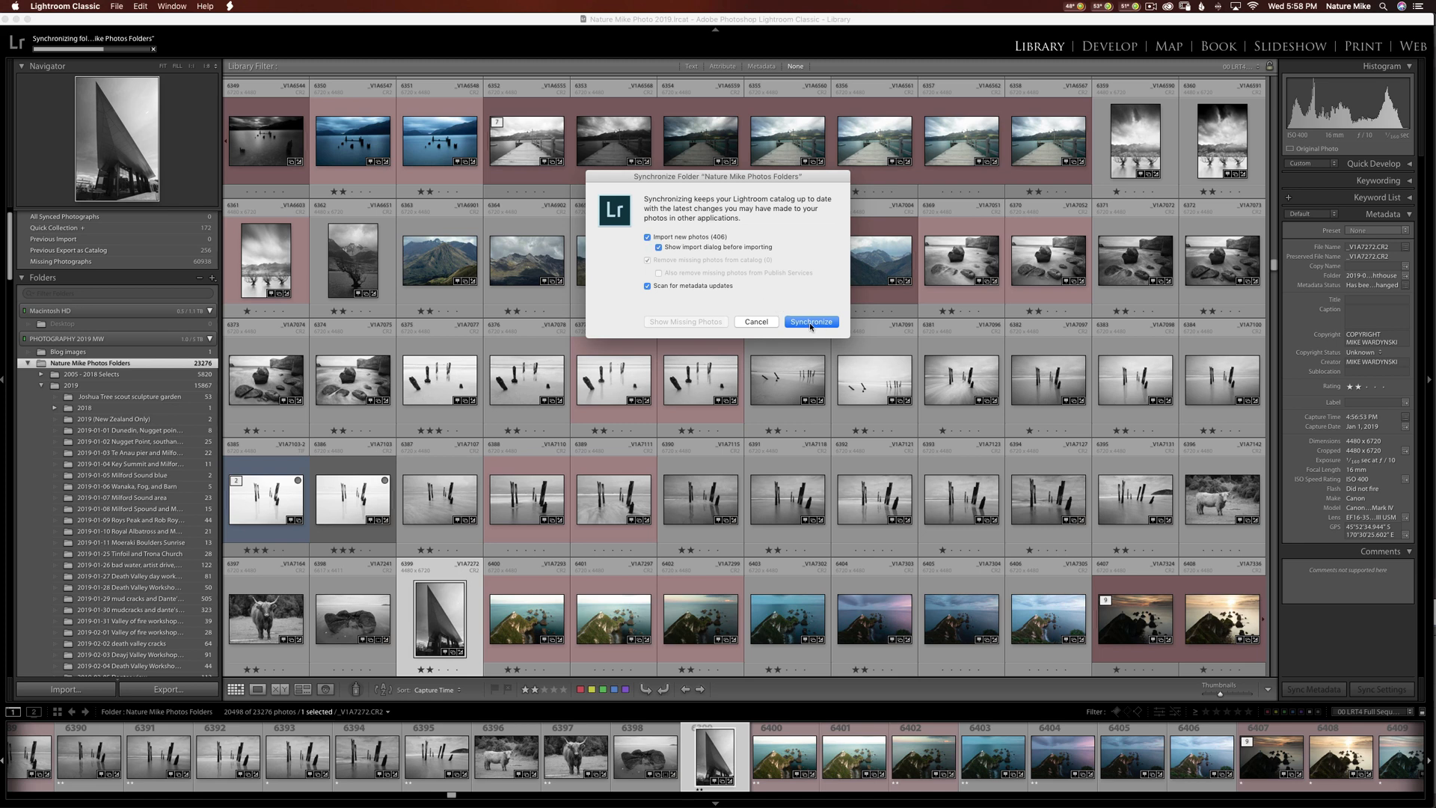
click(810, 321)
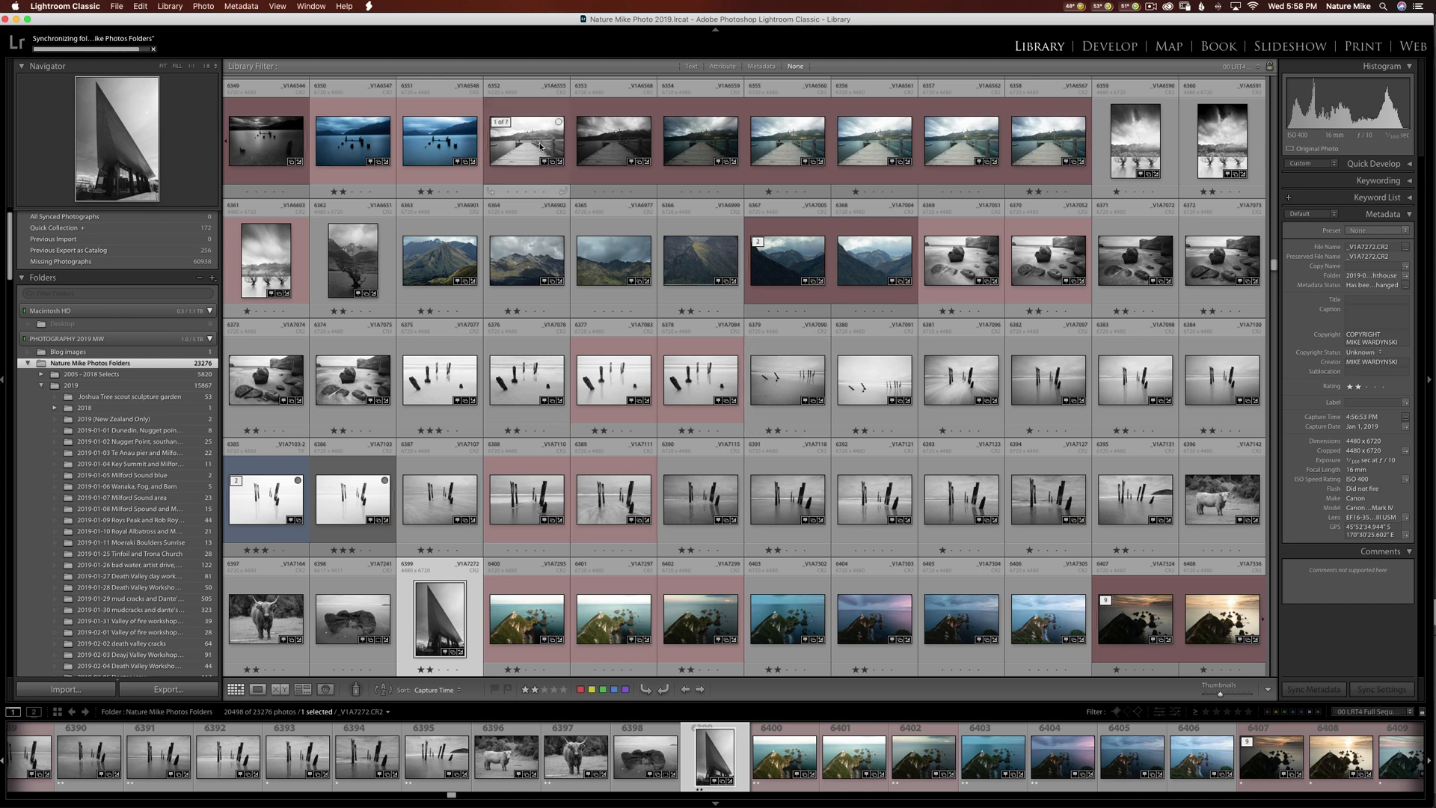
click(62, 689)
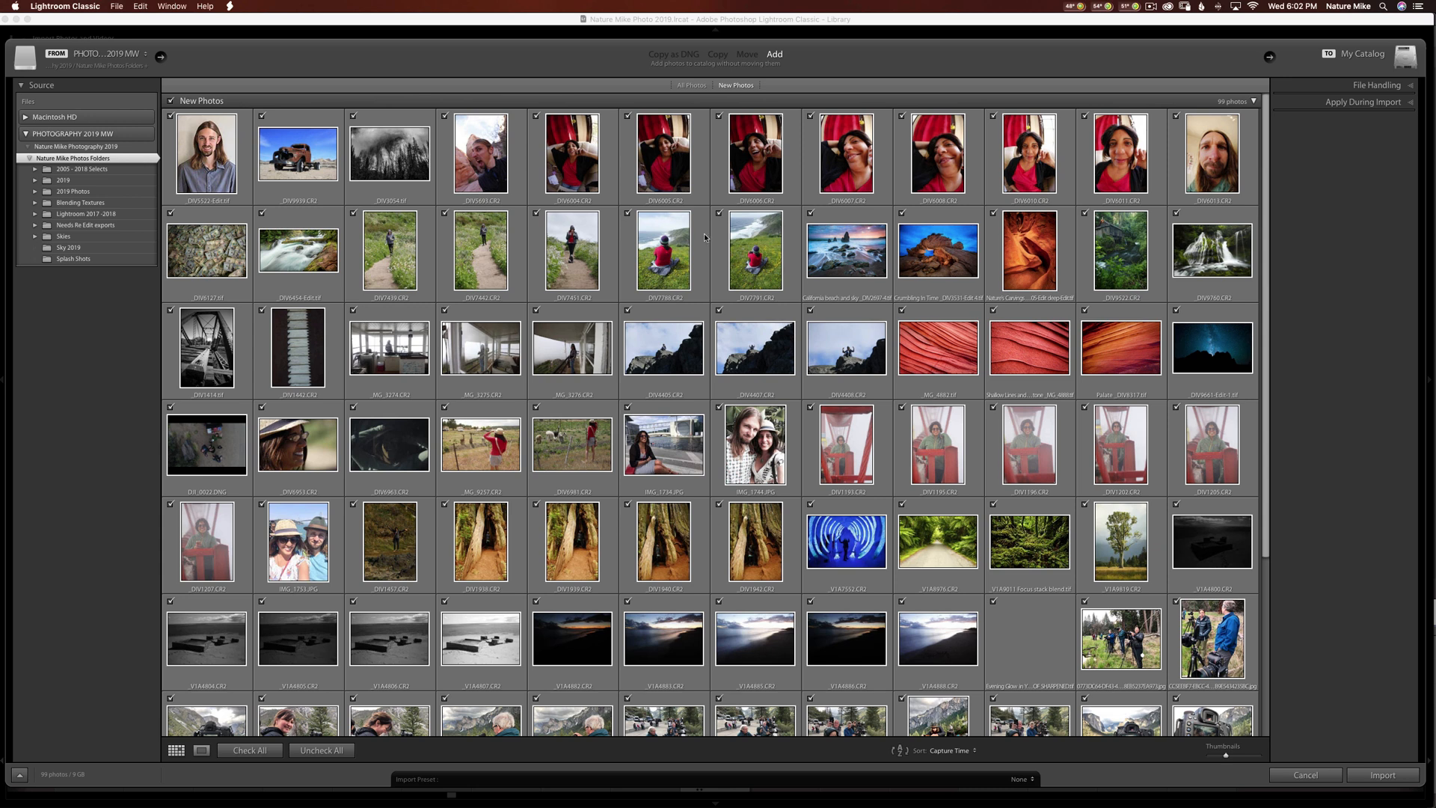
mouse_move(584, 248)
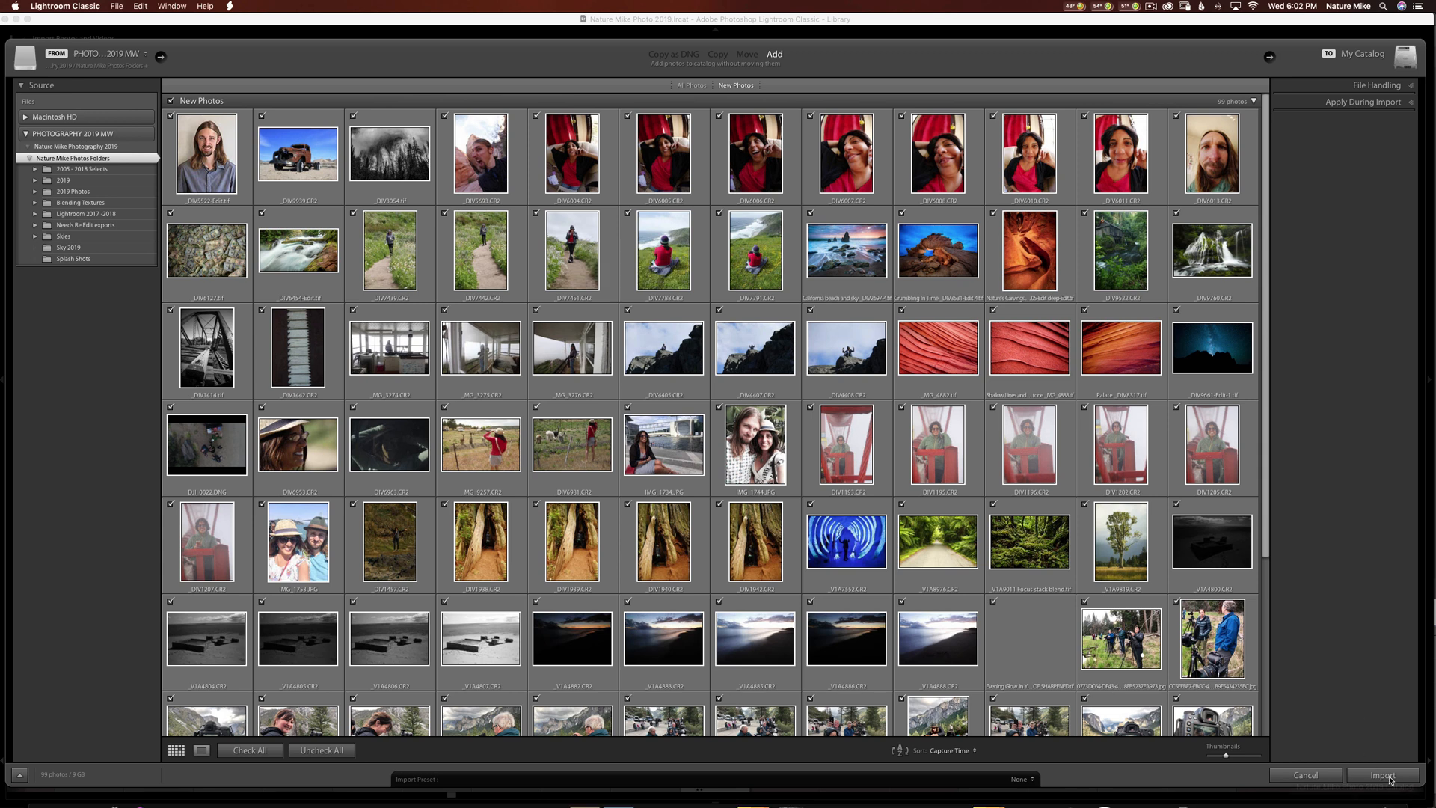
Import the new photos into the catalog, leaving them at their current location.
click(1384, 775)
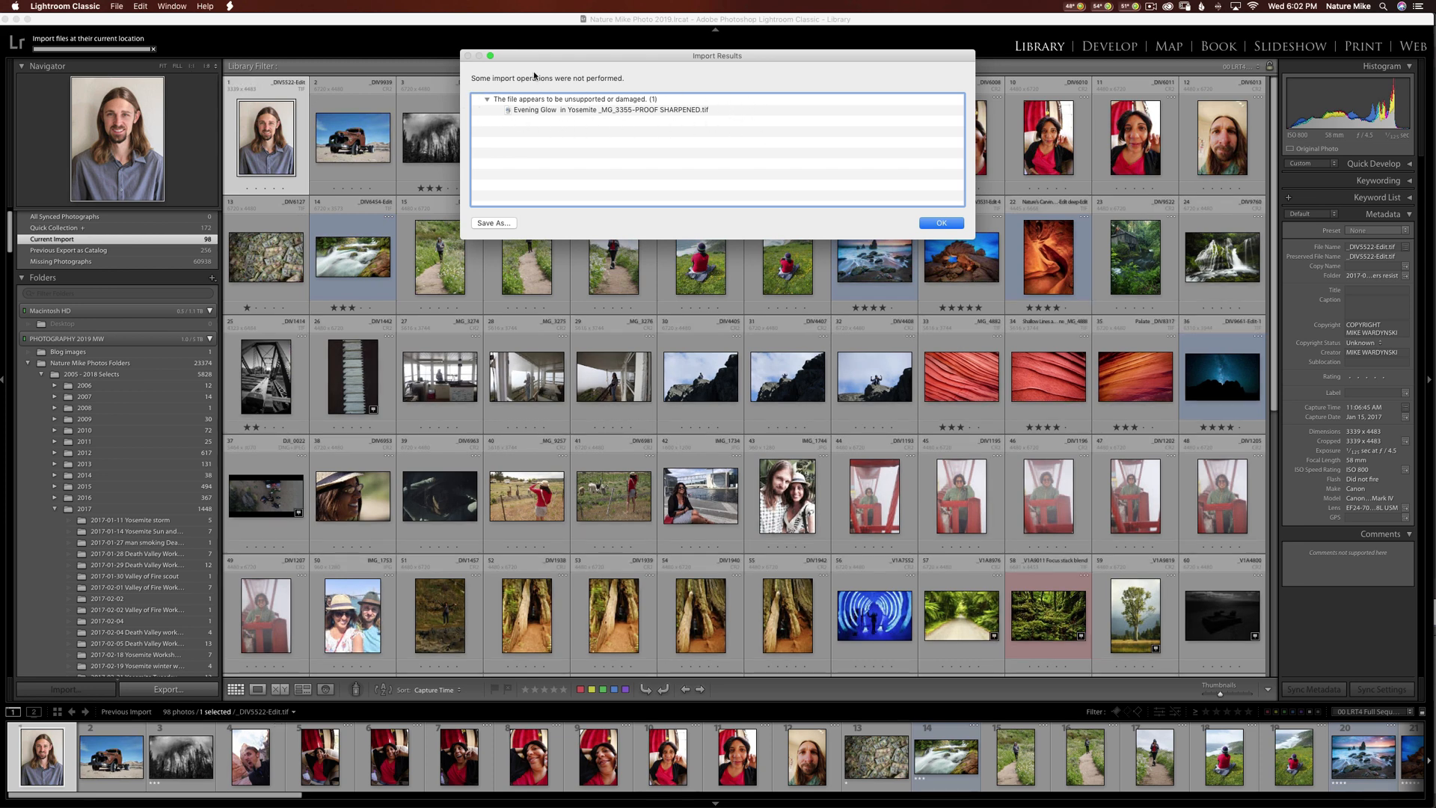
mouse_move(648, 136)
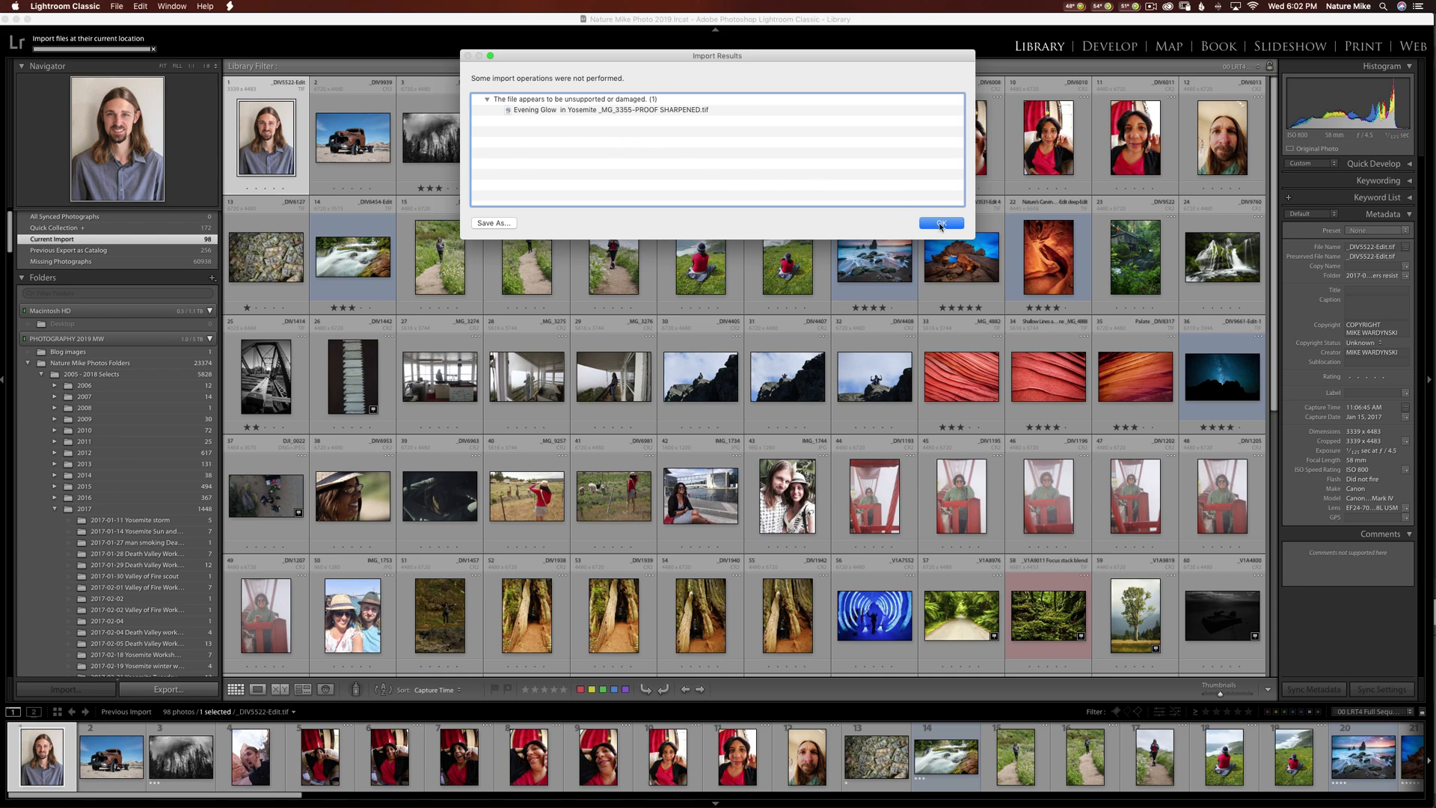
Dismiss the Import Results report about one unsupported or damaged file.
click(940, 223)
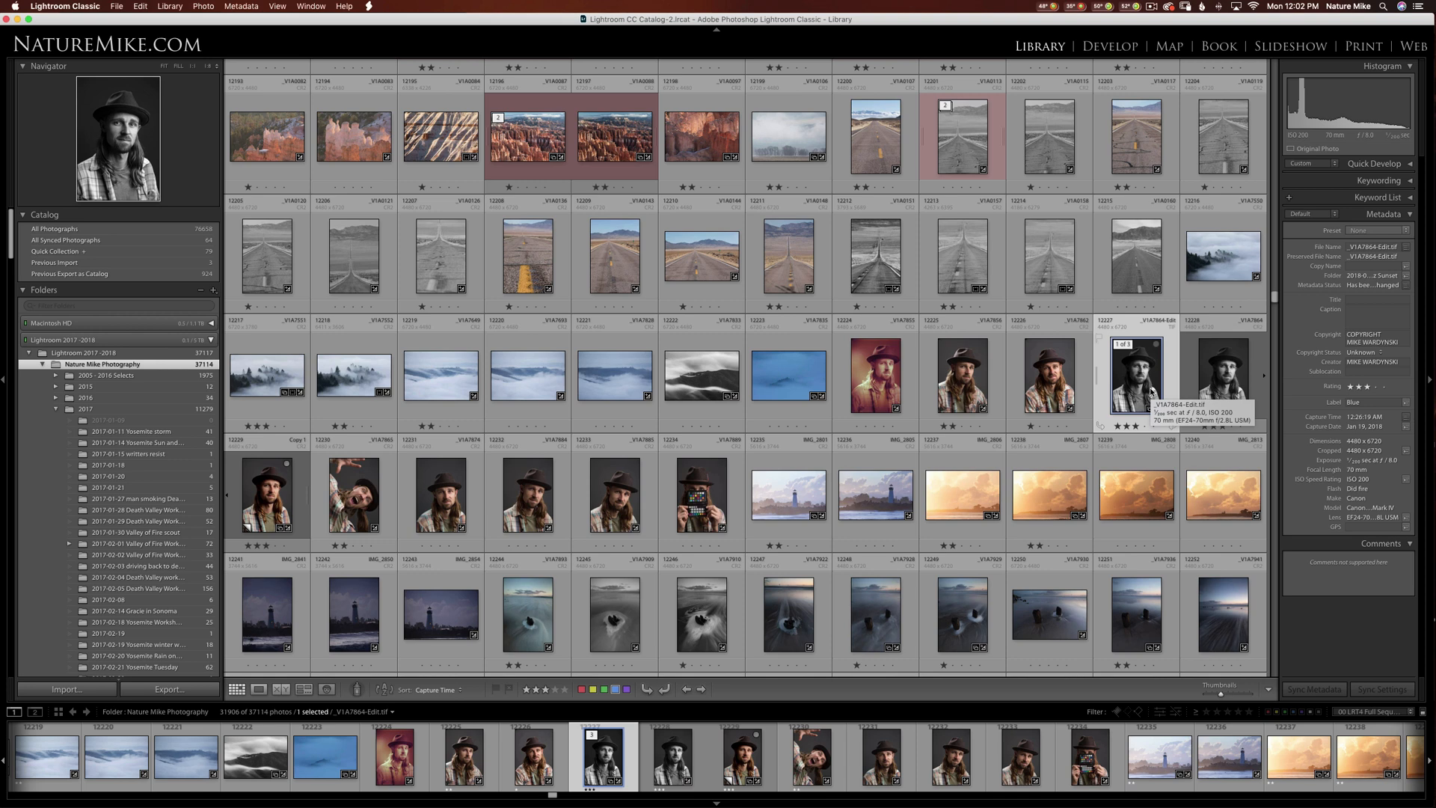
mouse_move(1151, 387)
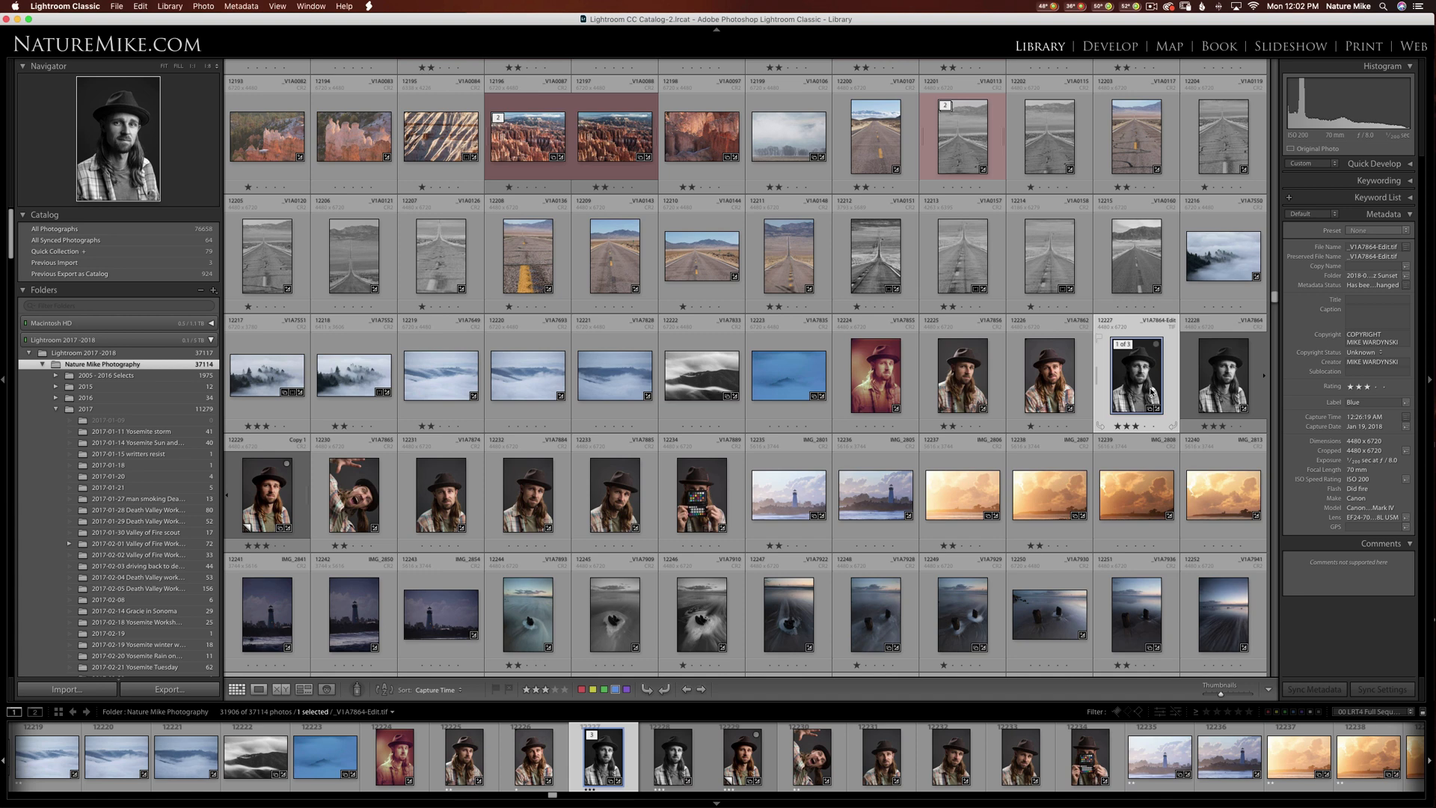
click(277, 7)
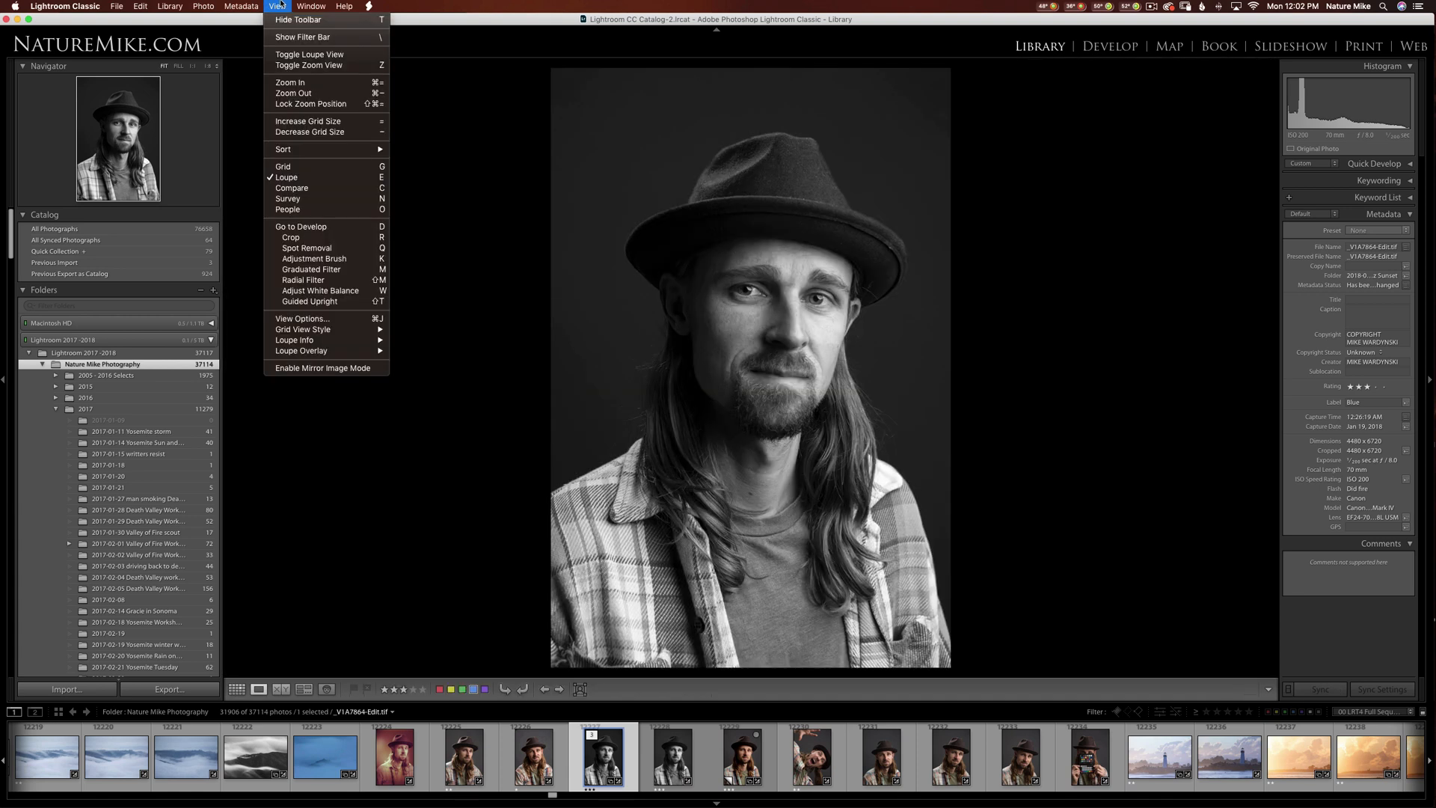
mouse_move(322, 368)
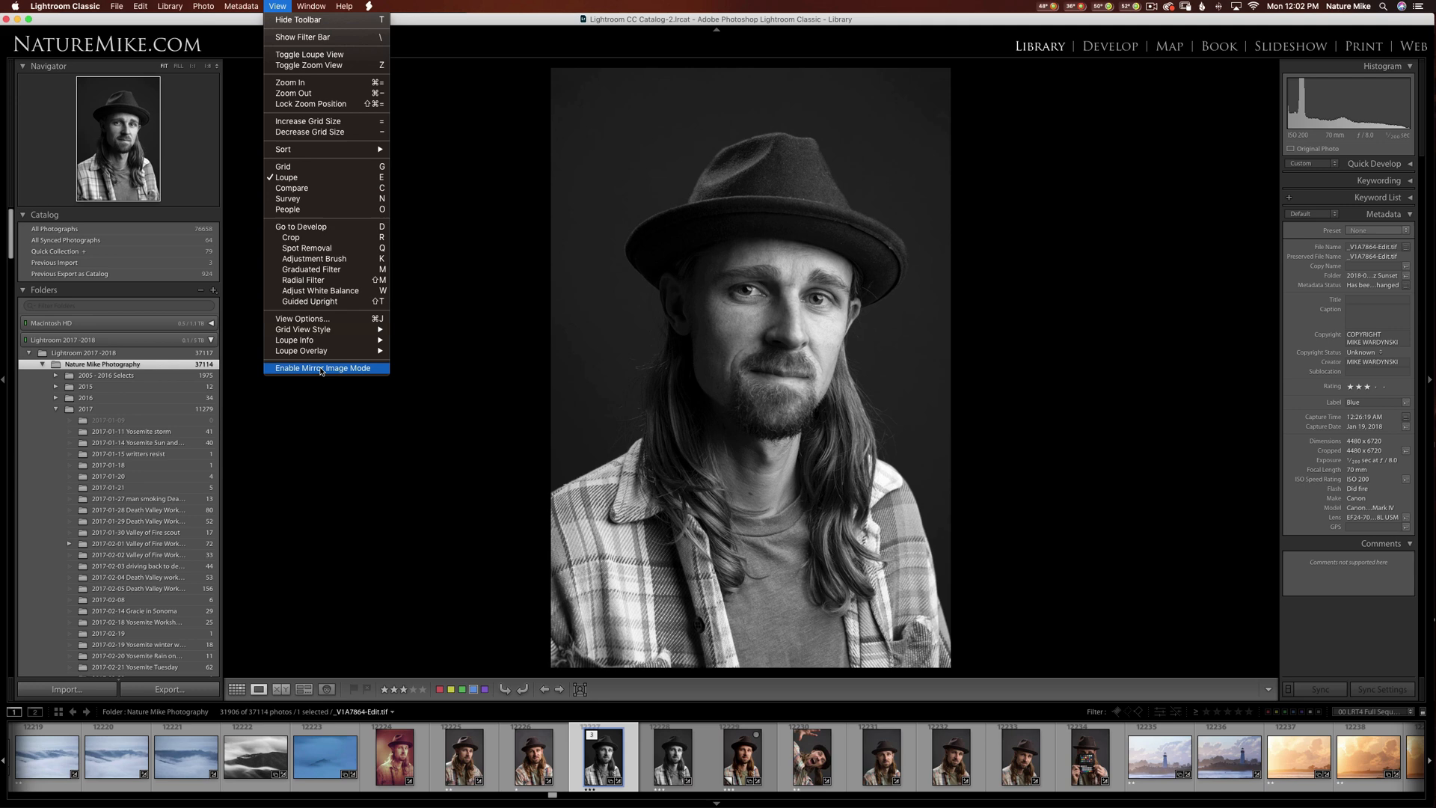
click(323, 367)
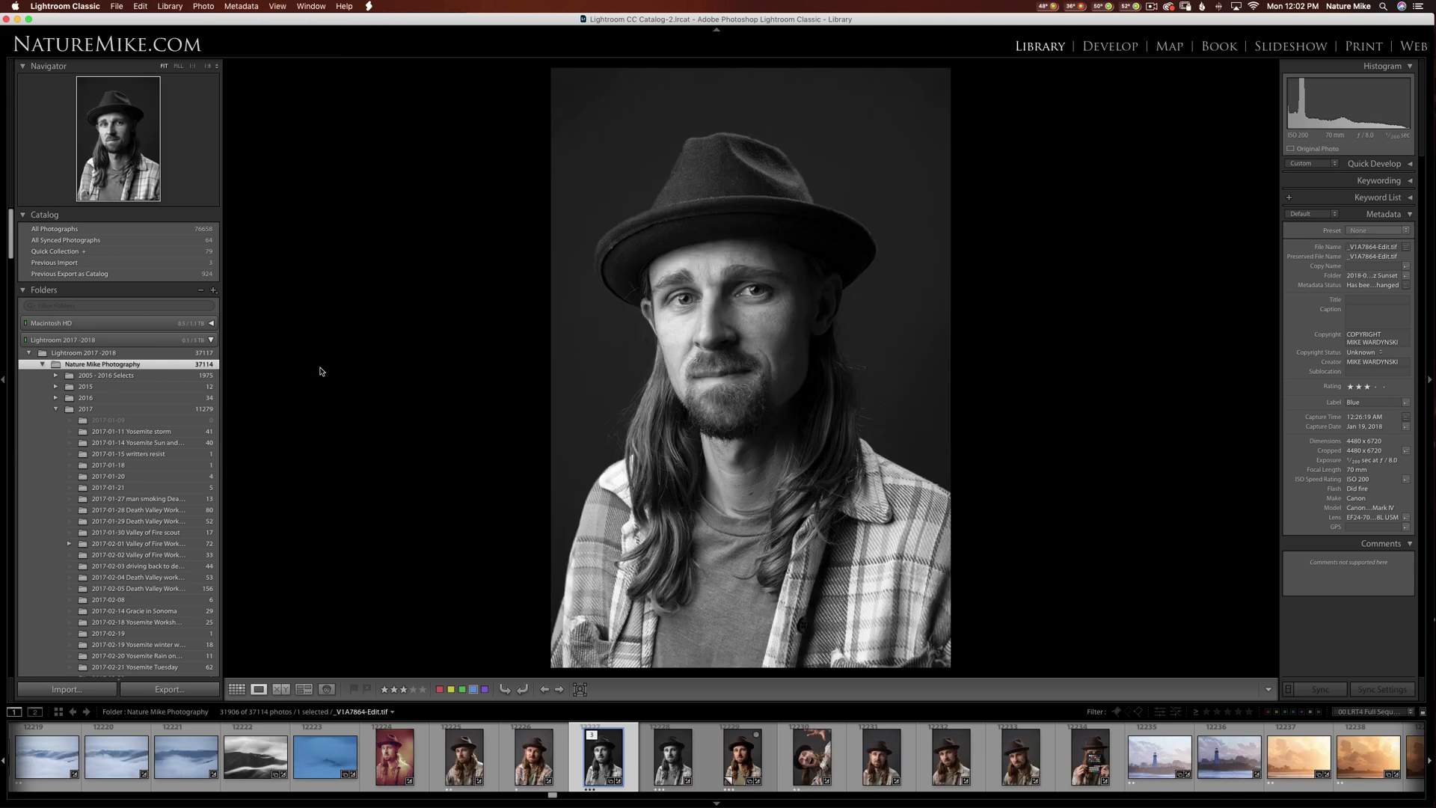
click(237, 689)
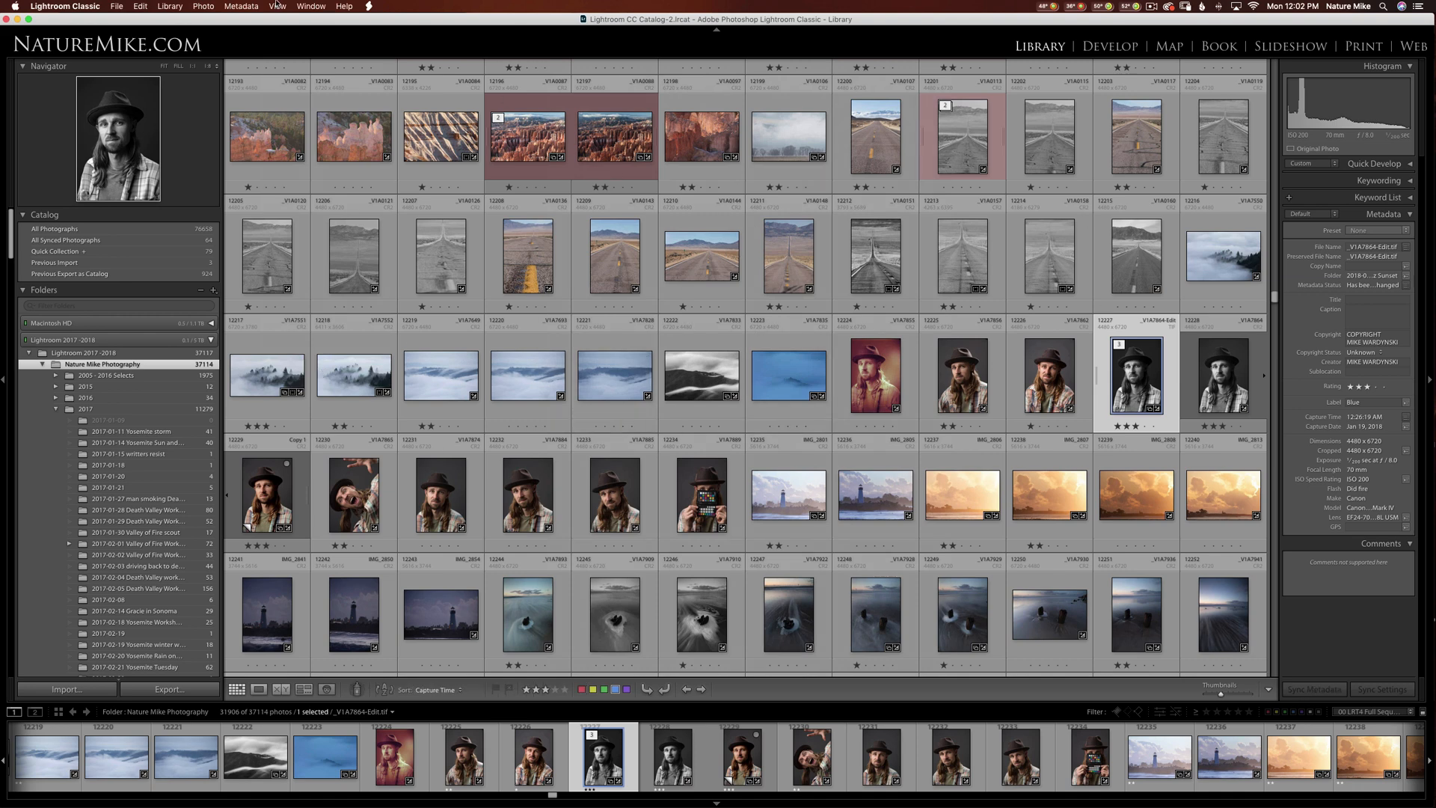
click(277, 7)
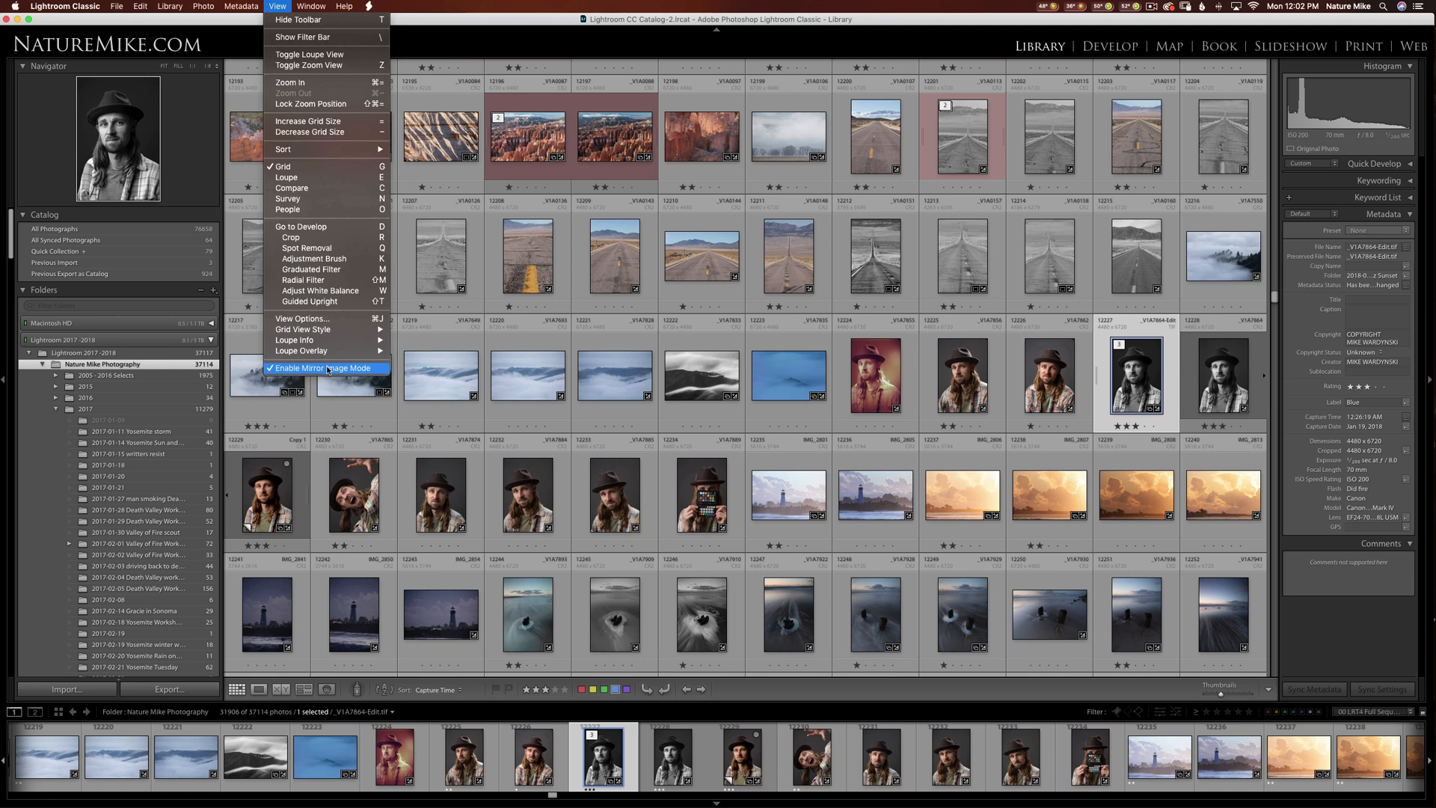
click(320, 367)
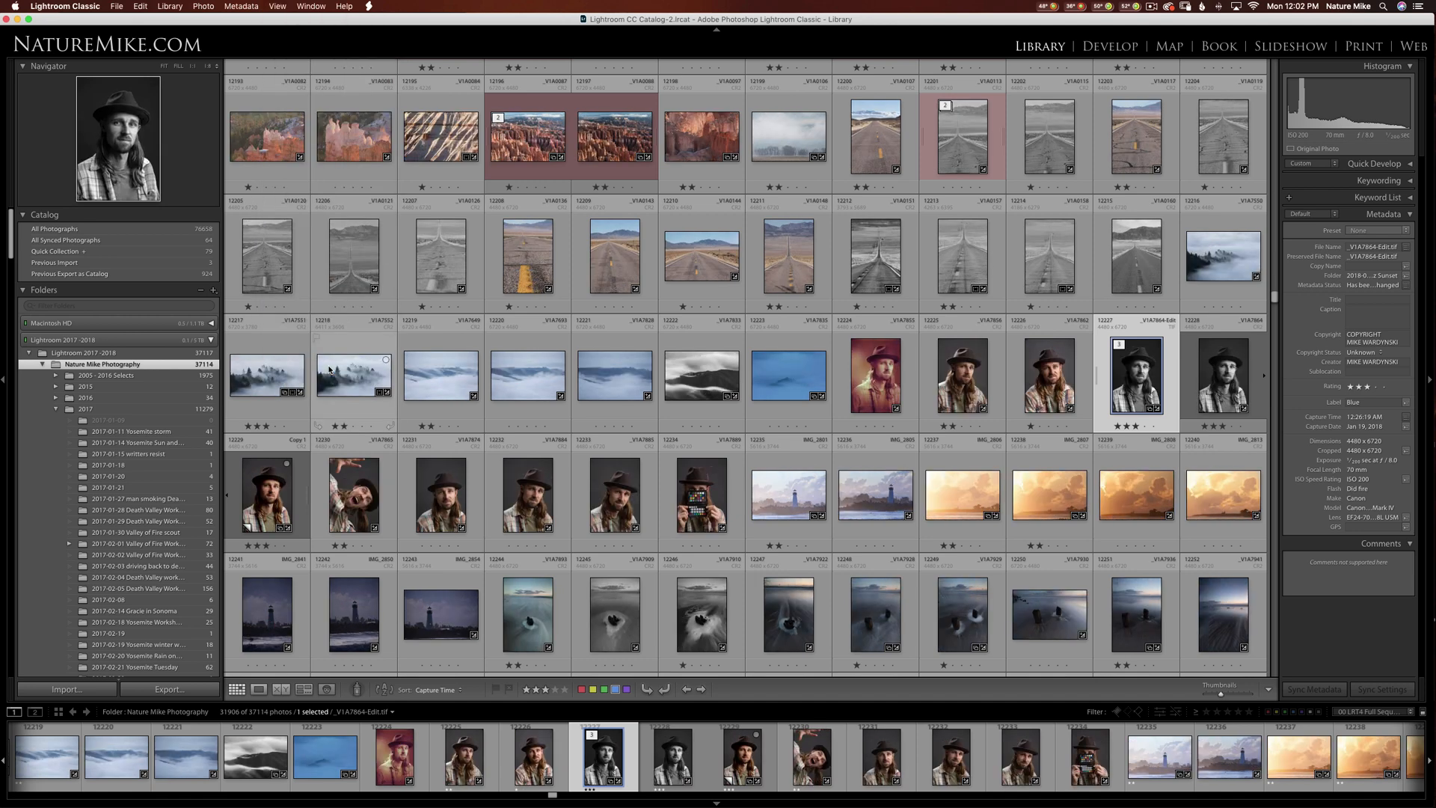
mouse_move(352, 371)
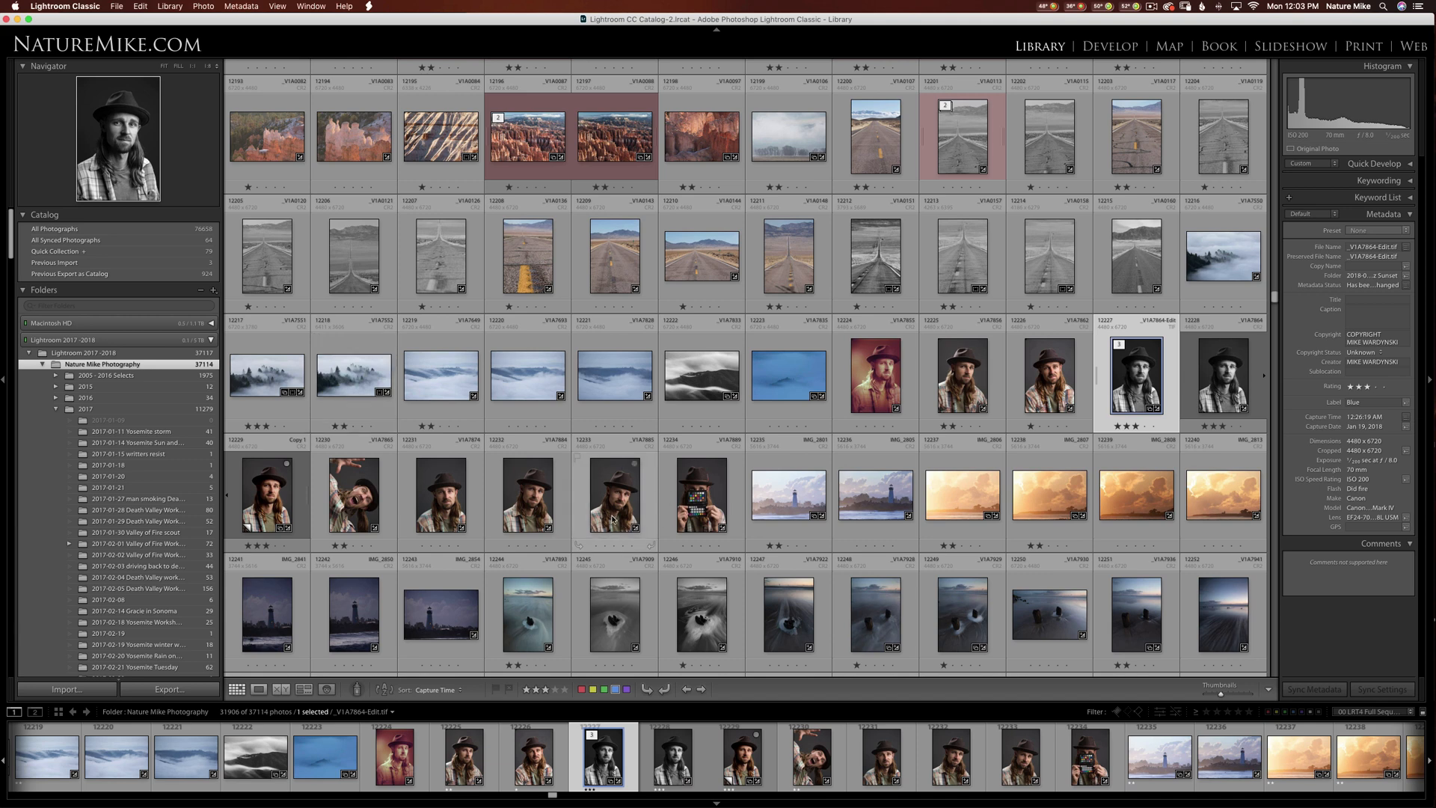
mouse_move(612, 497)
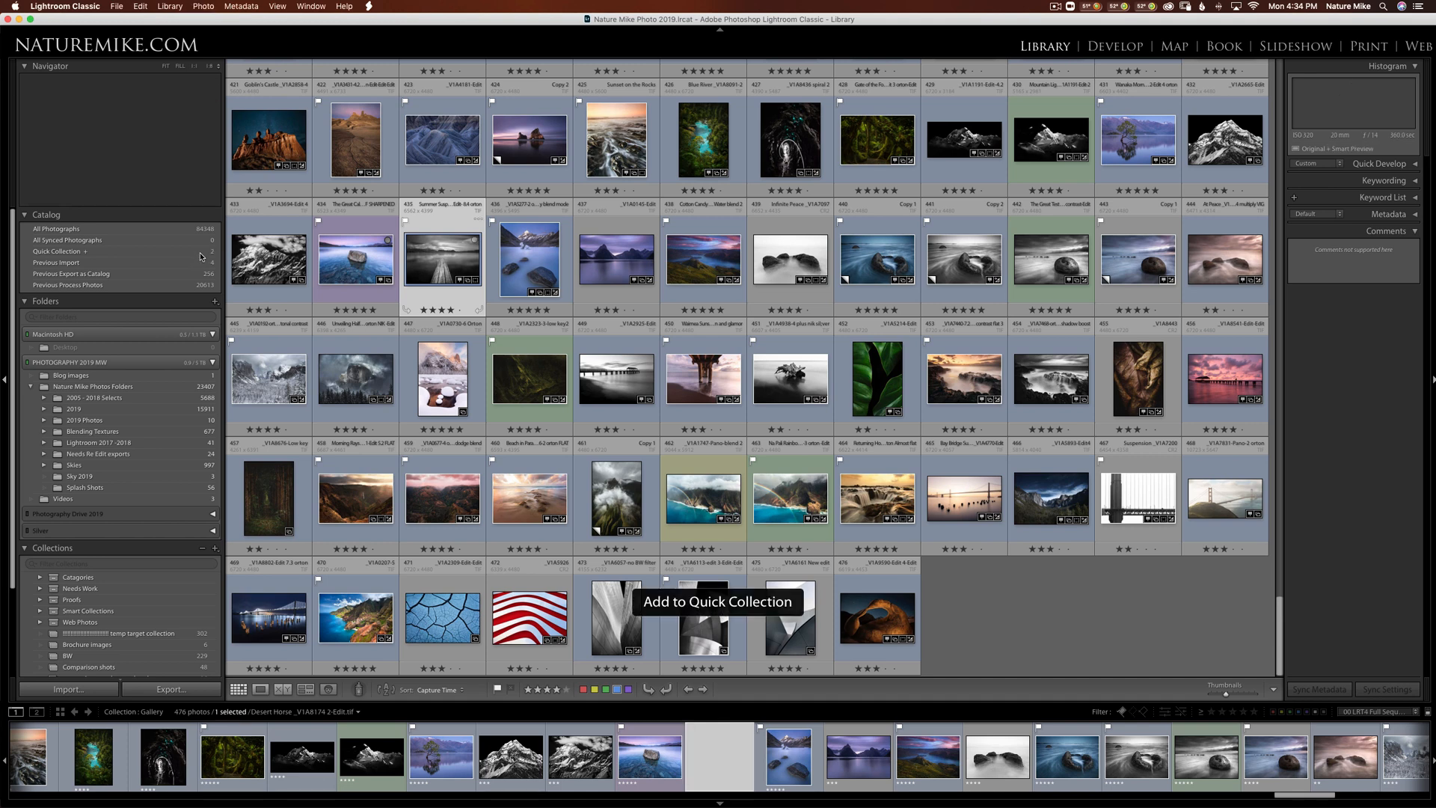
Add the black-and-white photo and another Gallery photo to the Quick Collection.
click(442, 257)
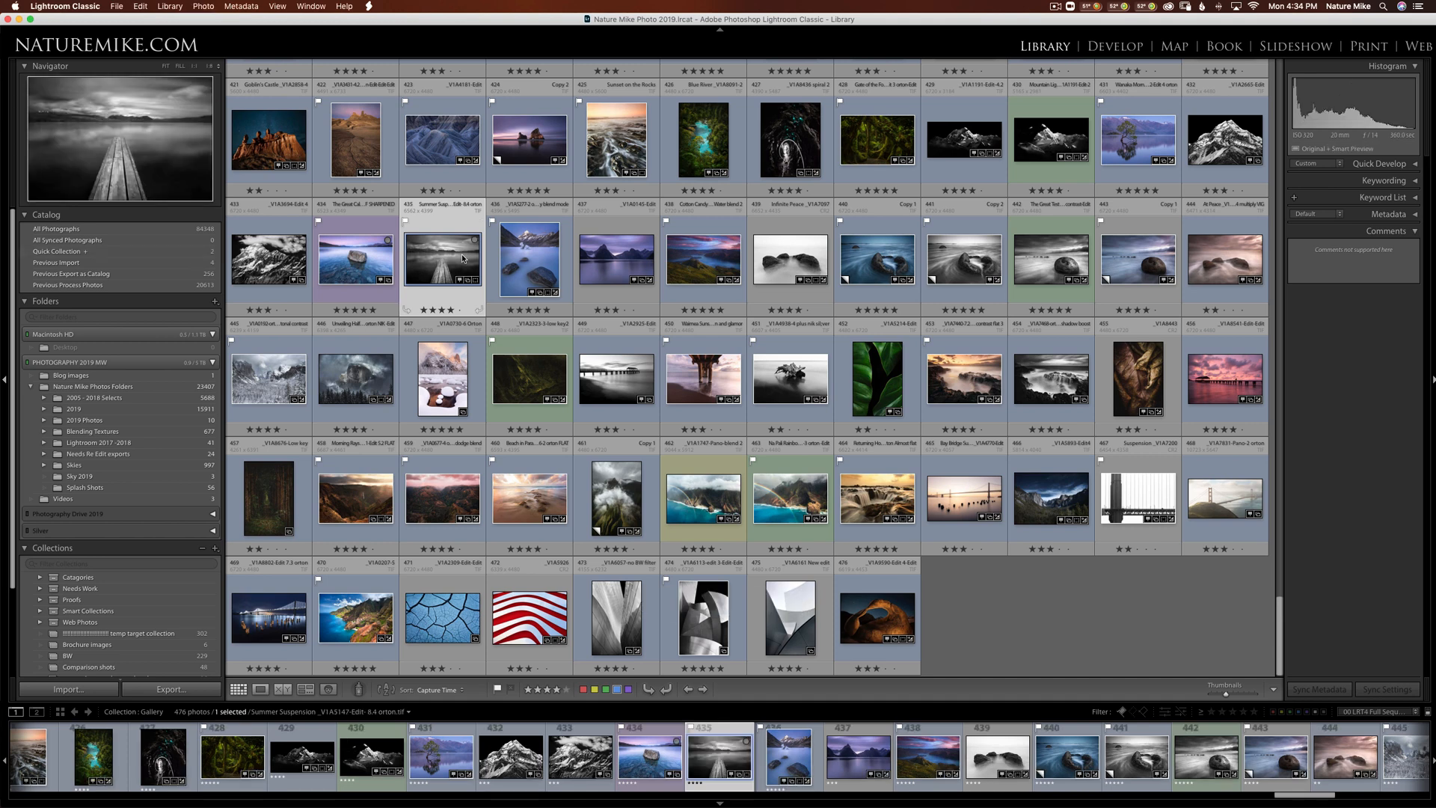
mouse_move(462, 257)
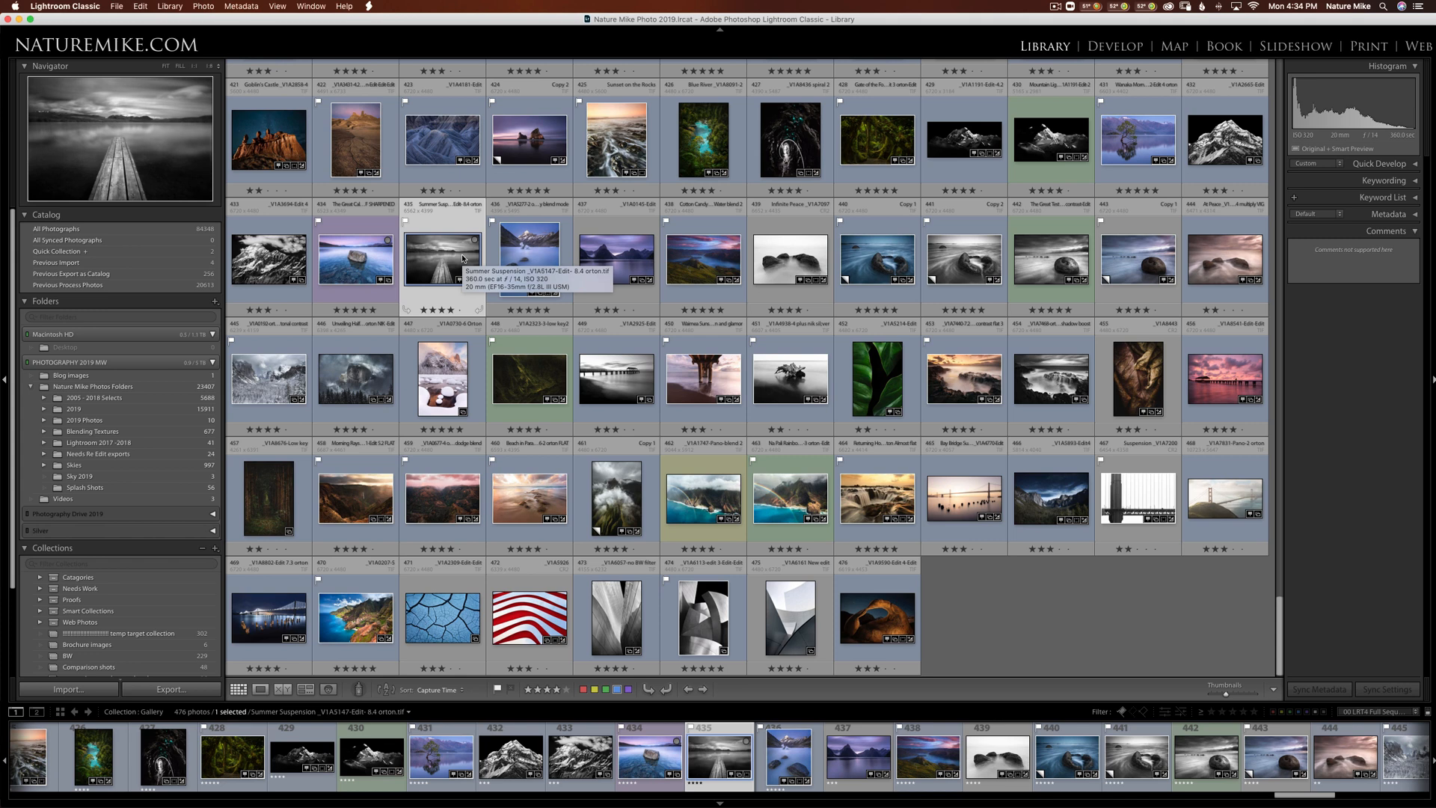
mouse_move(703, 257)
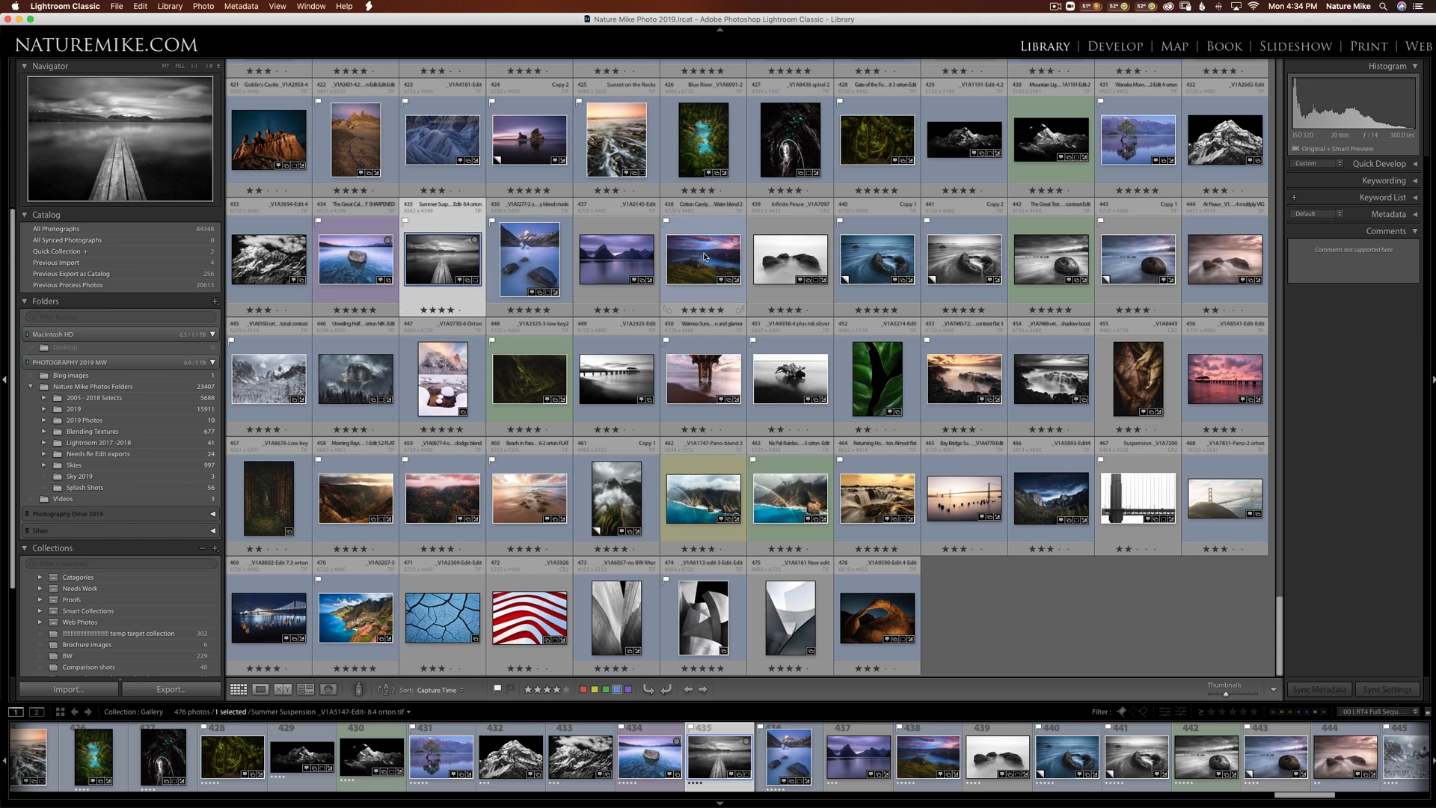
click(702, 258)
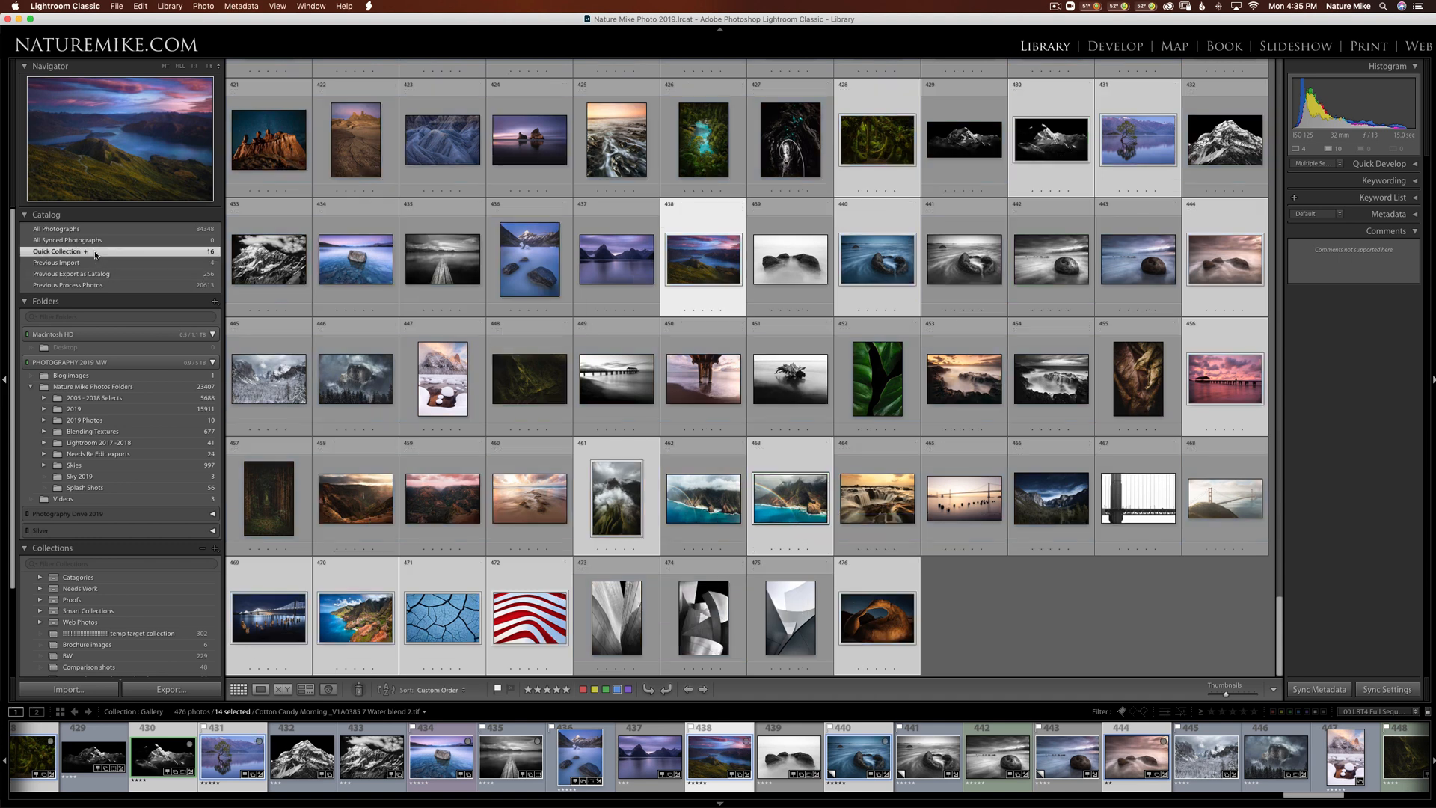
Open the Quick Collection and remove the black-and-white mountain photo, leaving 15.
click(57, 251)
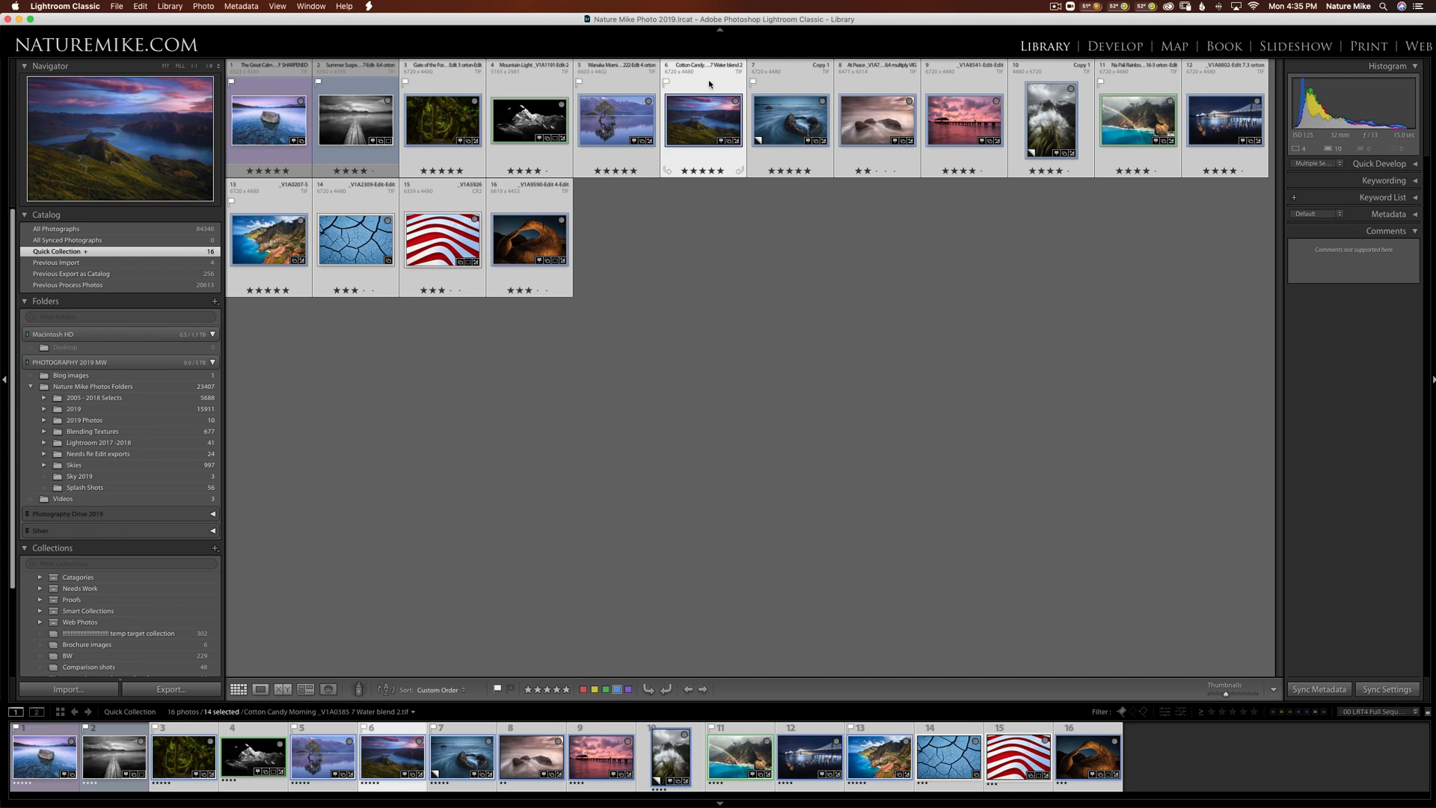
click(703, 119)
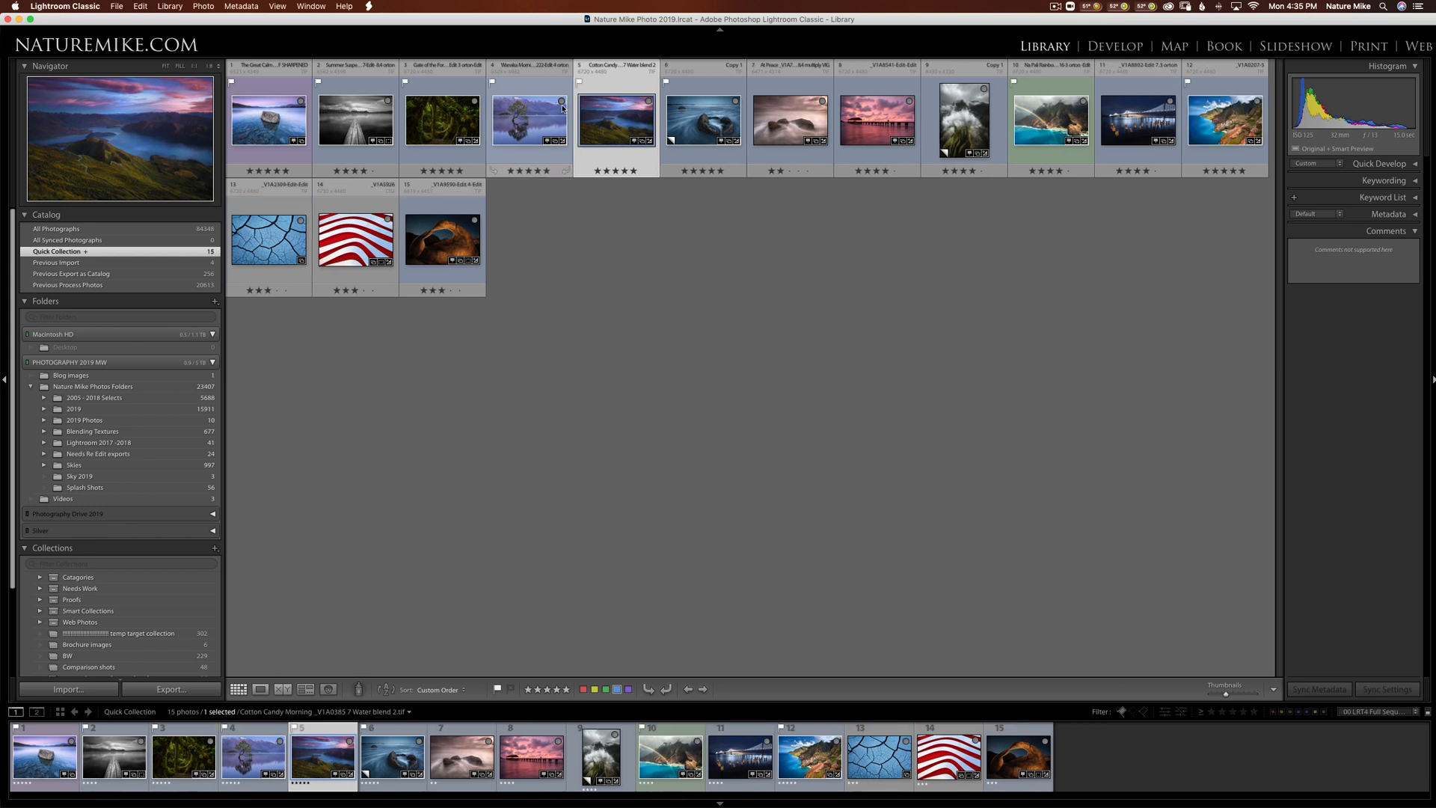
mouse_move(560, 101)
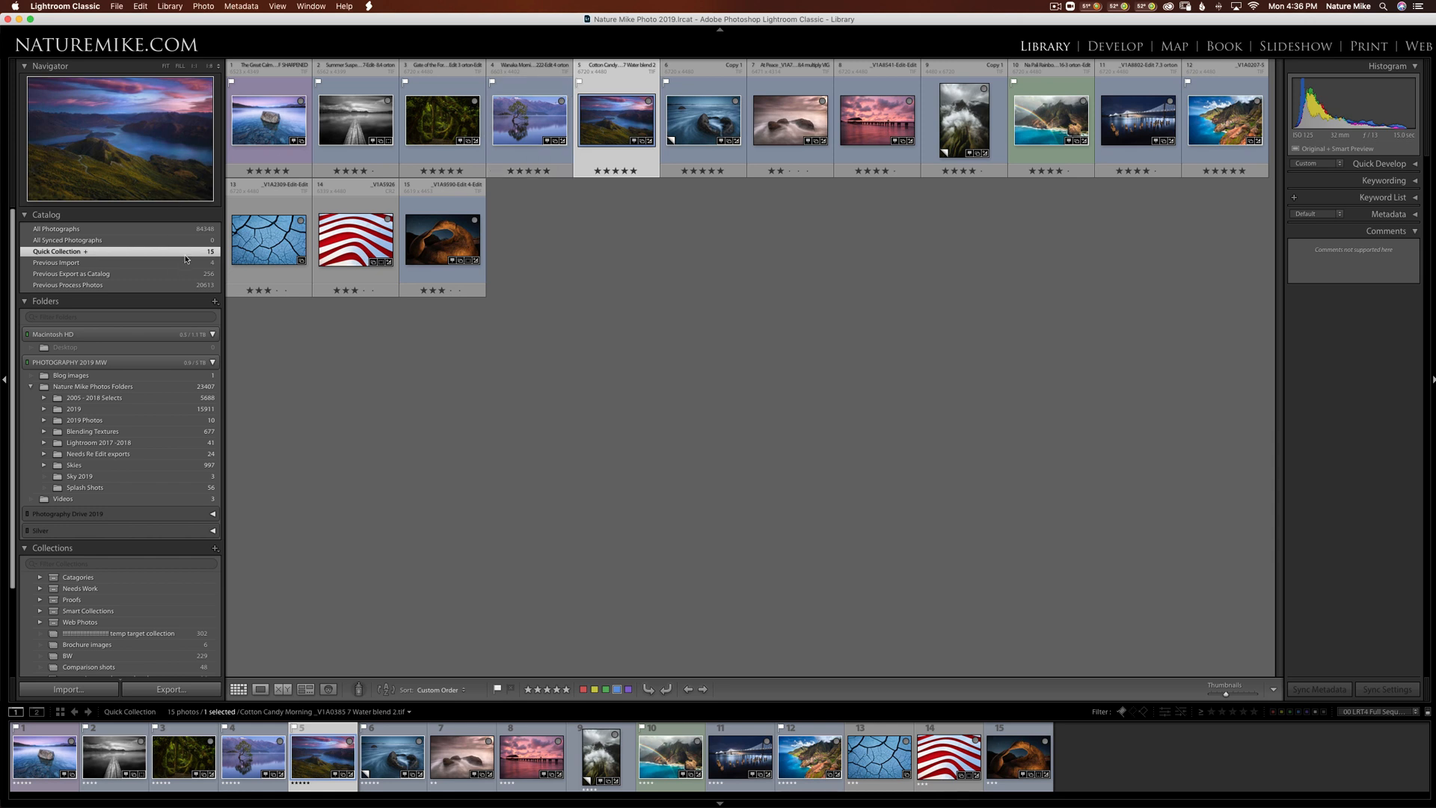
Save the Quick Collection as a collection named 'WEB', clearing the Quick Collection.
right_click(60, 251)
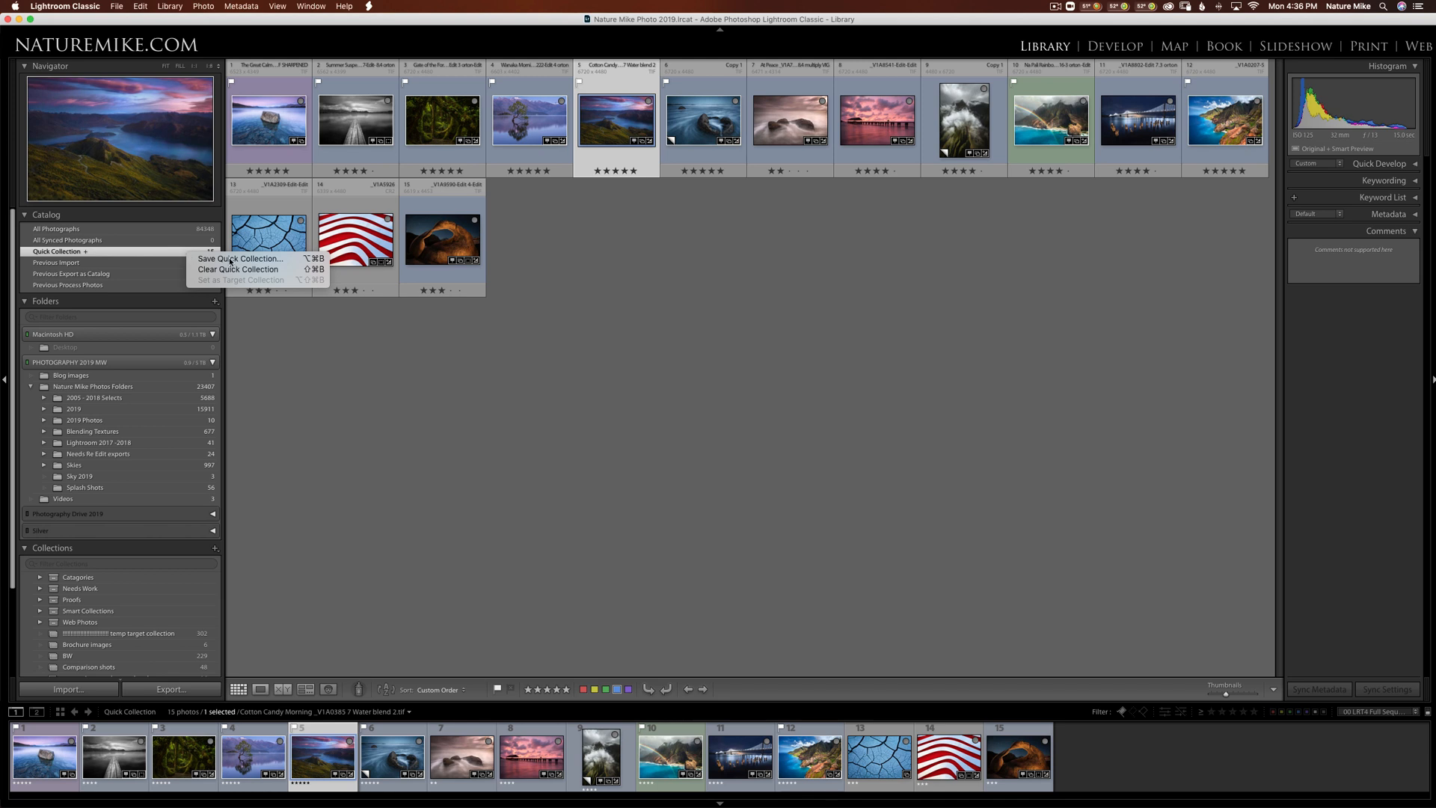
mouse_move(238, 260)
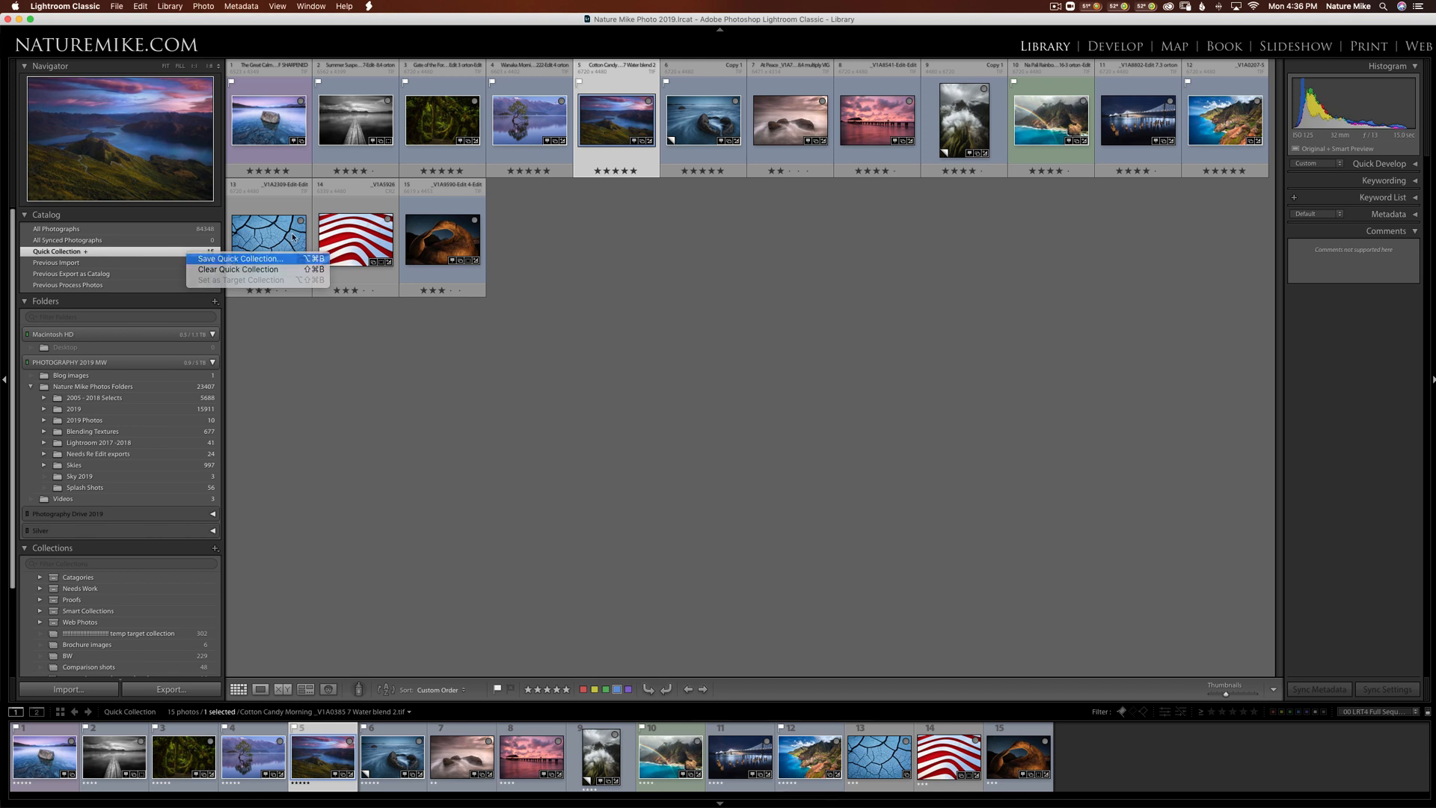
click(240, 258)
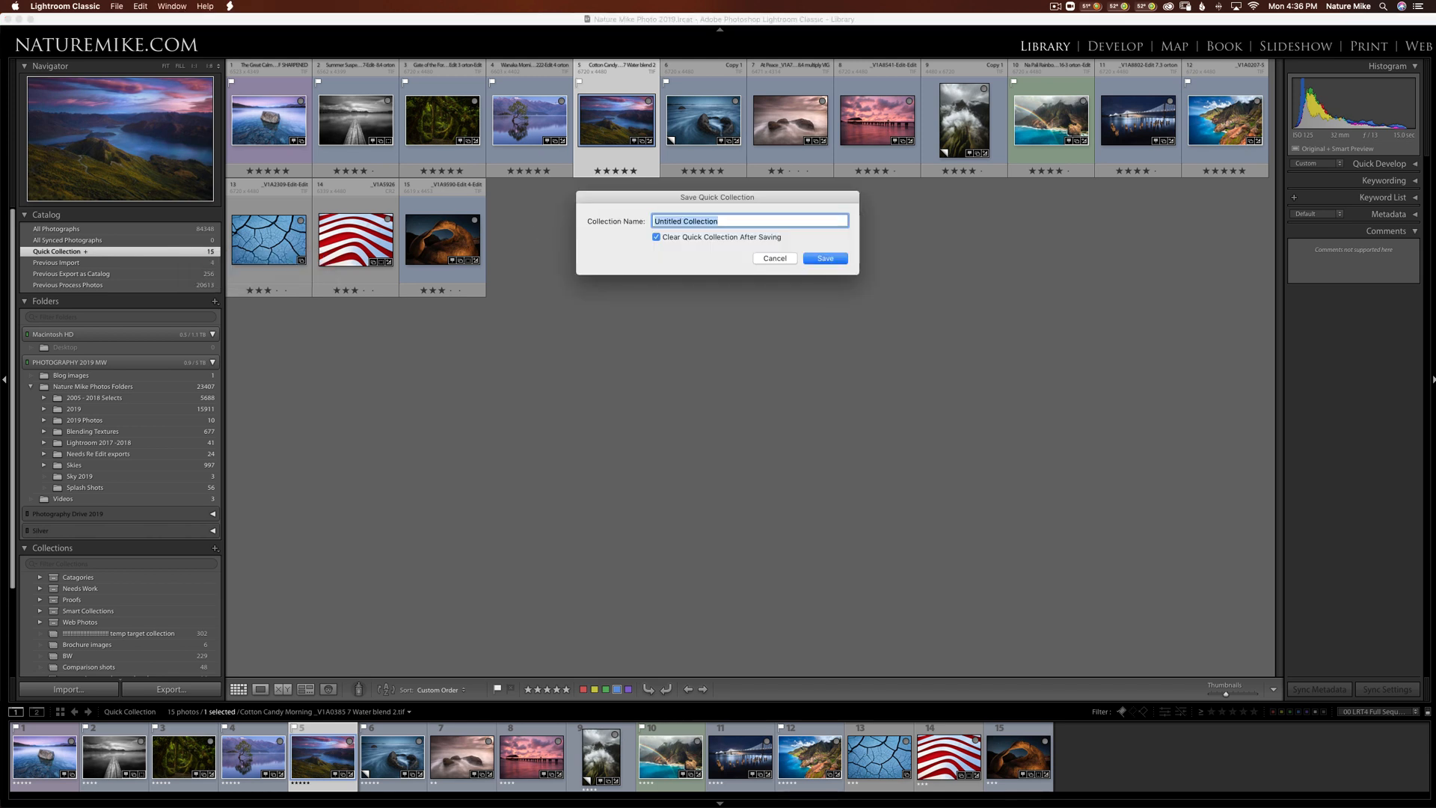
text(WEB)
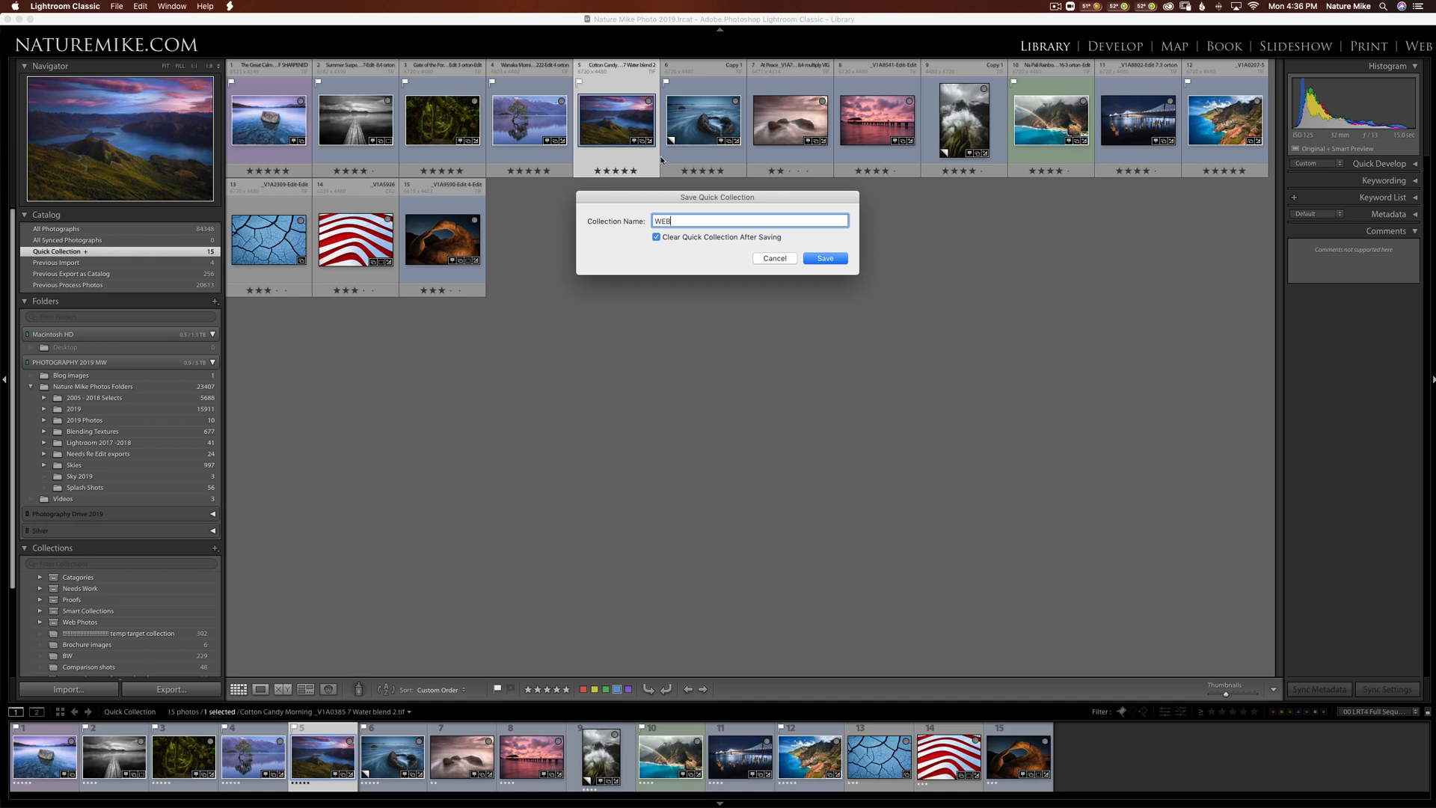
mouse_move(515, 190)
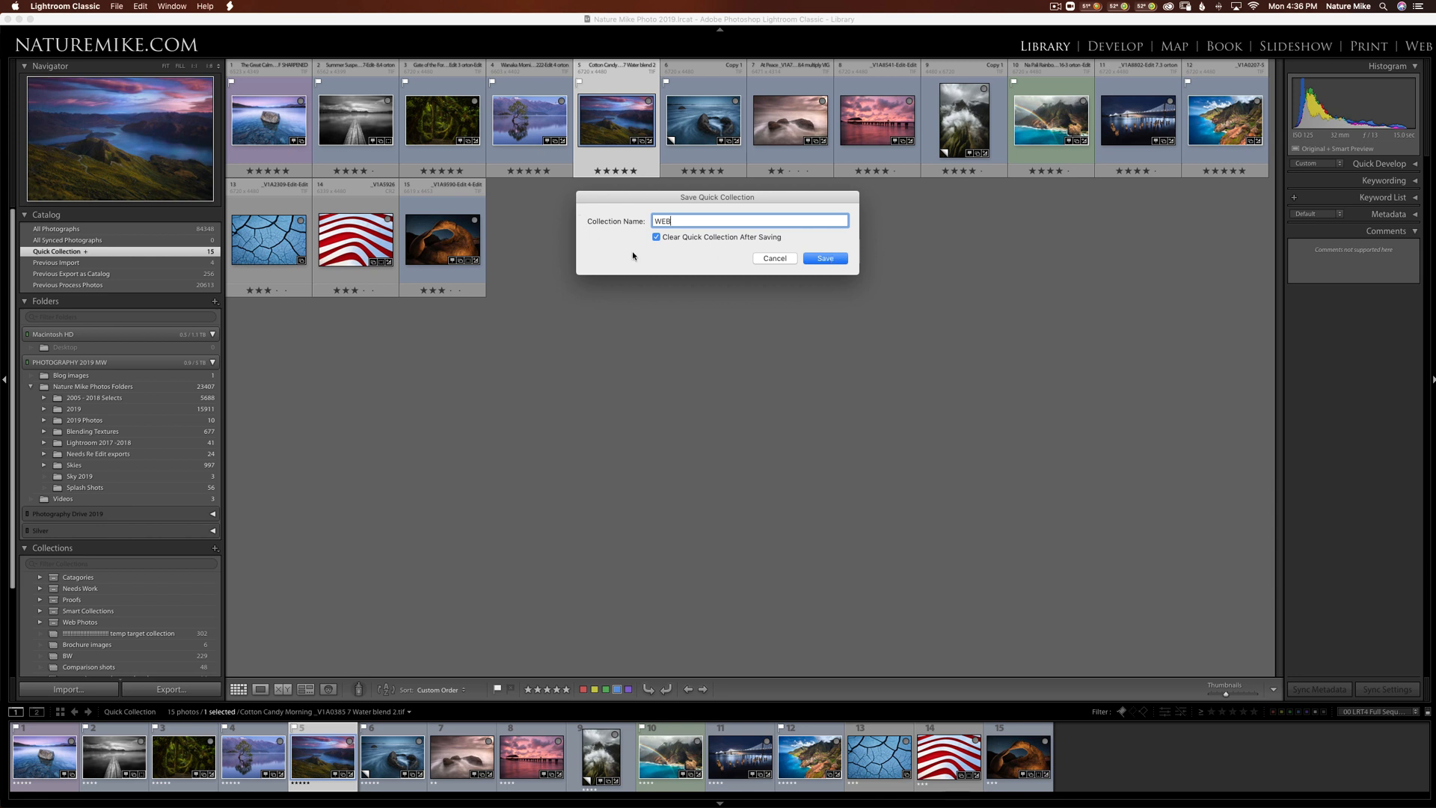
click(823, 257)
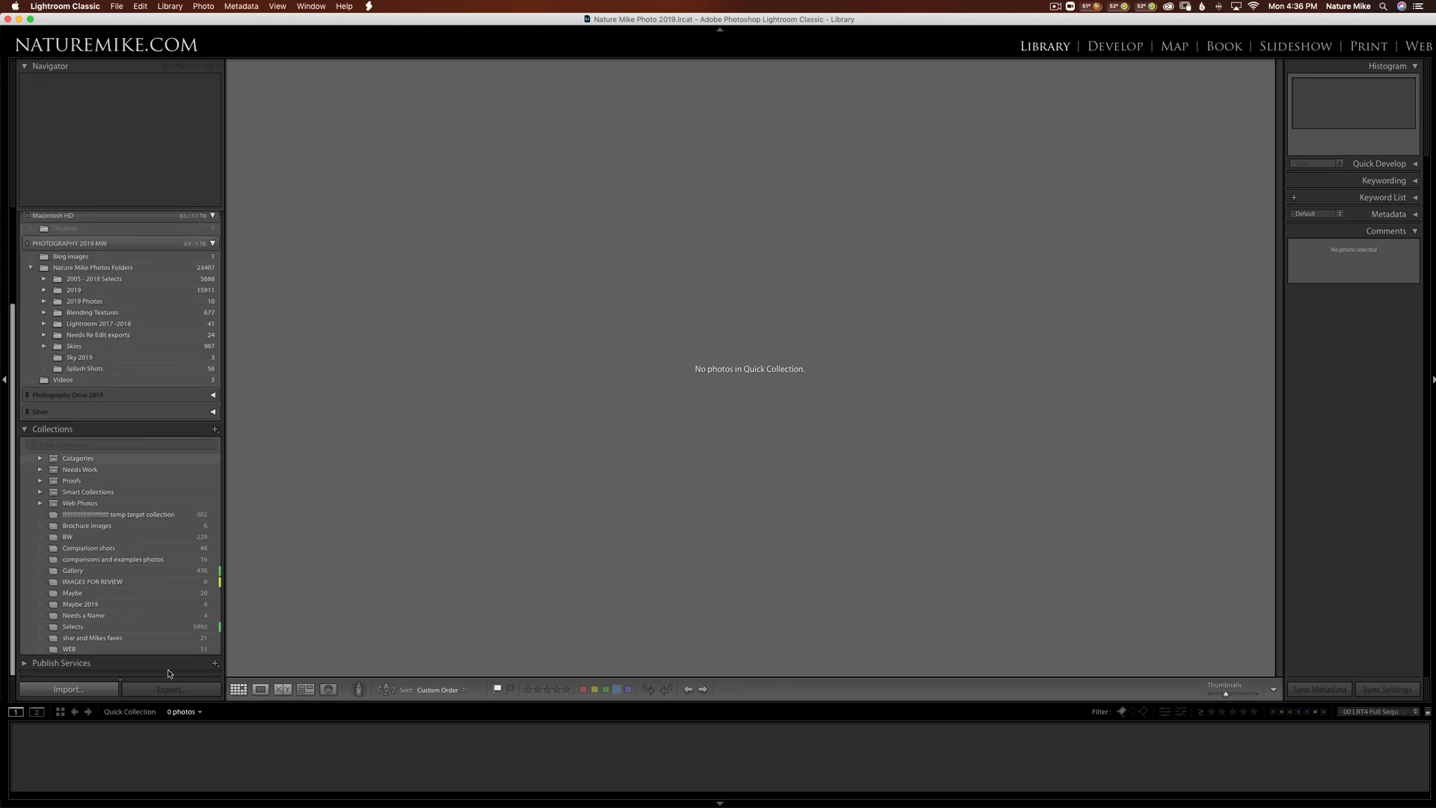
Open WEB, set IMAGES FOR REVIEW as target collection, then view IMAGES FOR REVIEW.
click(68, 649)
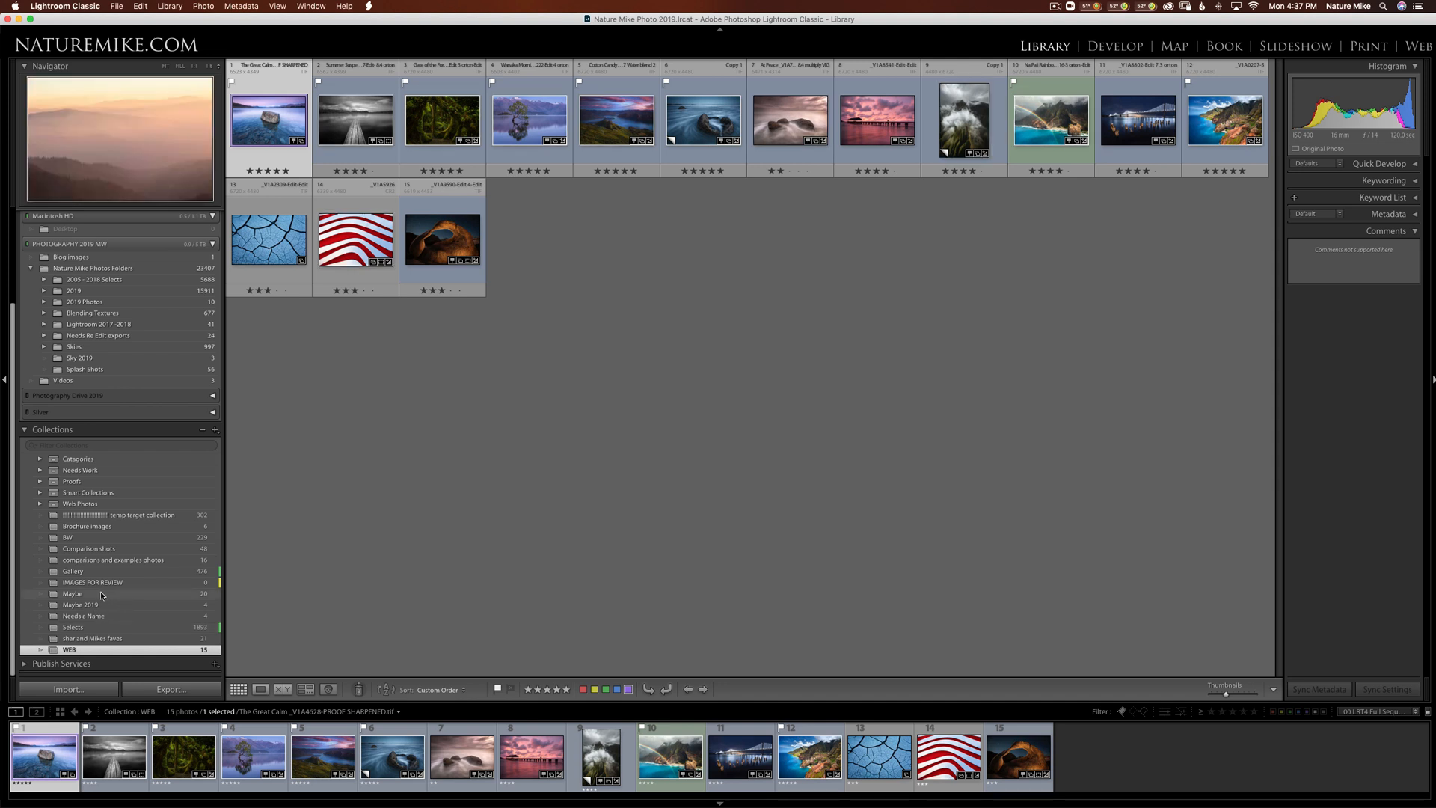
mouse_move(113, 585)
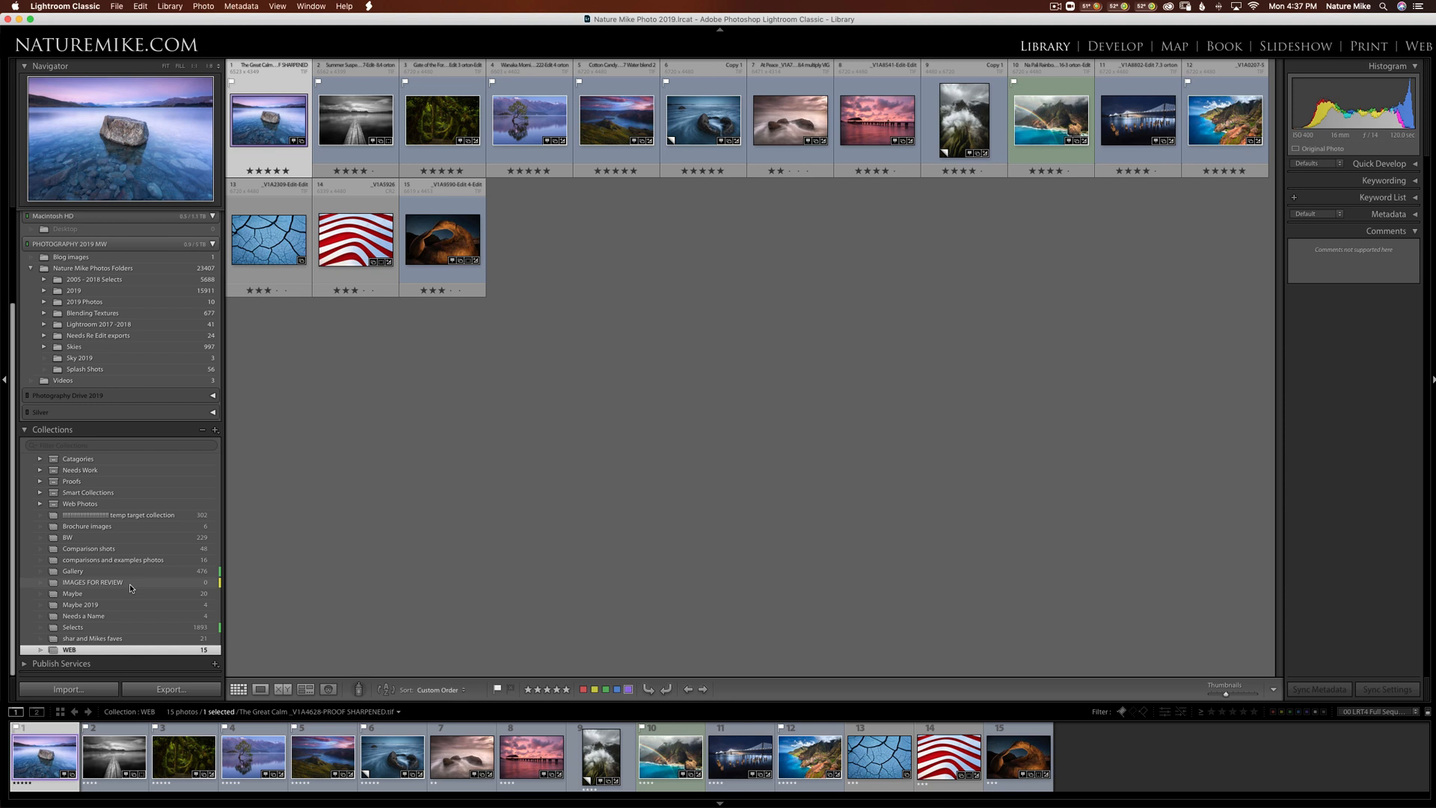
mouse_move(143, 586)
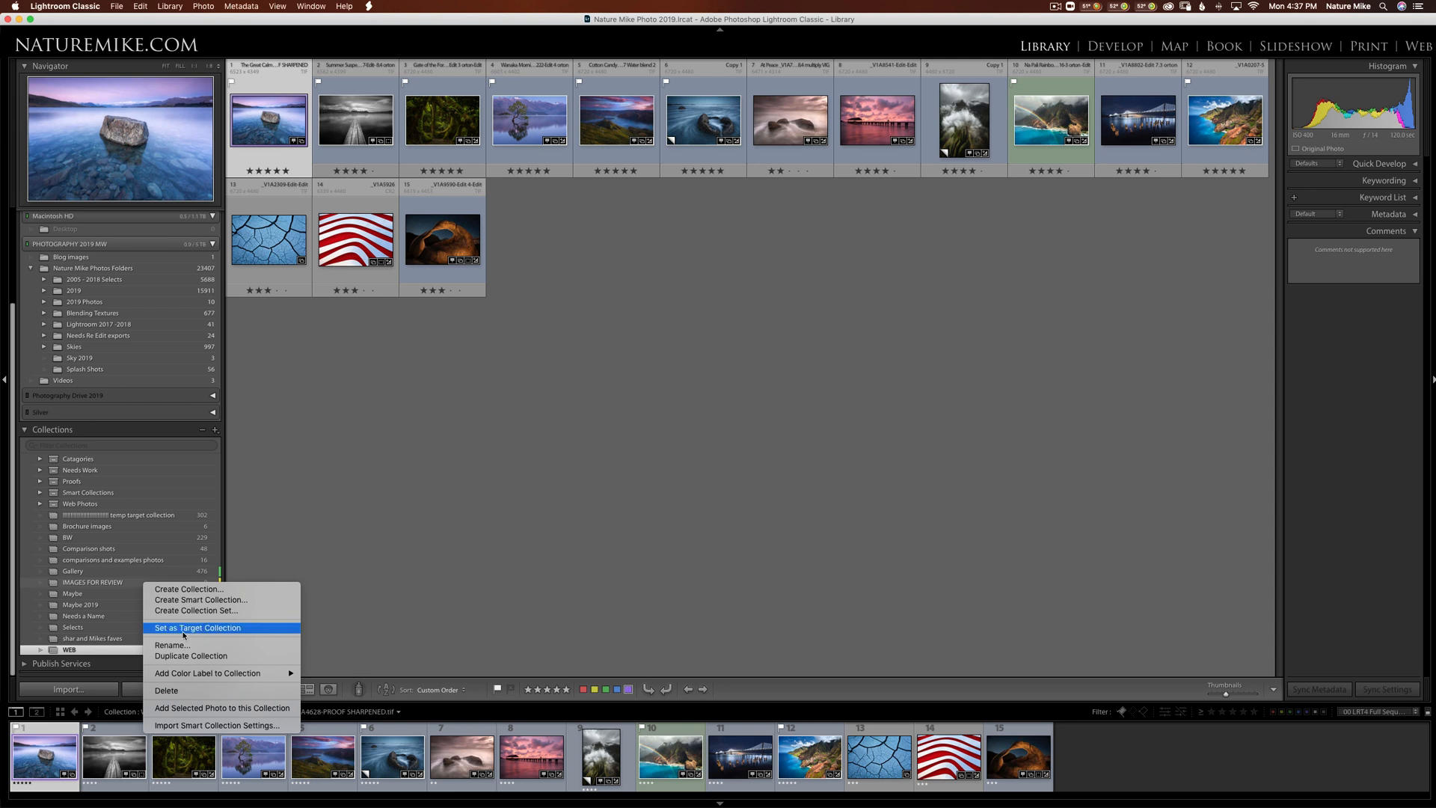
click(197, 627)
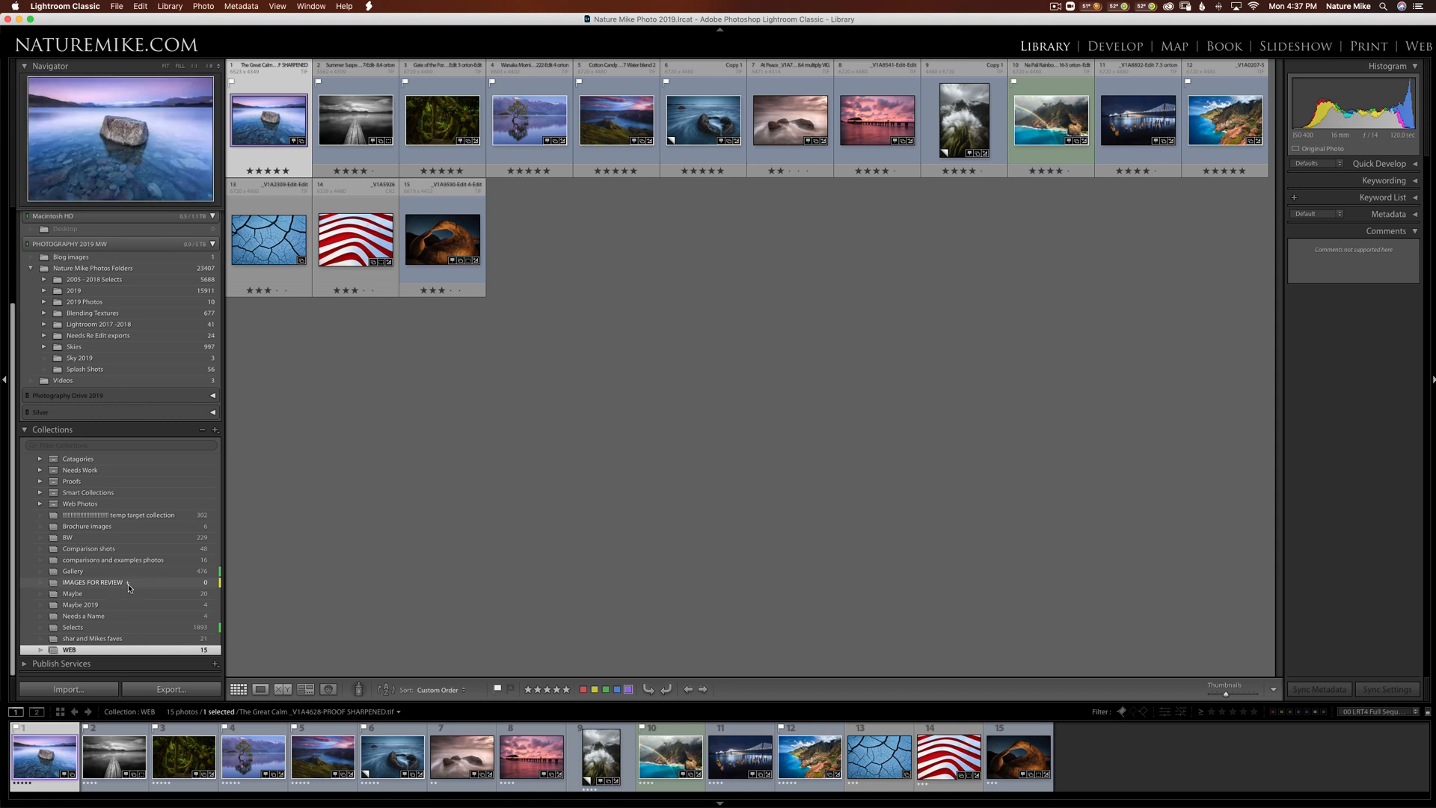
mouse_move(343, 490)
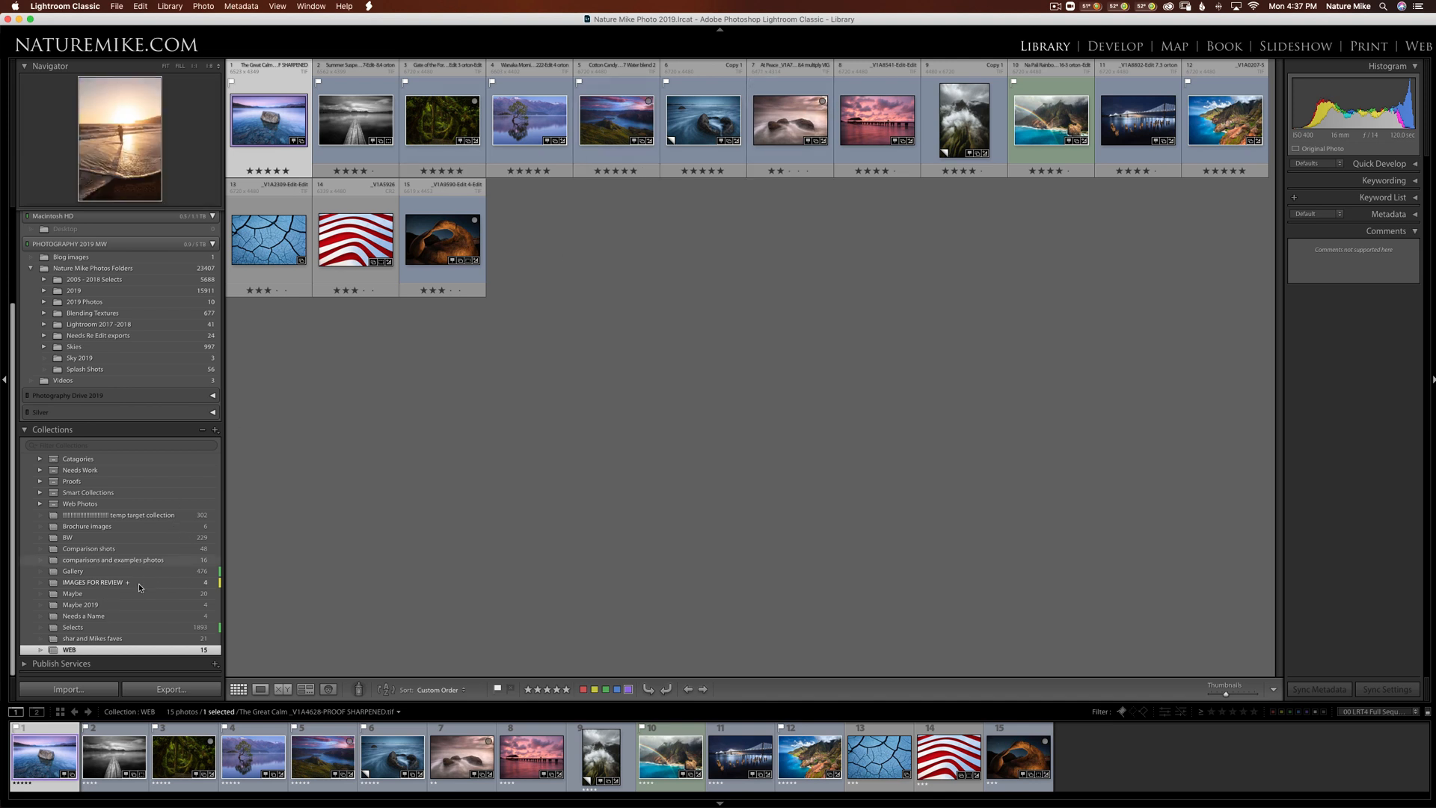
click(93, 582)
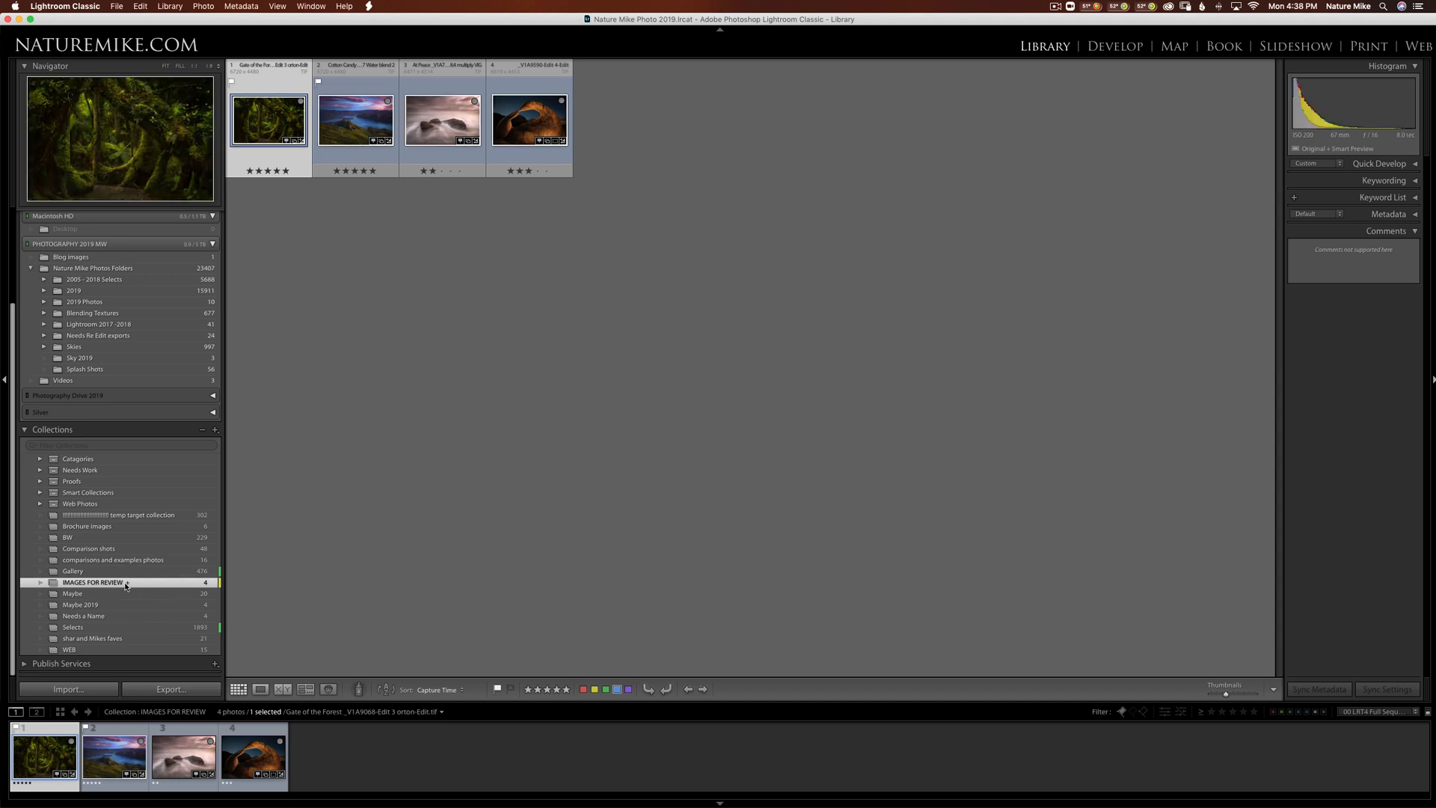
Set the Quick Collection back as the target collection from the Catalog panel.
click(41, 215)
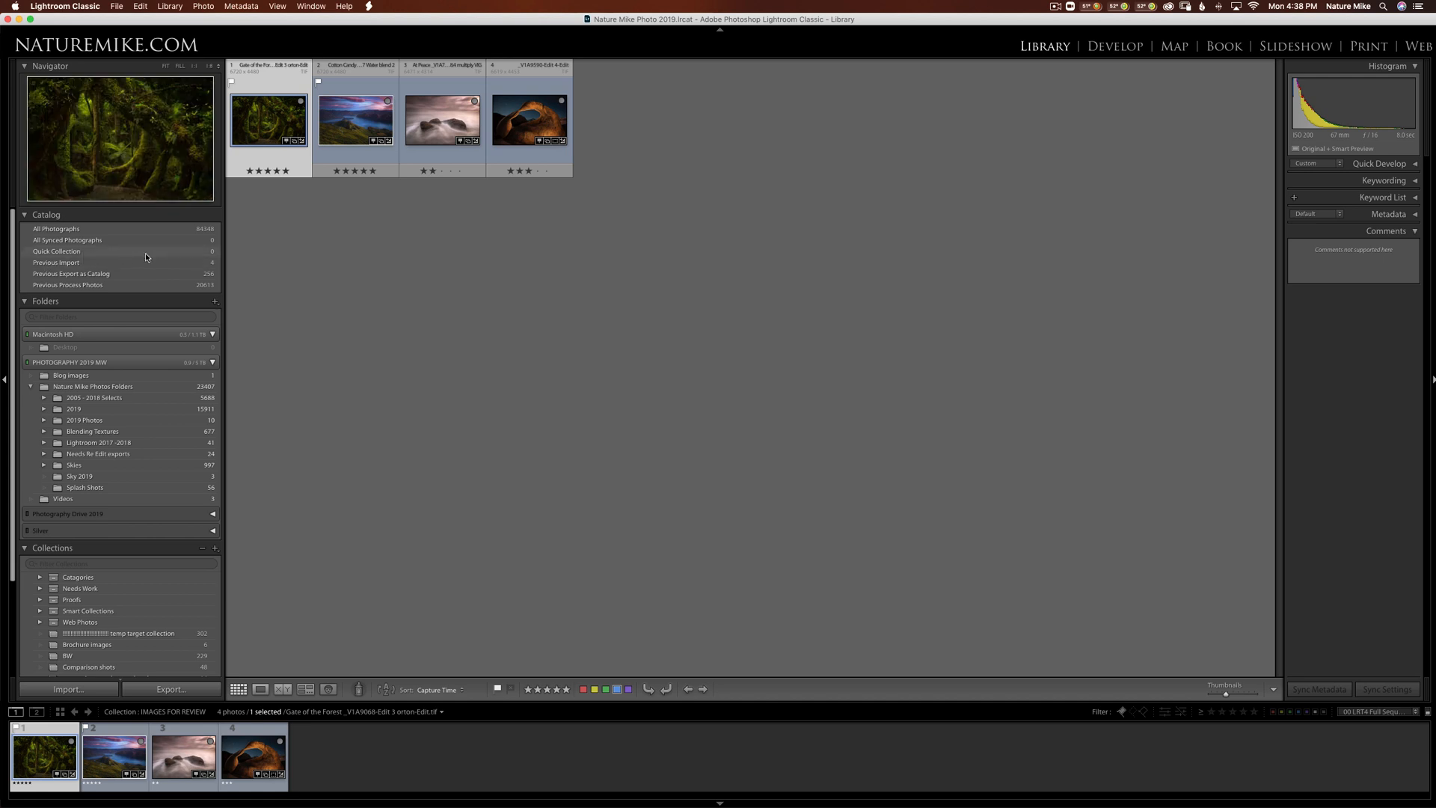
right_click(56, 252)
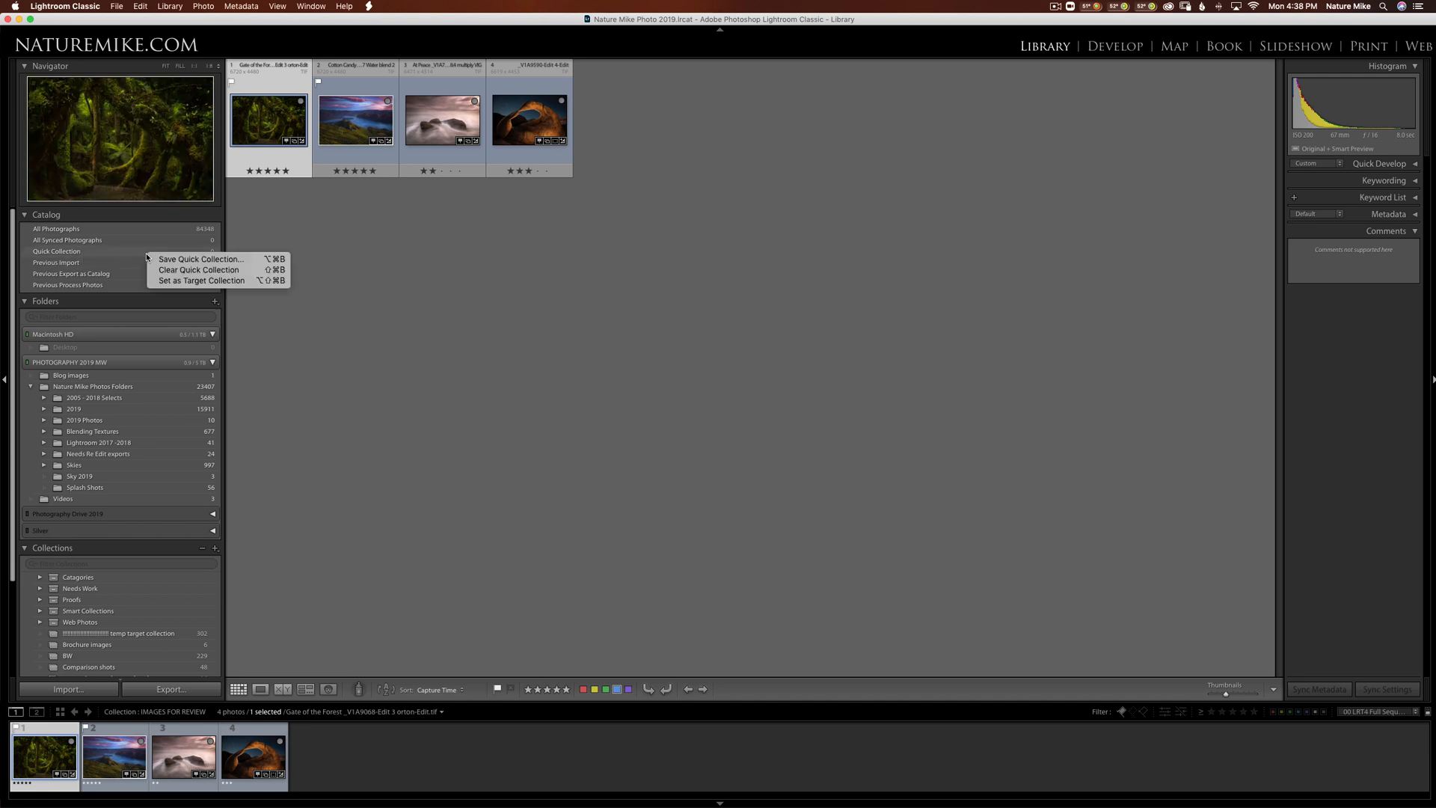
mouse_move(200, 281)
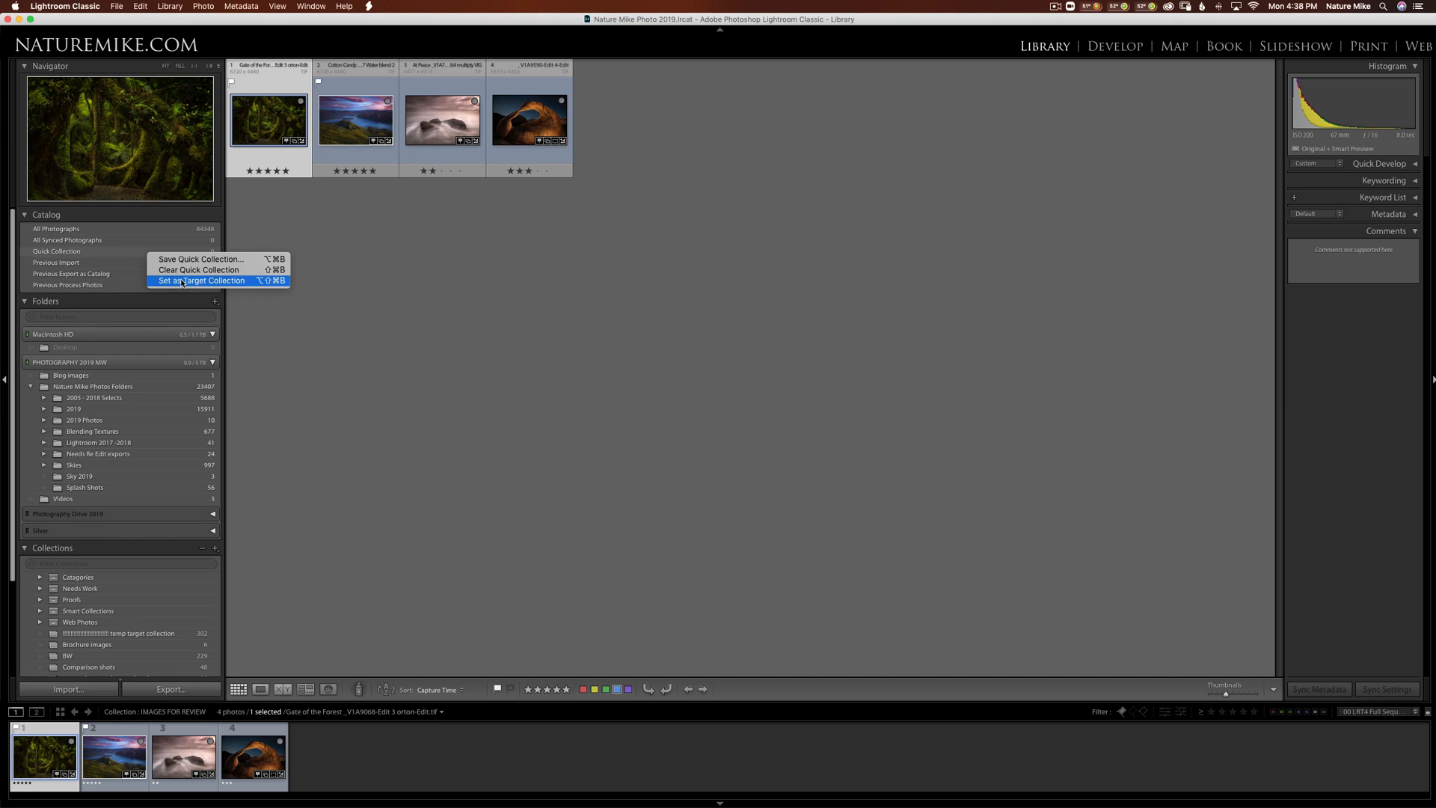
click(199, 281)
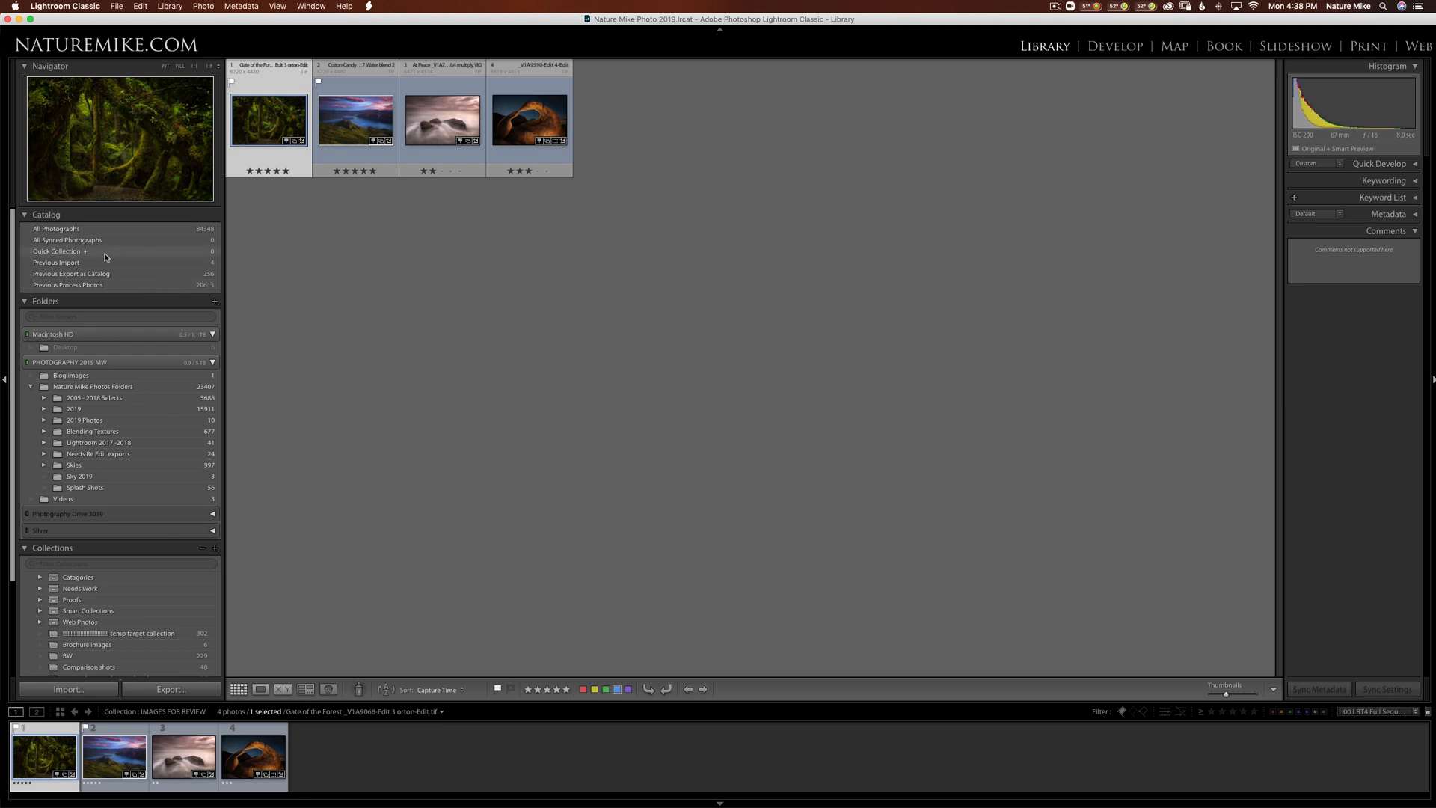